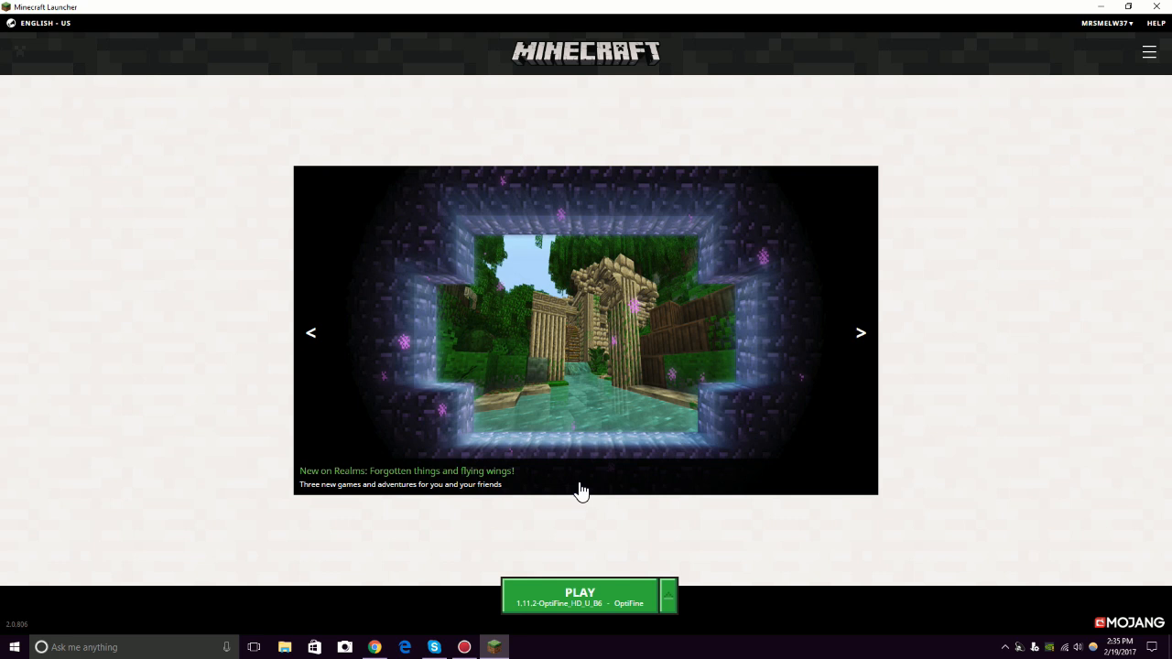
mouse_move(560, 566)
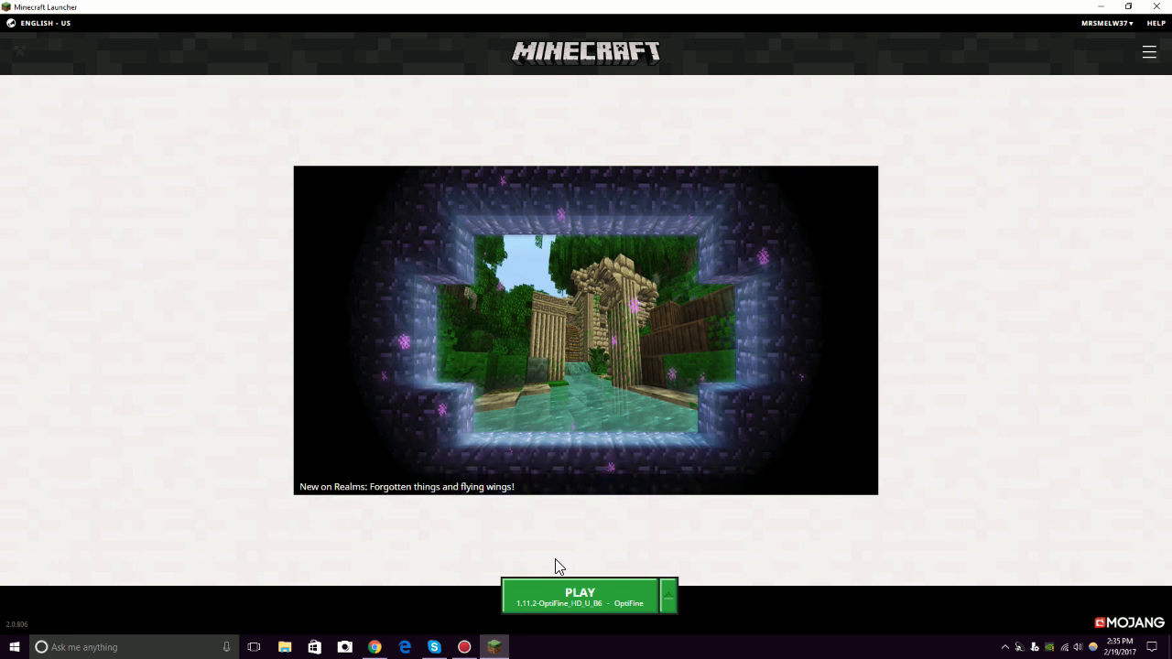
Launch Minecraft with the OptiFine 1.11.2 profile via the PLAY button.
left_click(578, 595)
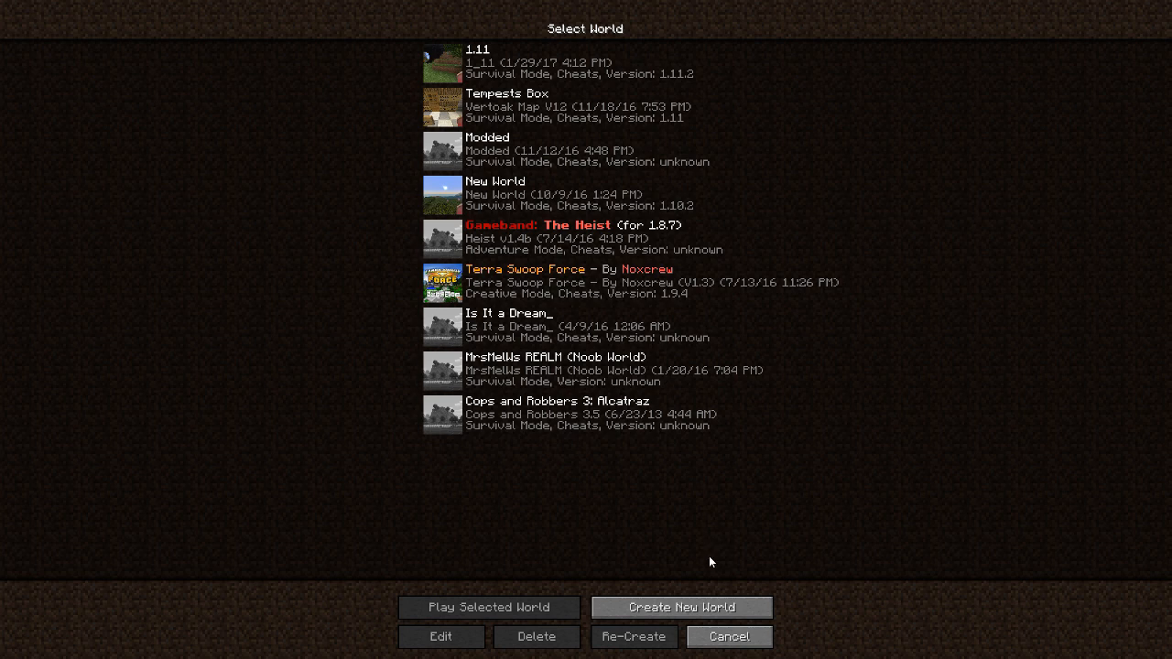
Start a new world and name it 'Tempests Box Update', fixing a typo along the way.
left_click(681, 608)
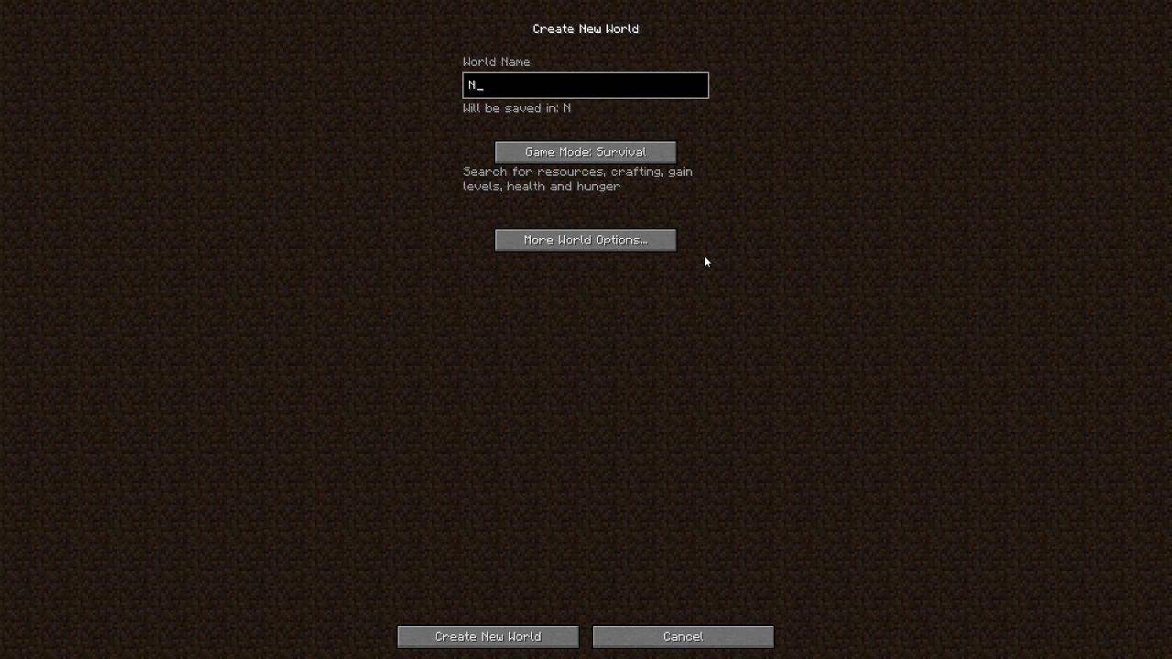
type("Tempe")
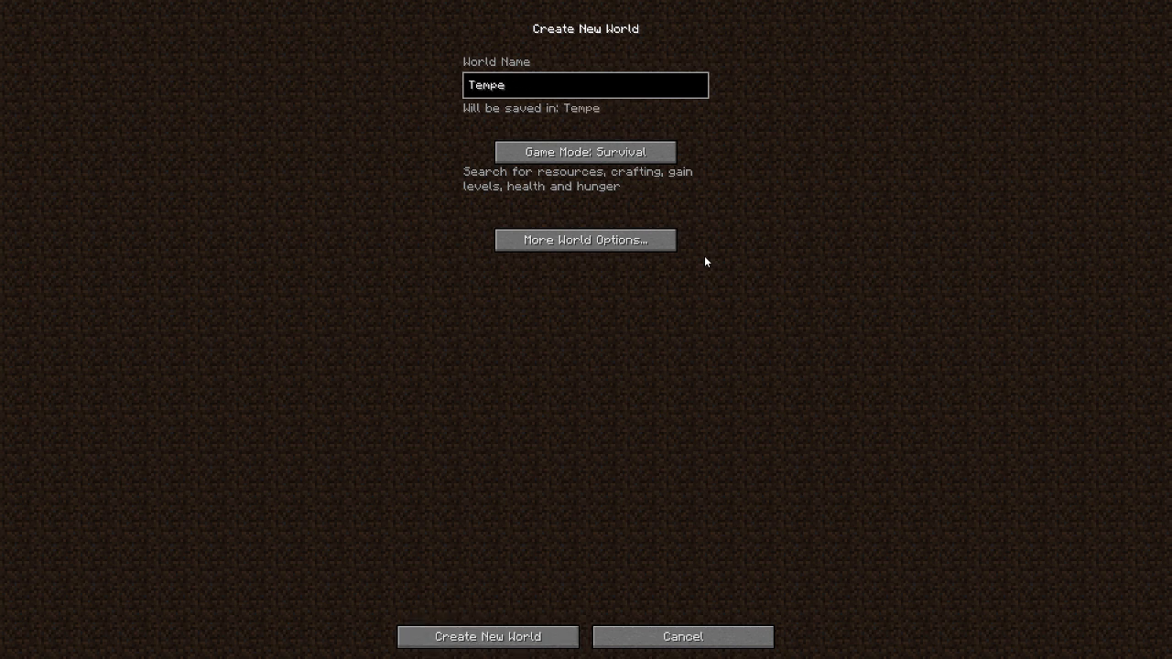
type("sts")
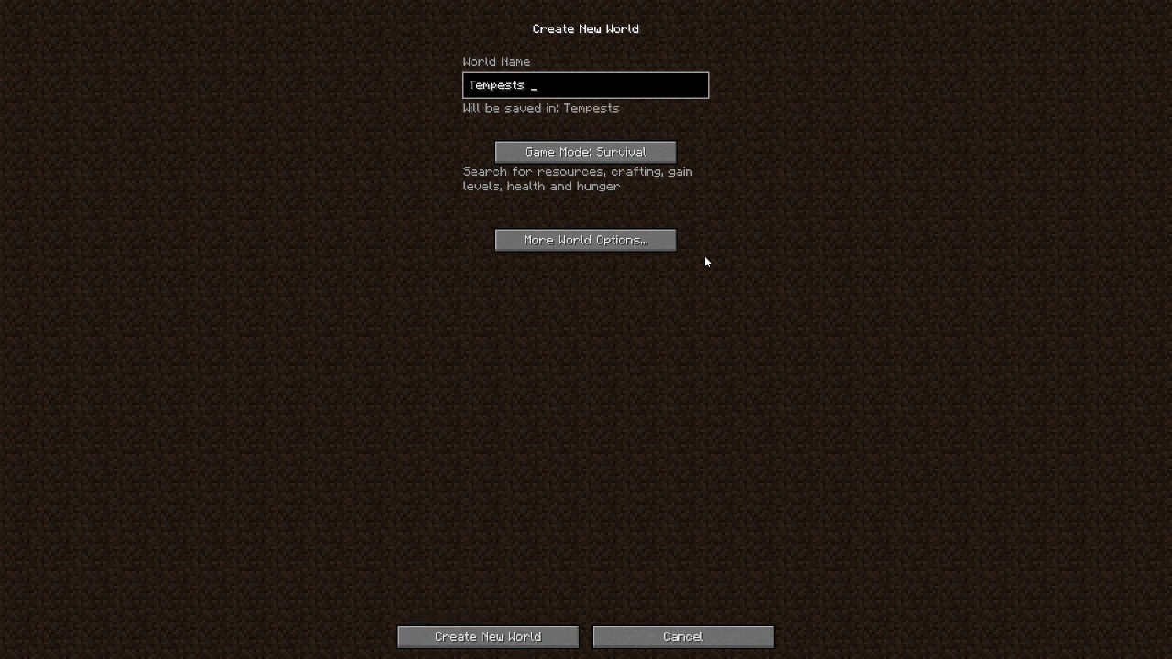
type("Box U")
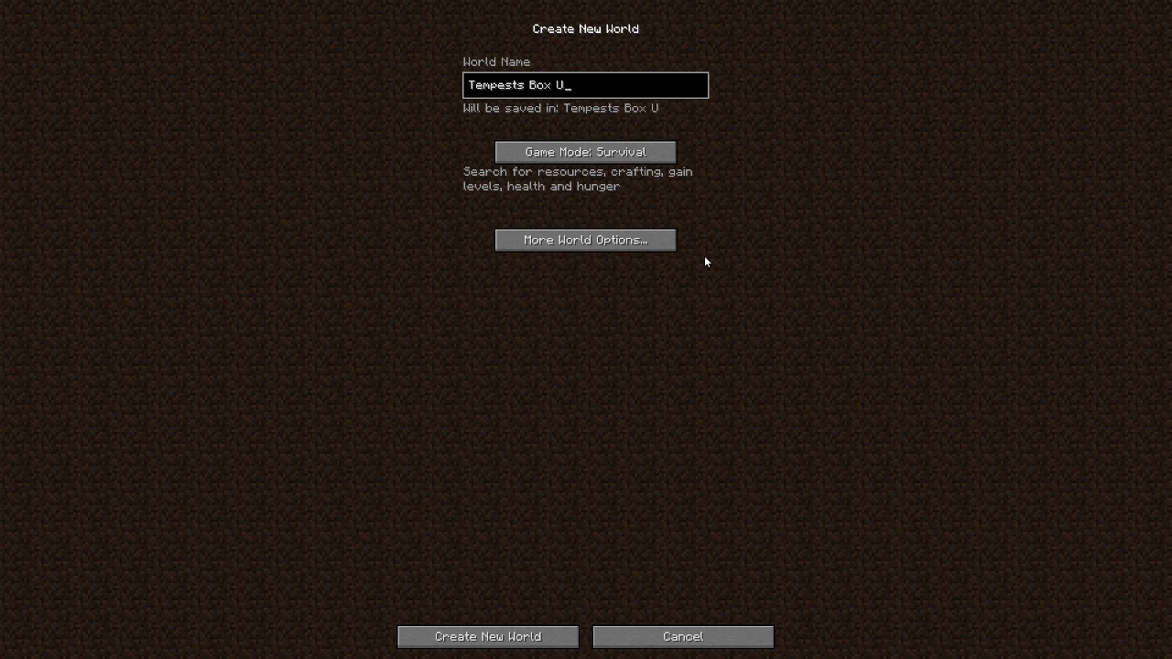
type("pate")
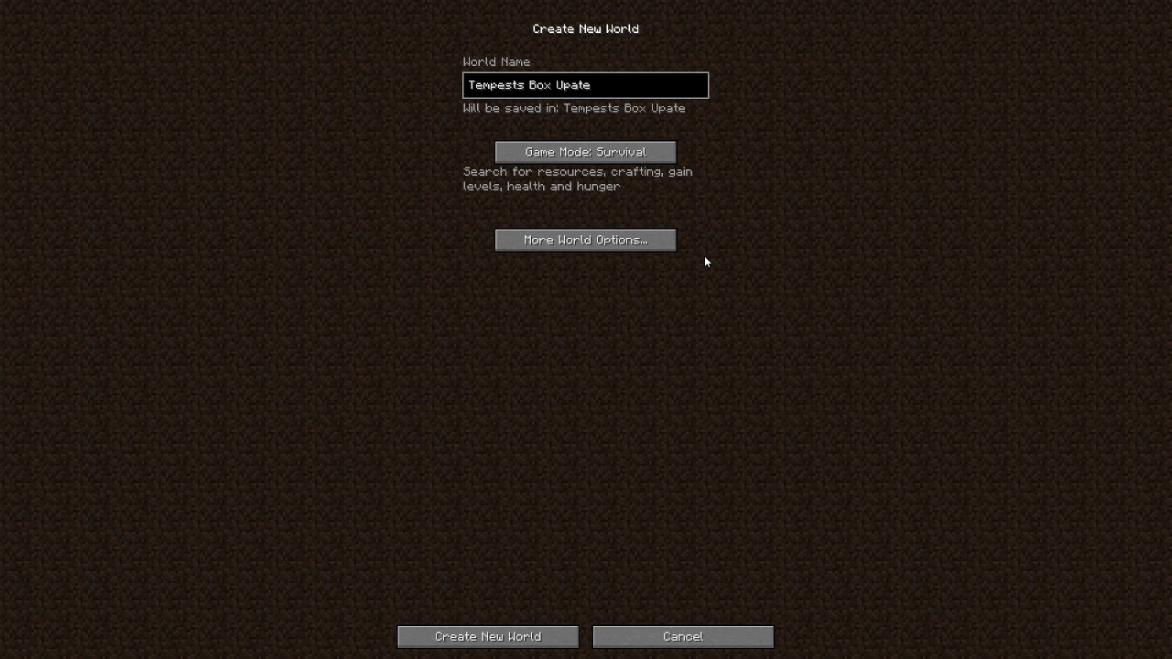
key("BackSpace")
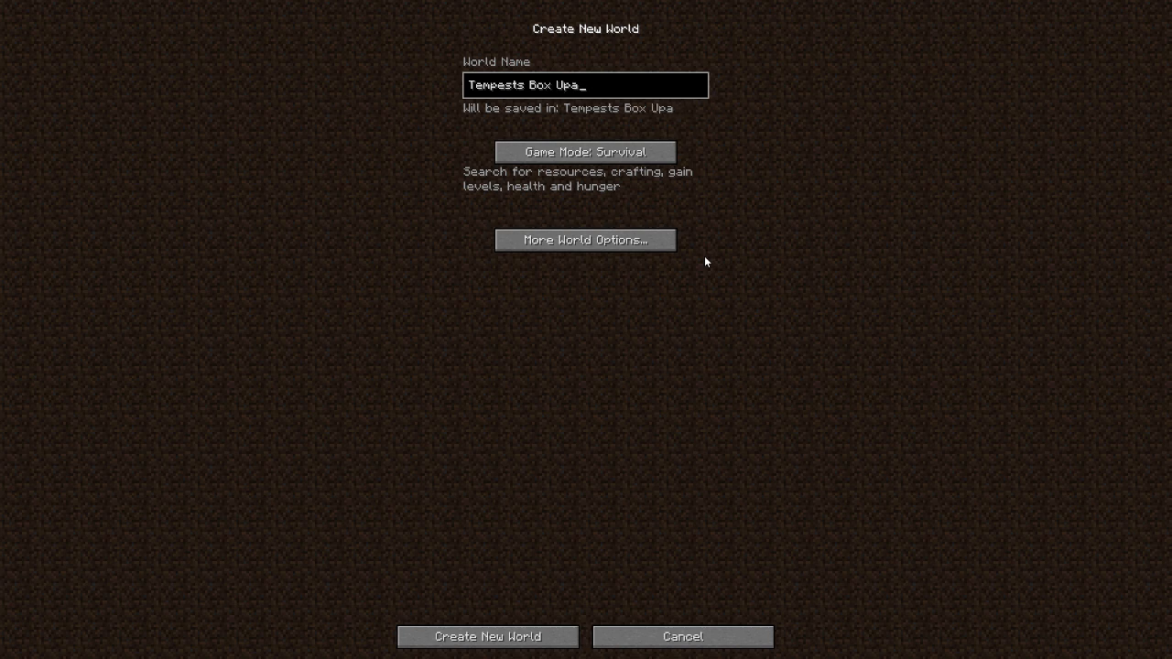
type("date")
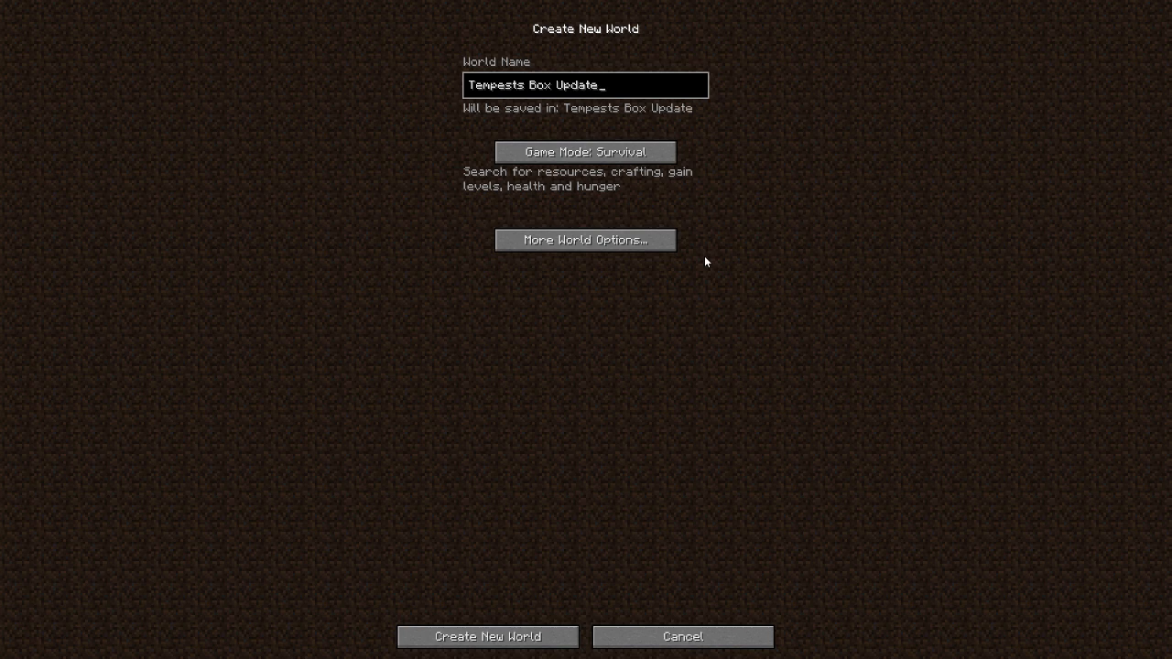
In More World Options, toggle Allow Cheats for the new world.
left_click(584, 240)
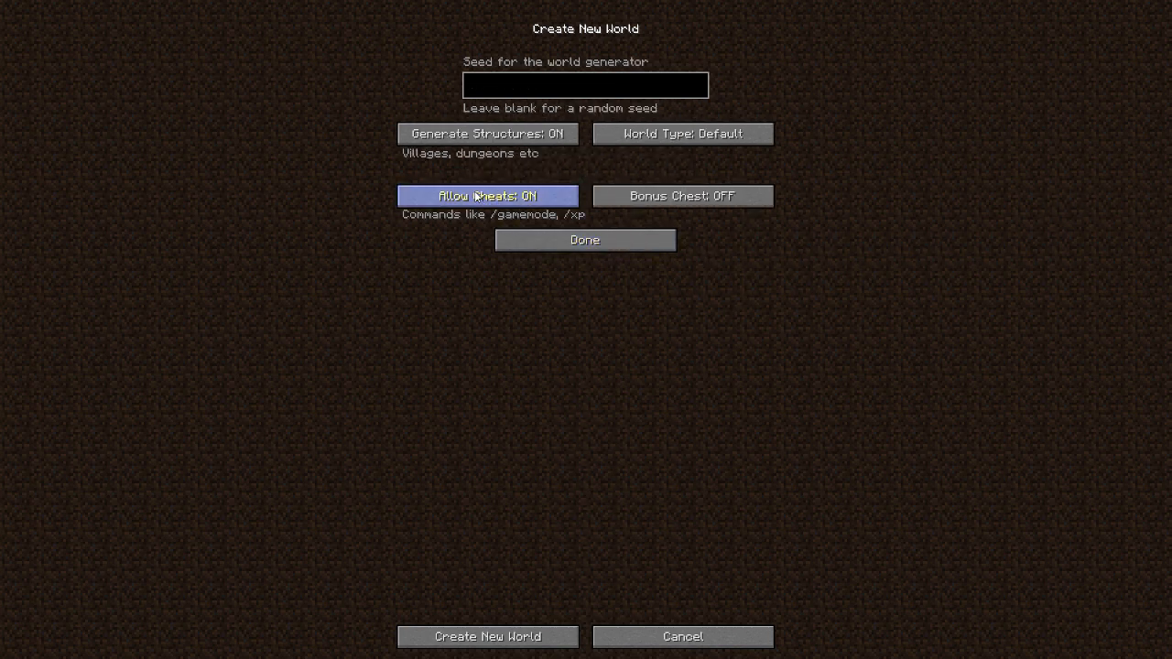
left_click(487, 637)
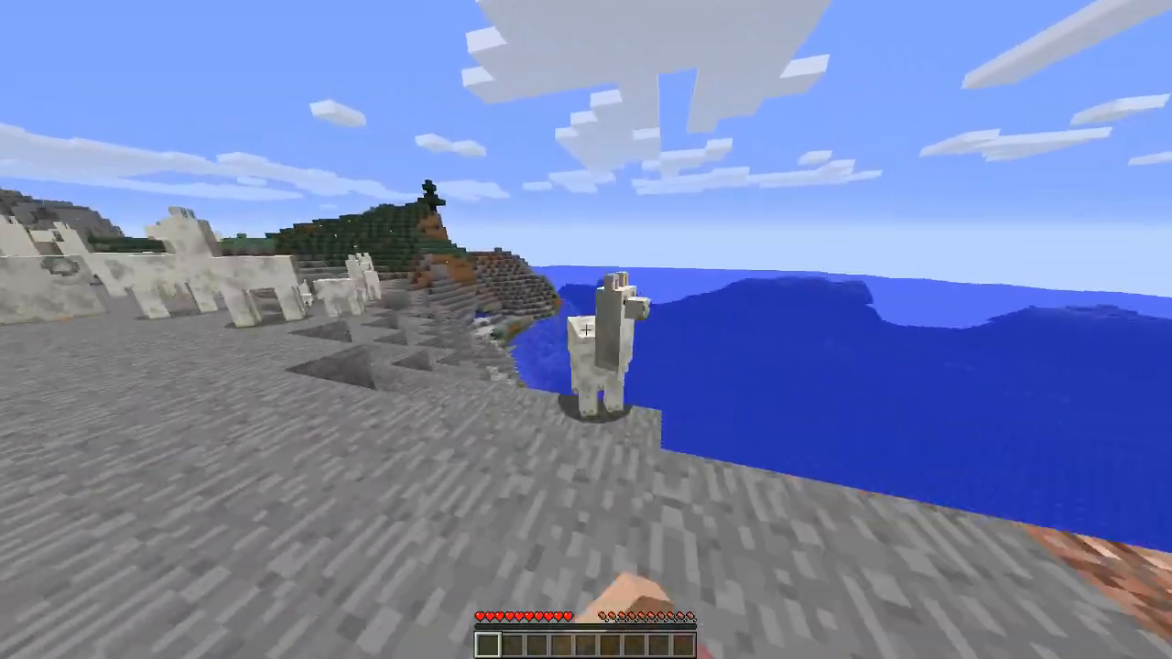
mouse_move(586, 329)
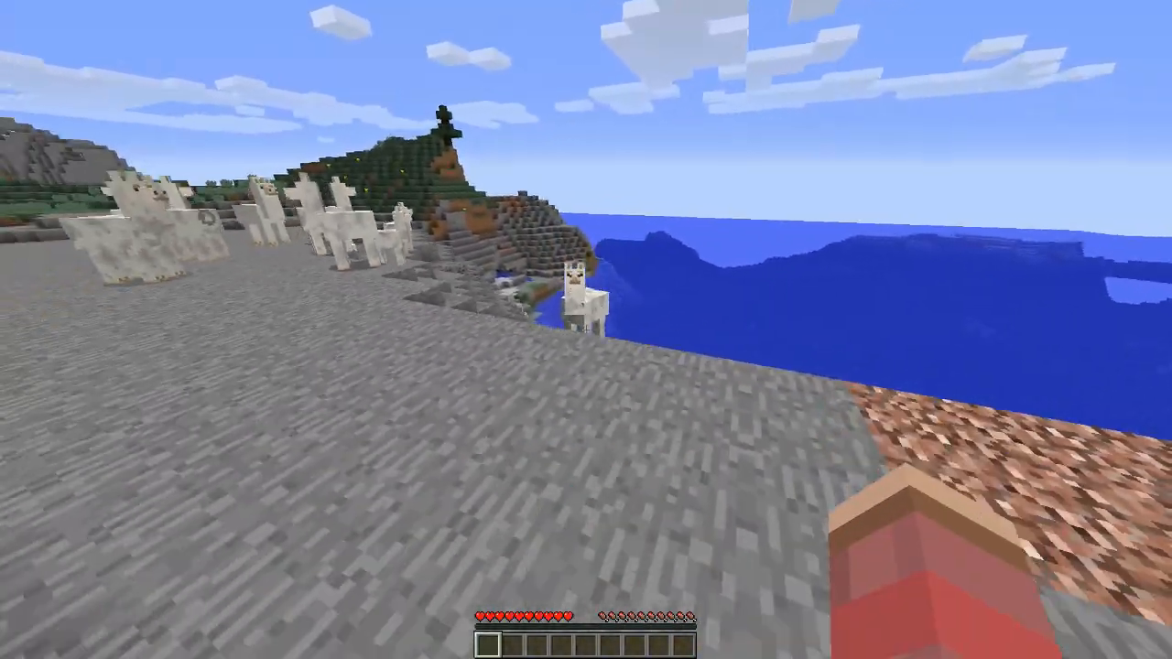
mouse_move(586, 330)
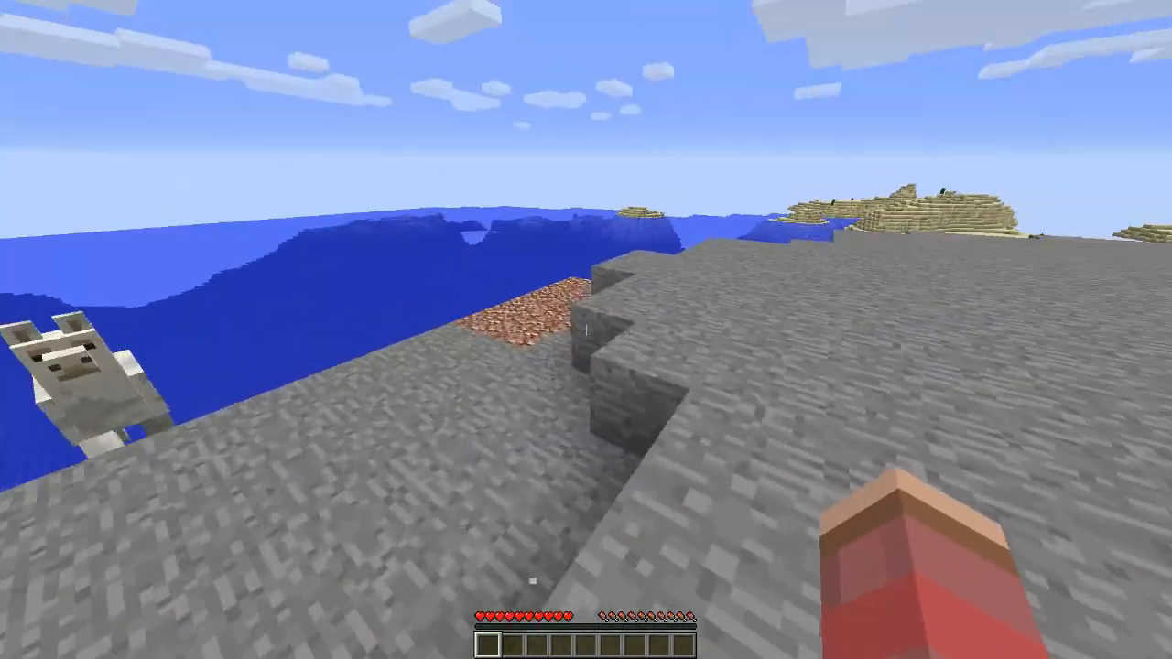
mouse_move(586, 329)
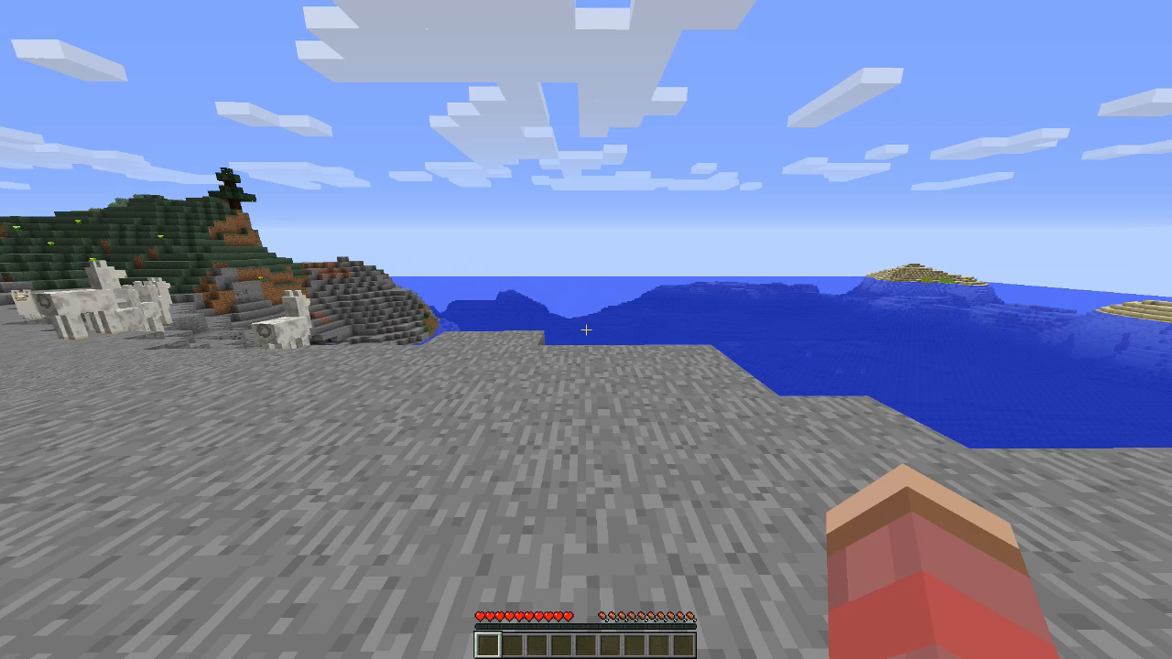
Run the /setworld command in chat, then quit the game entirely.
type("/setworld")
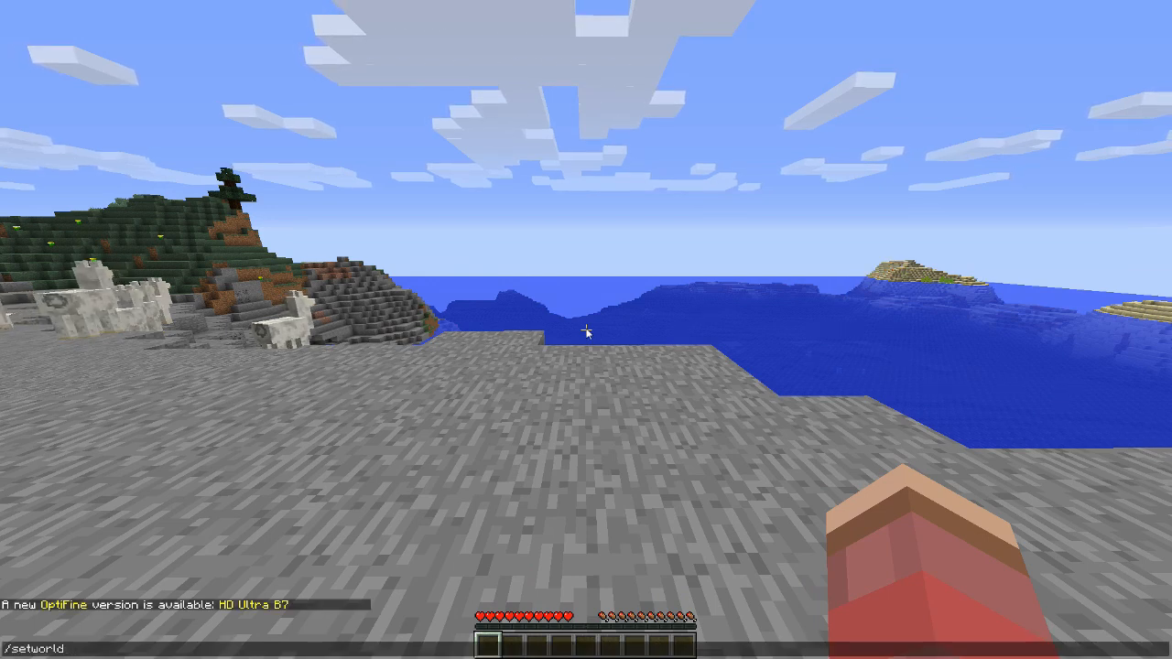
key("Return")
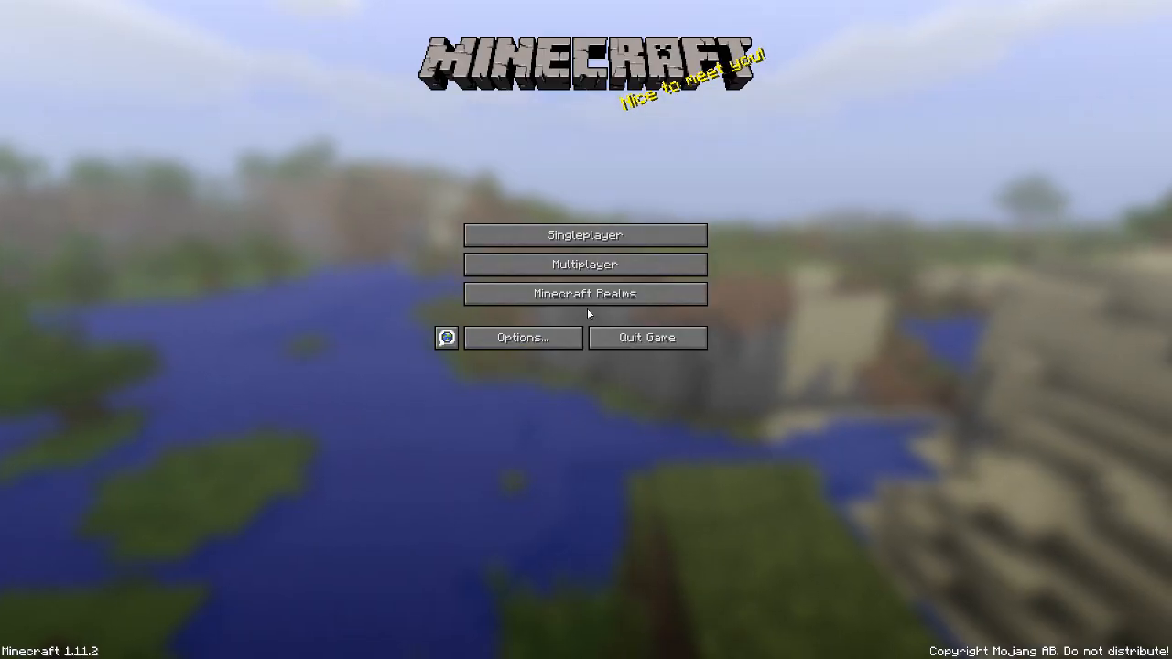
mouse_move(647, 337)
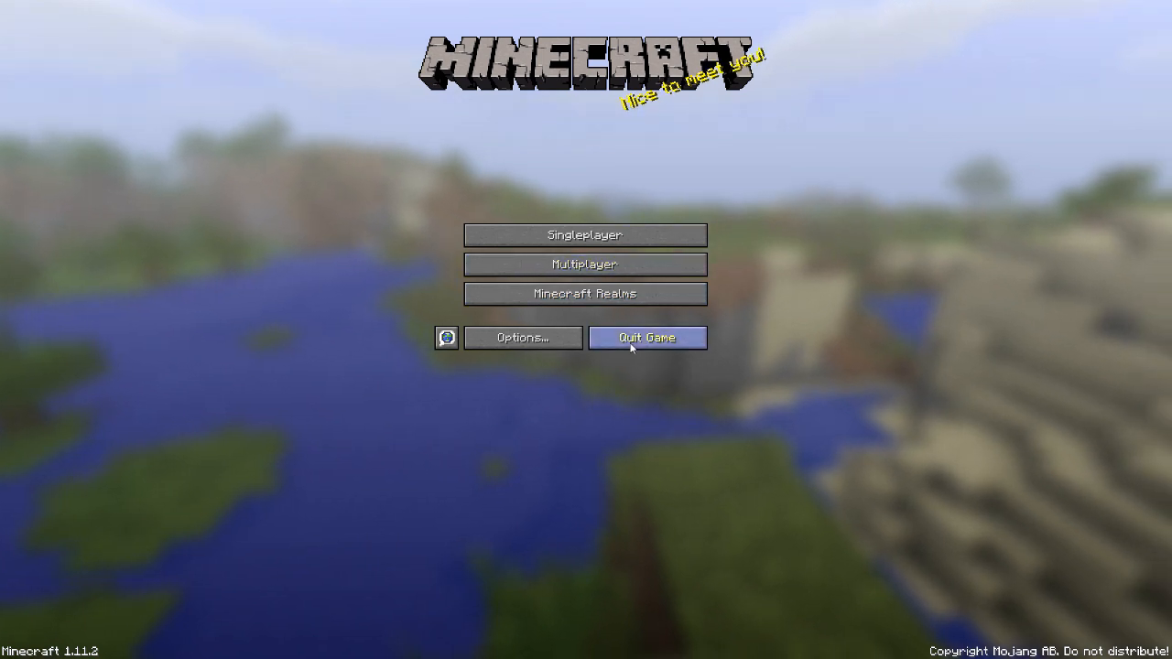
left_click(647, 337)
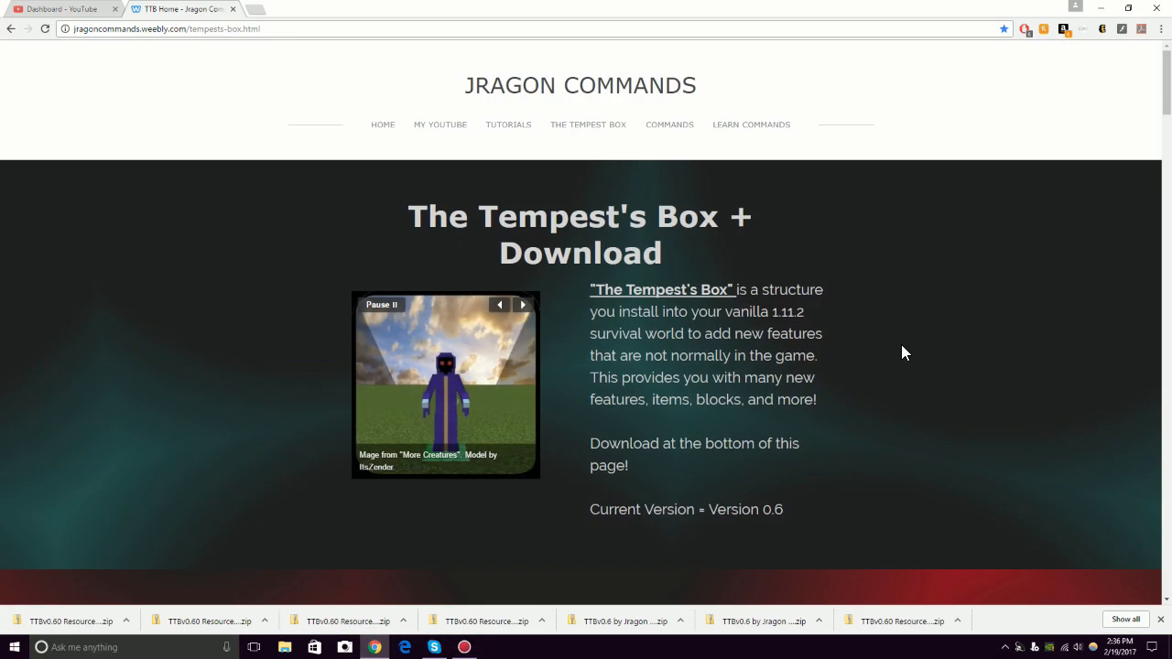
mouse_move(740, 245)
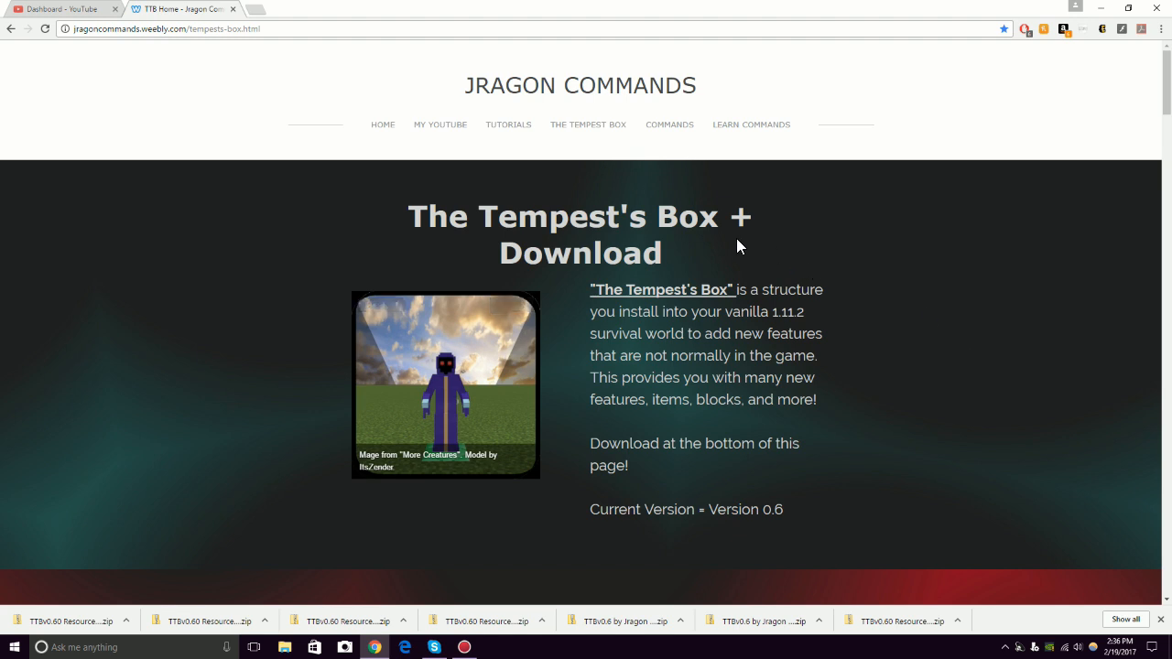
mouse_move(143, 117)
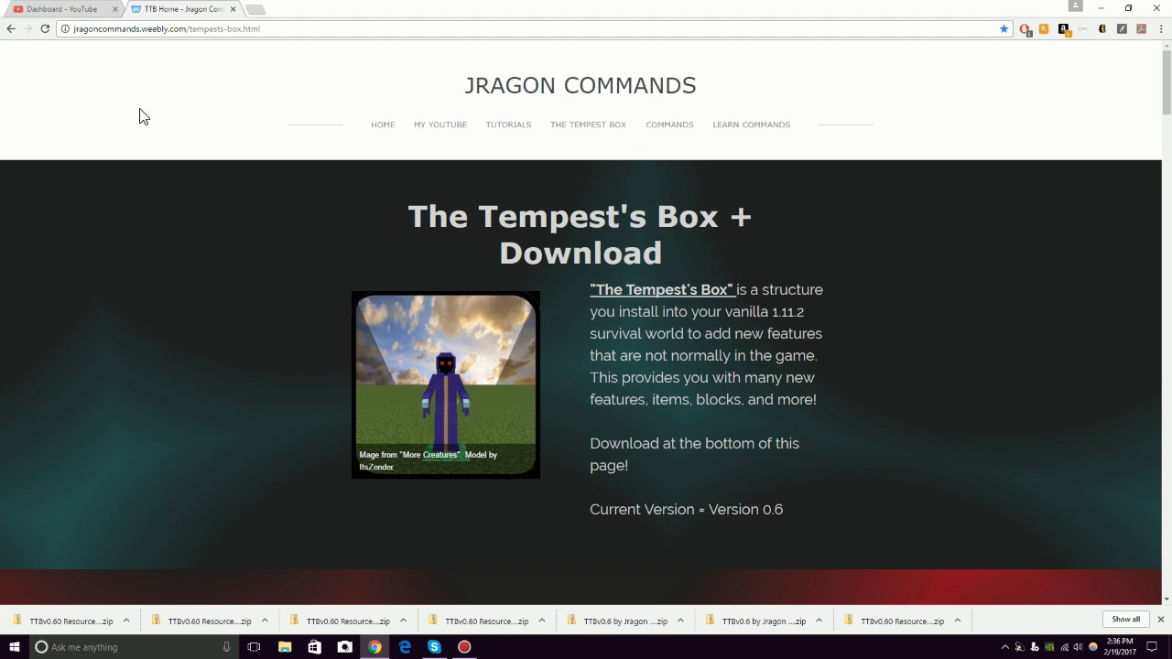
Scroll the Tempest's Box page past Current Modules down to Tempest News.
scroll("down", 3)
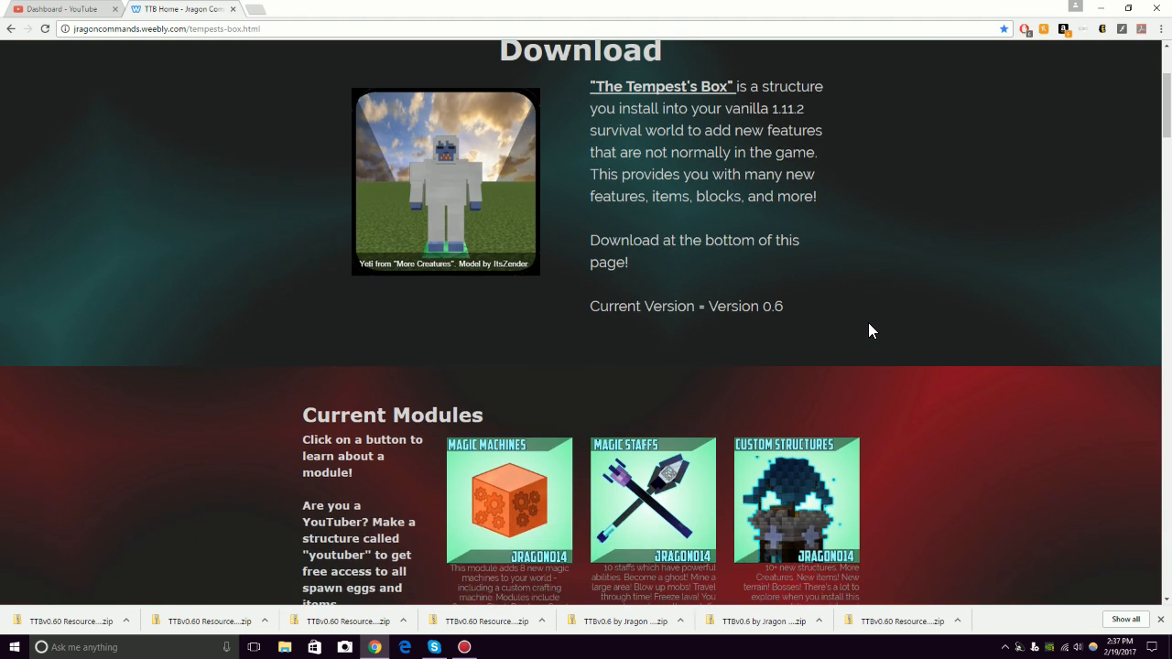
scroll("down", 3)
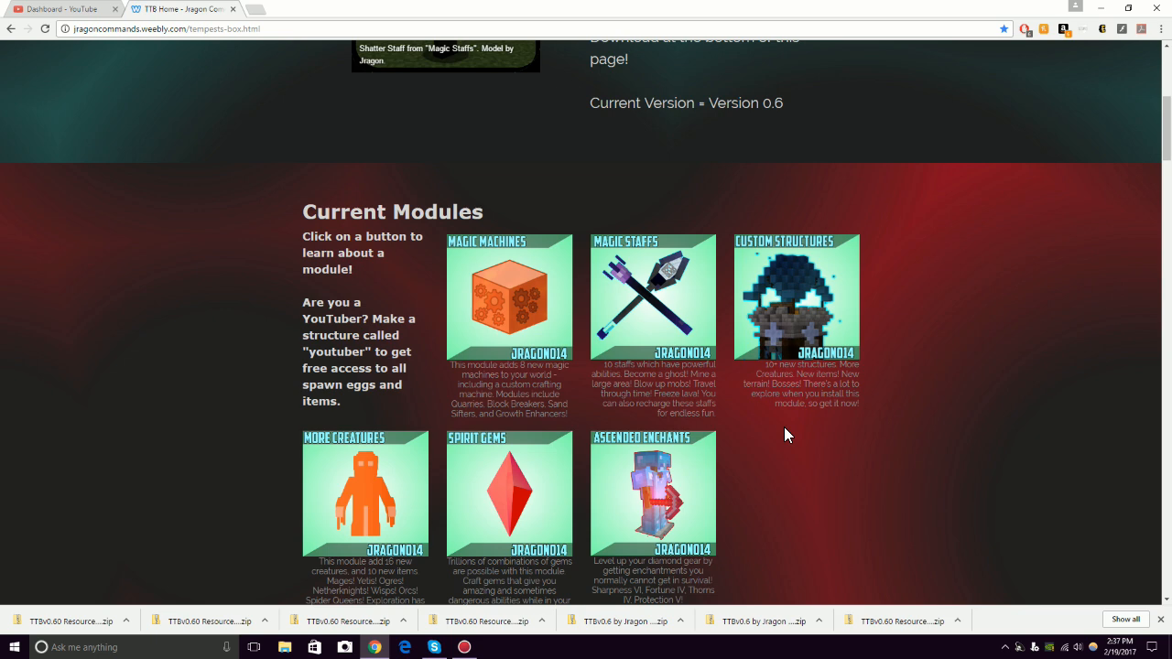
mouse_move(623, 398)
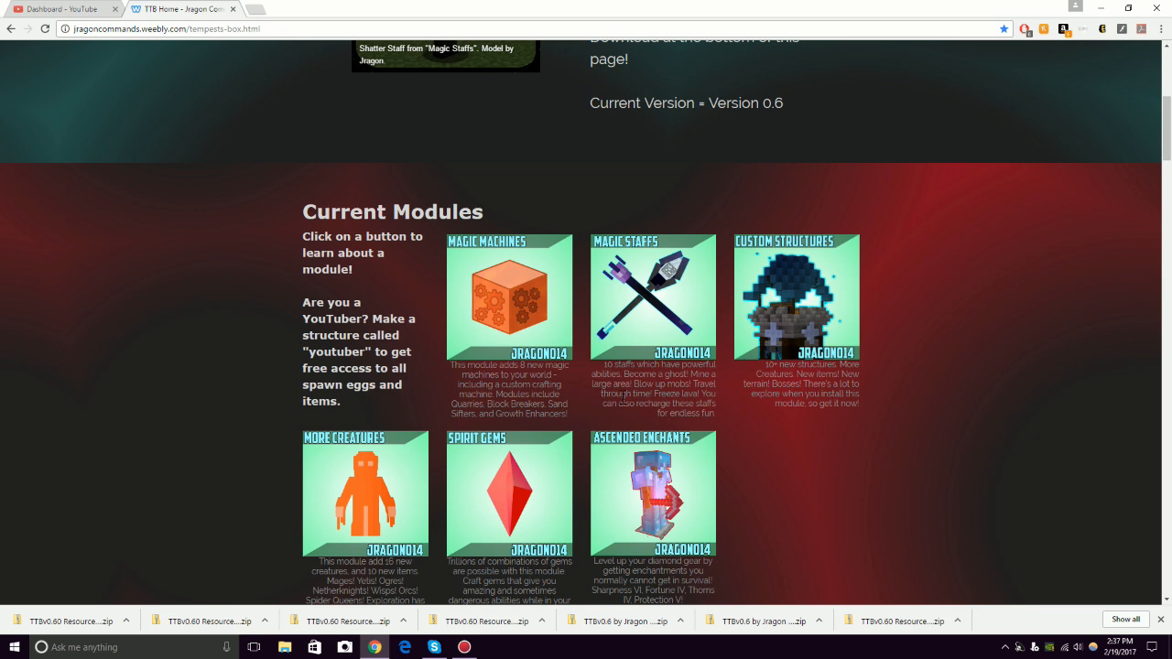
scroll("down", 3)
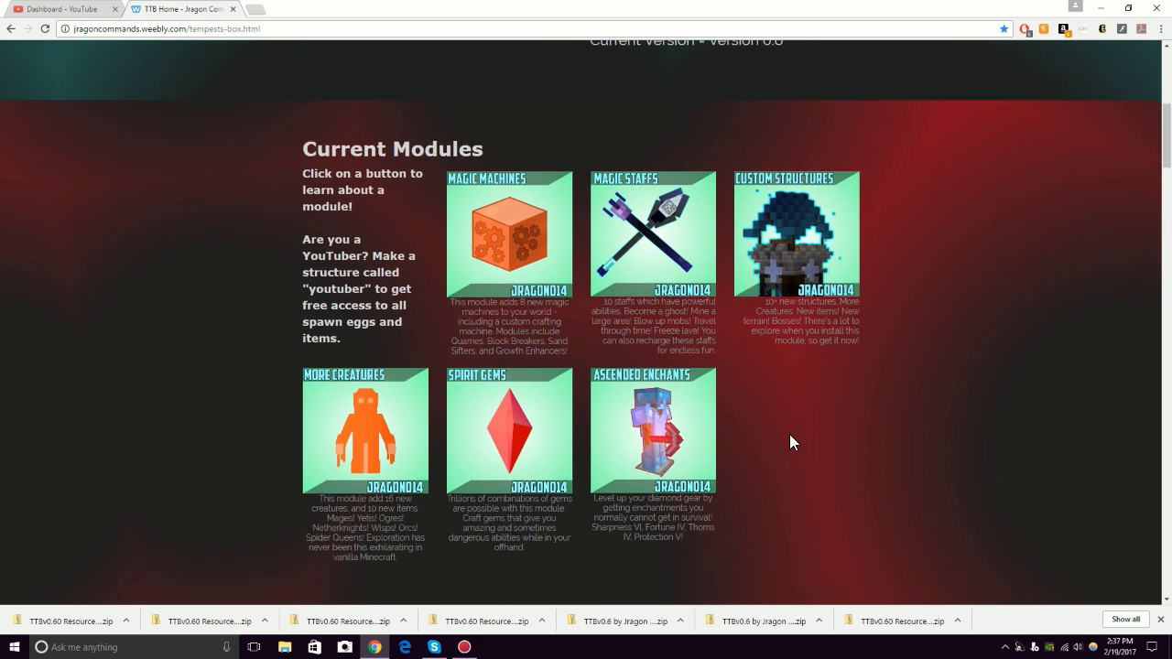
scroll("down", 3)
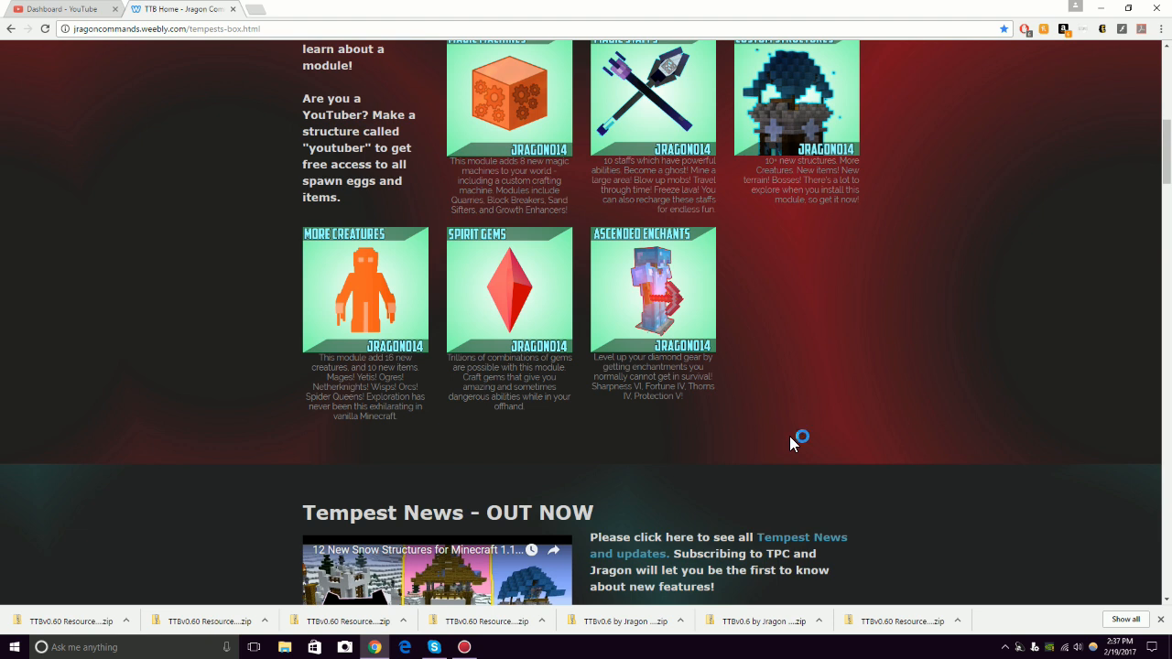
mouse_move(793, 445)
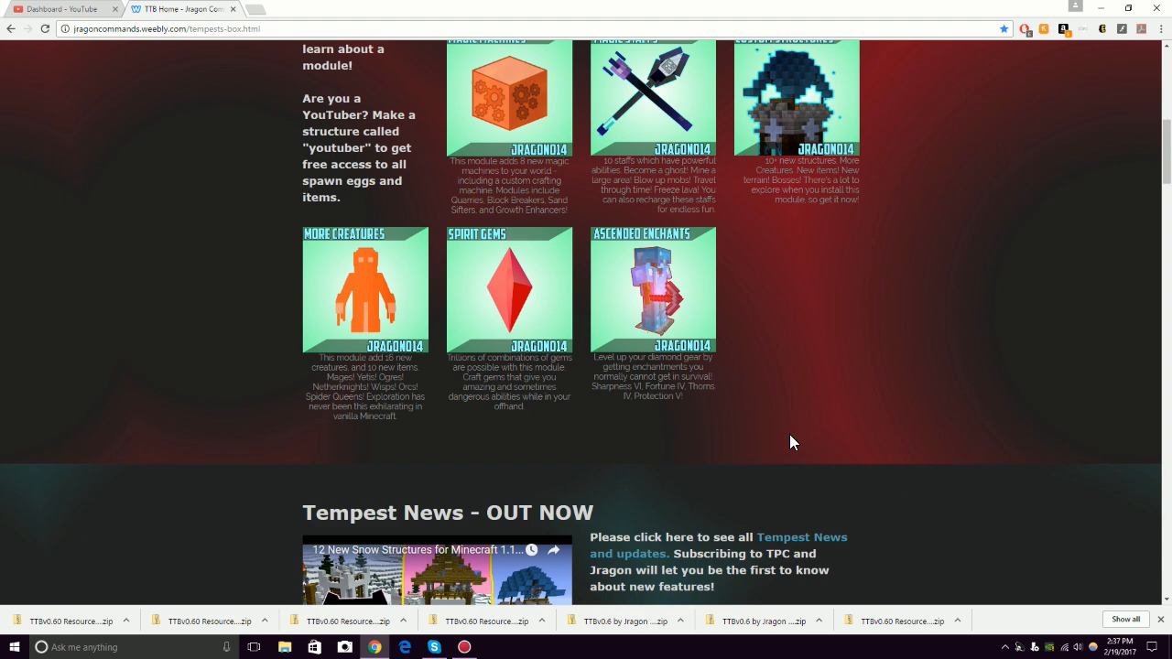
scroll("down", 3)
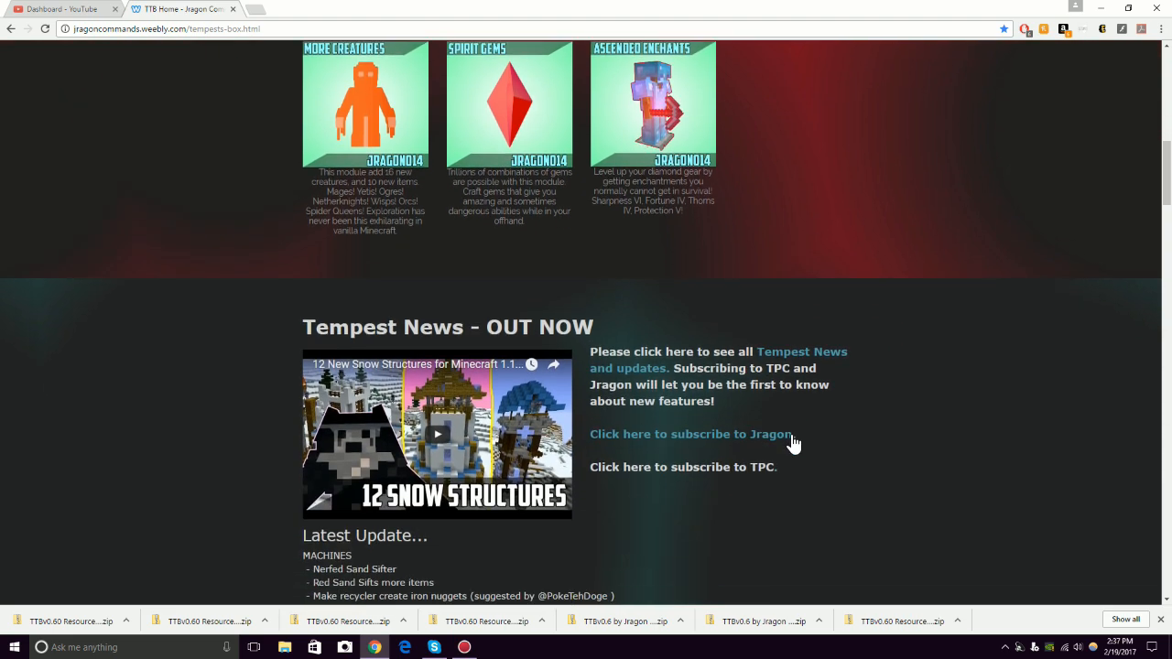
Scroll to the Resource Download Instructions and open the linked More Creatures video.
scroll("down", 3)
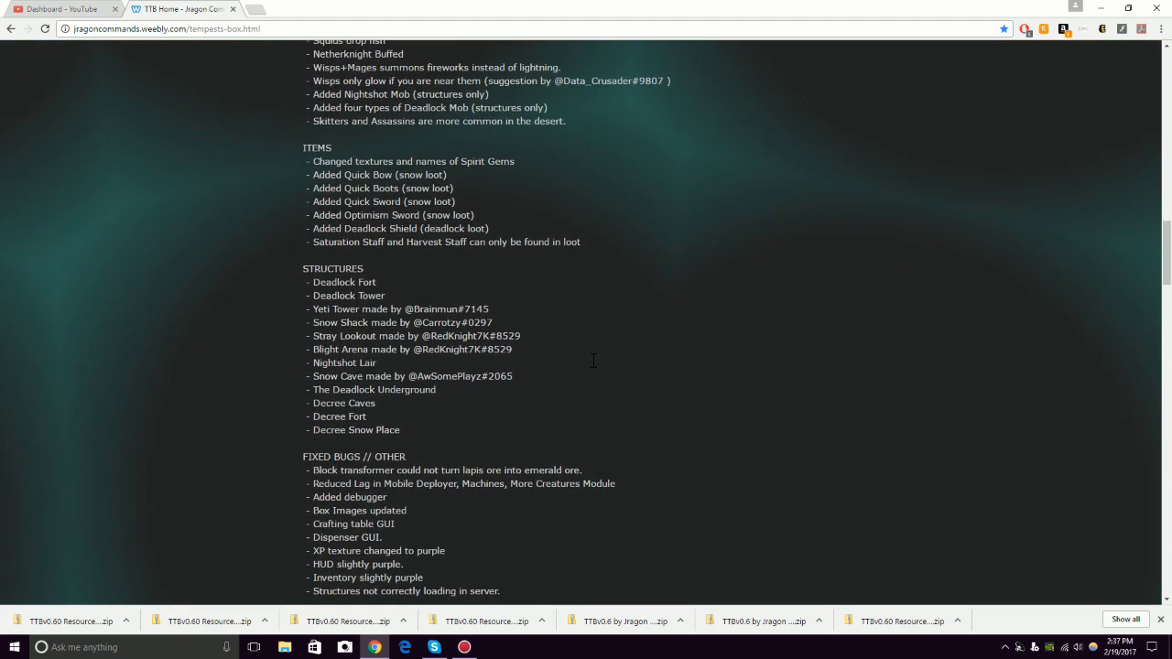
scroll("down", 3)
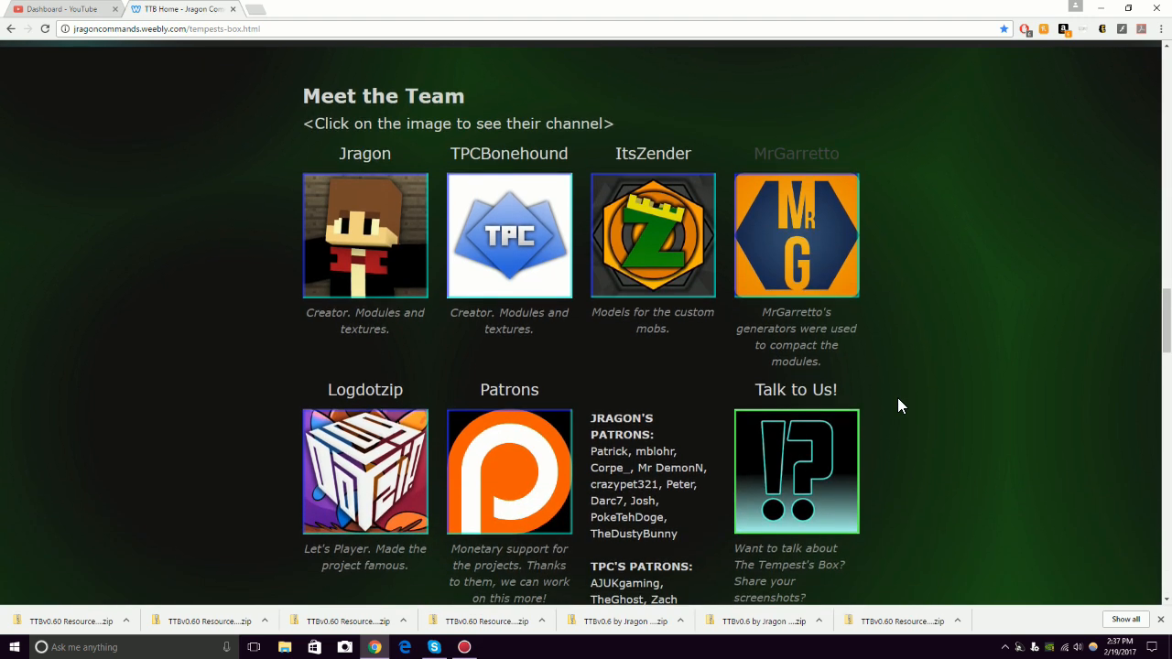
scroll("down", 3)
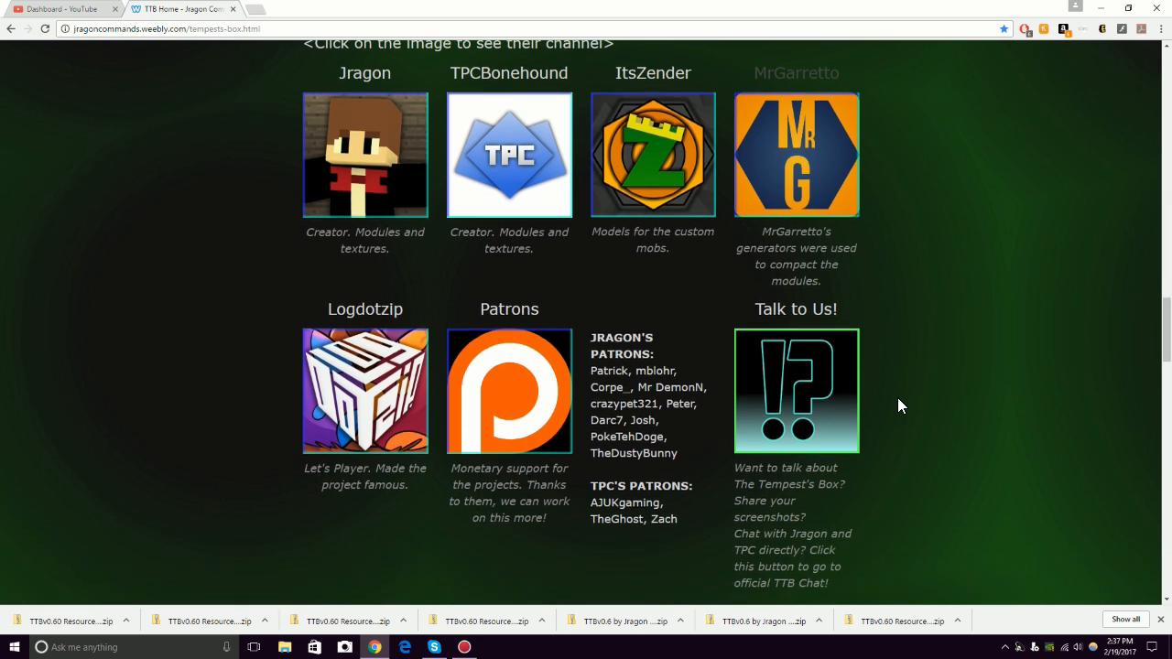
scroll("up", 3)
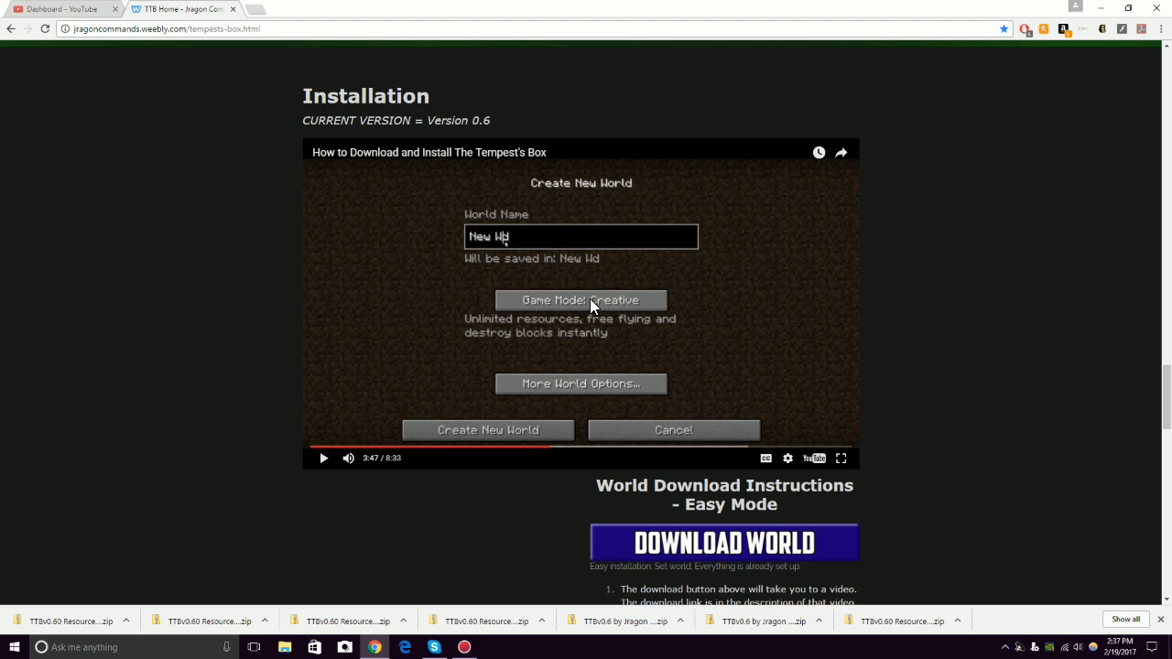
scroll("down", 3)
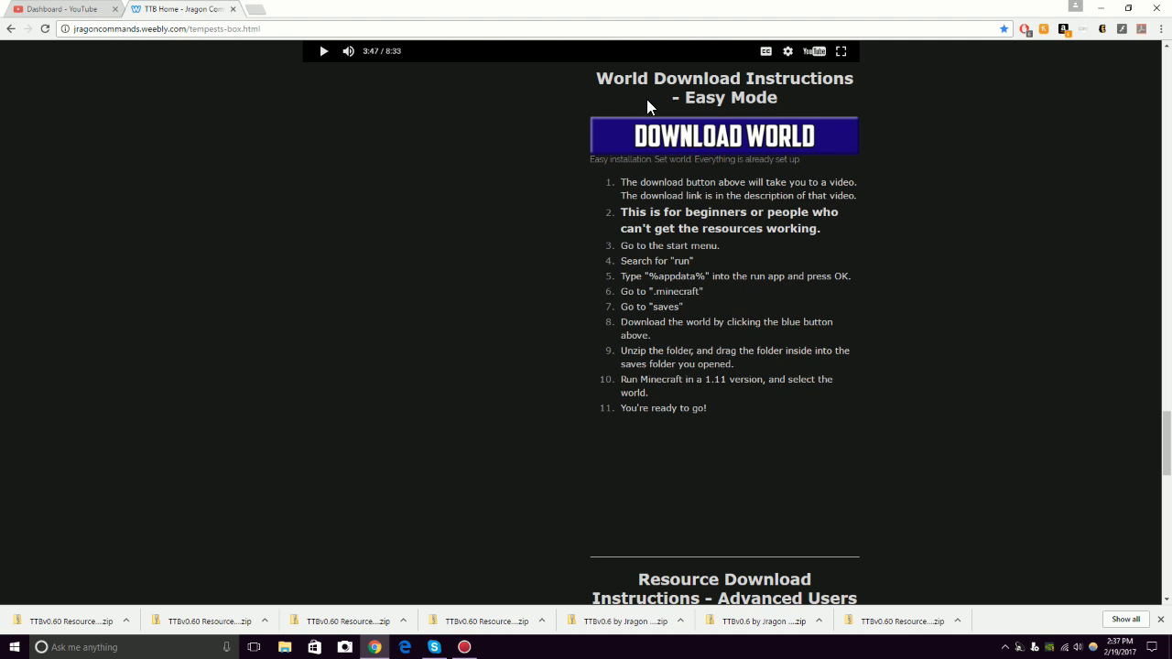
scroll("down", 3)
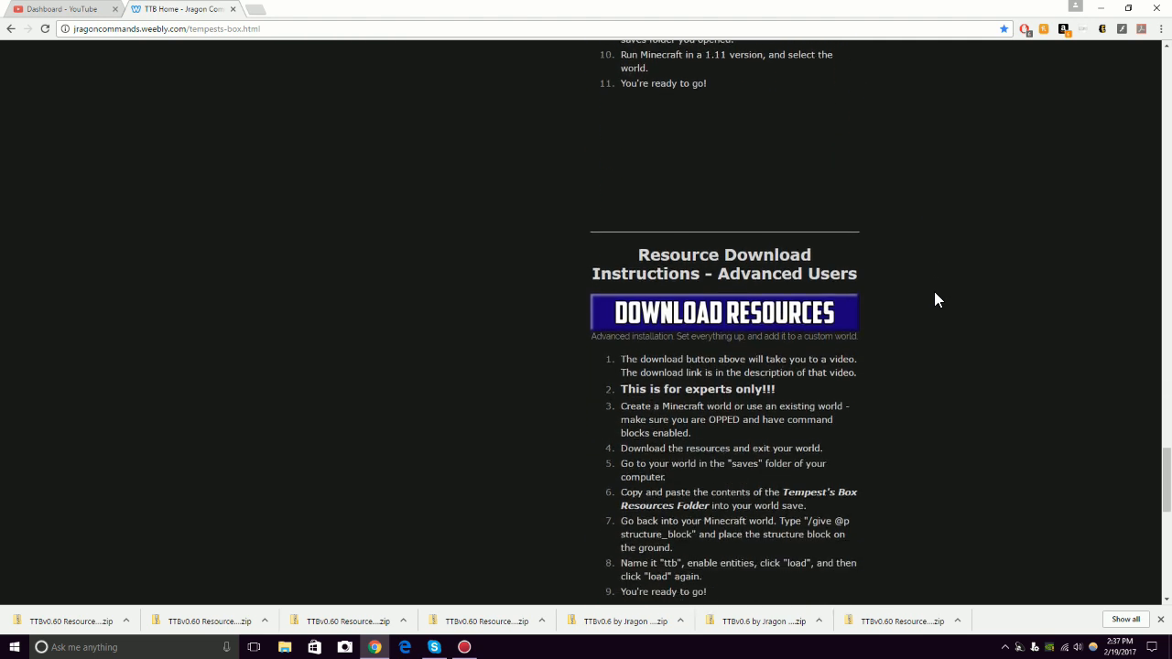
left_click(723, 311)
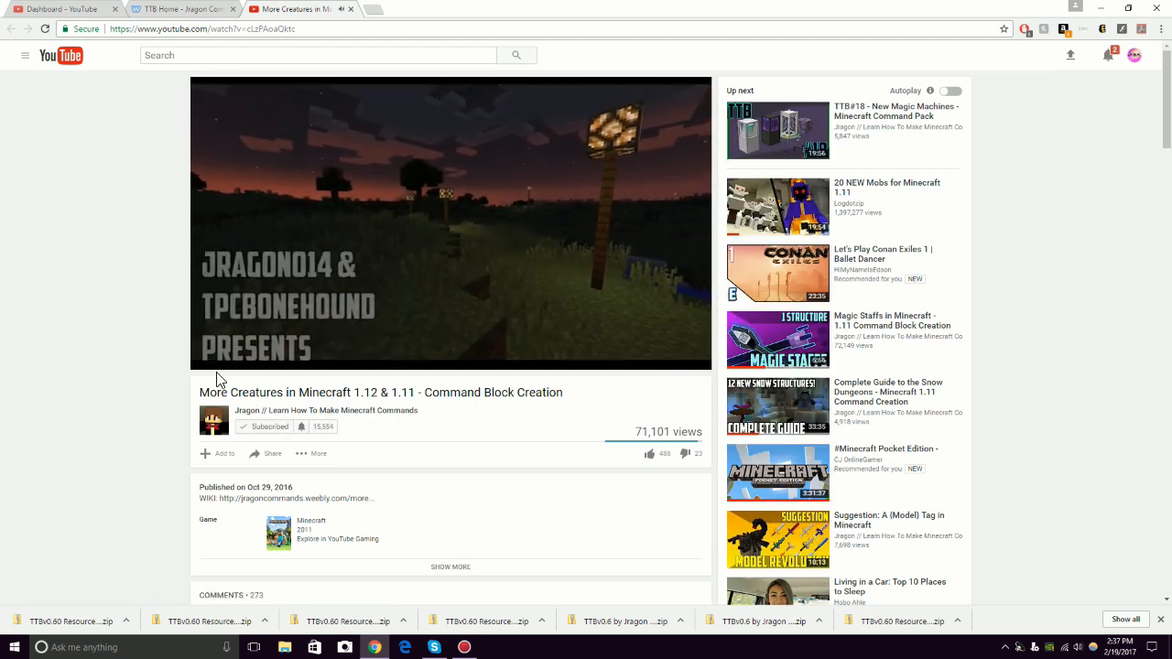
Open the DOWNLOAD RESOURCES link from the video's description, leading to MediaFire.
scroll("down", 3)
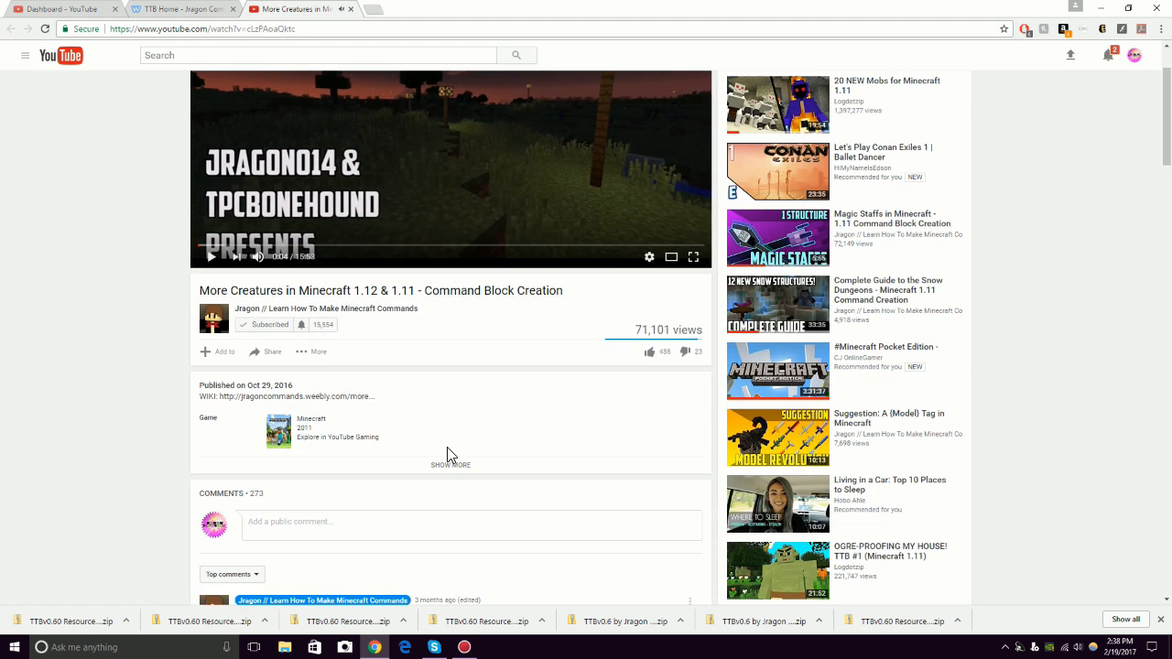
scroll("down", 3)
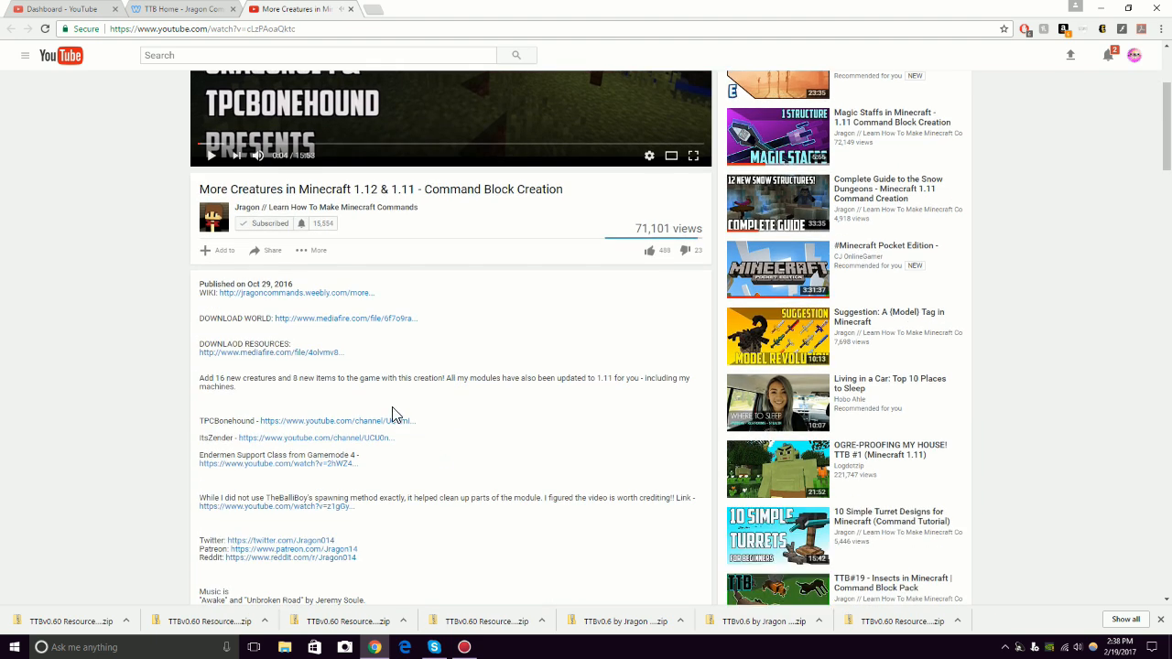
left_click(271, 352)
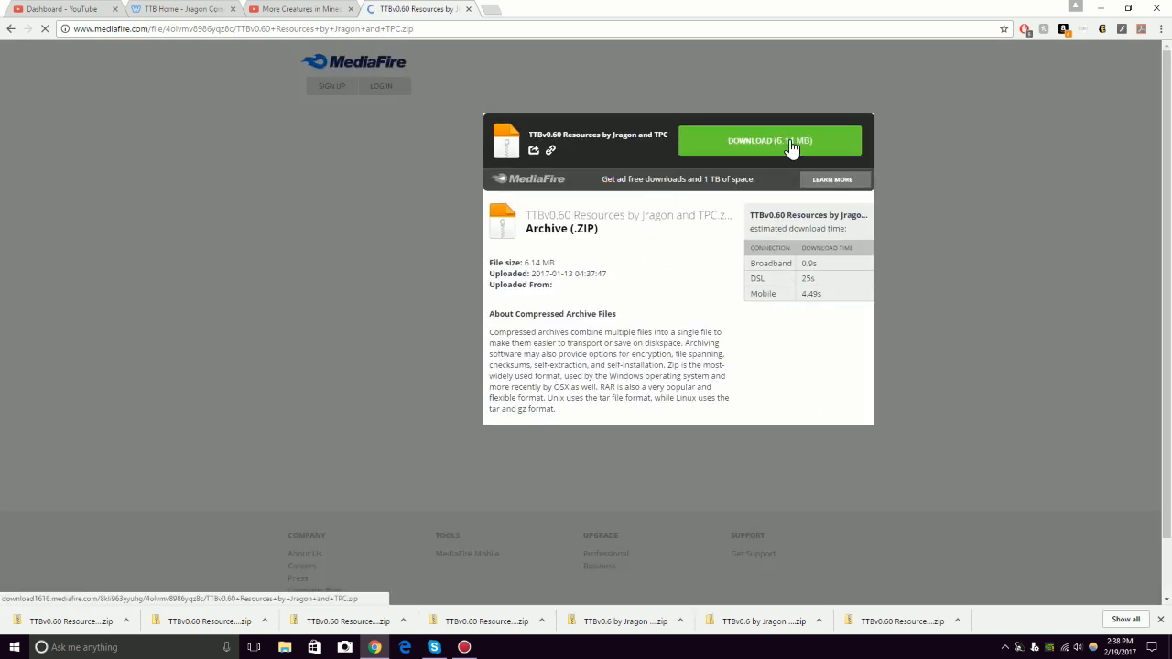
Download the TTBv0.60 Resources zip into the Minecraft folder on the Desktop.
left_click(769, 139)
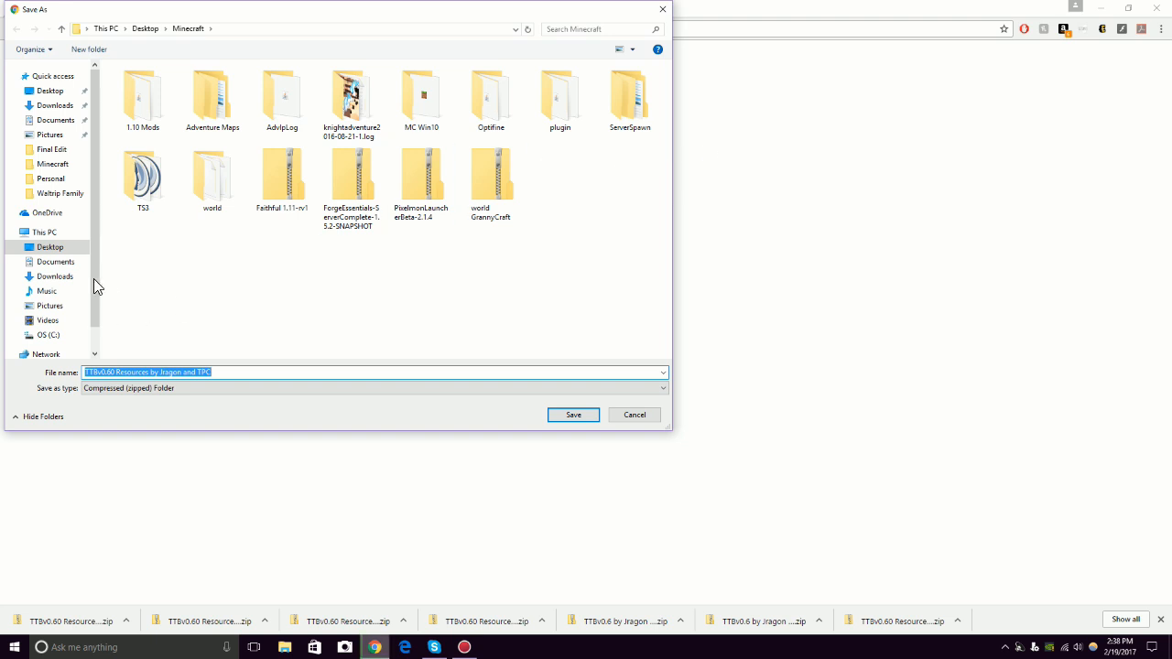
left_click(147, 29)
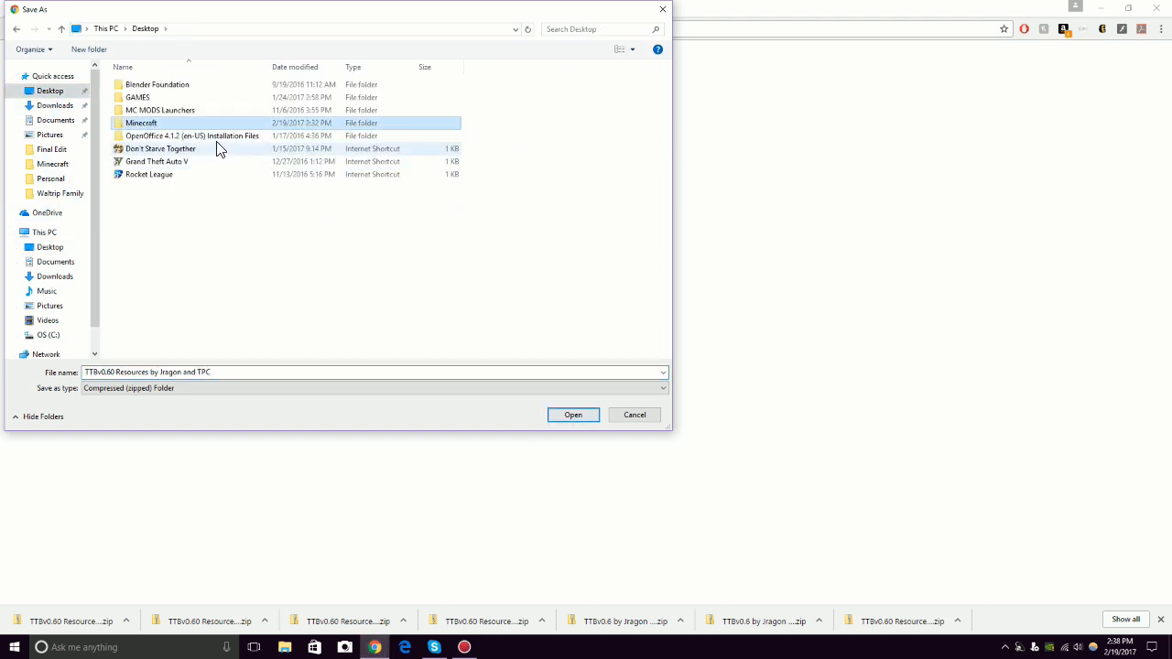
double_click(141, 121)
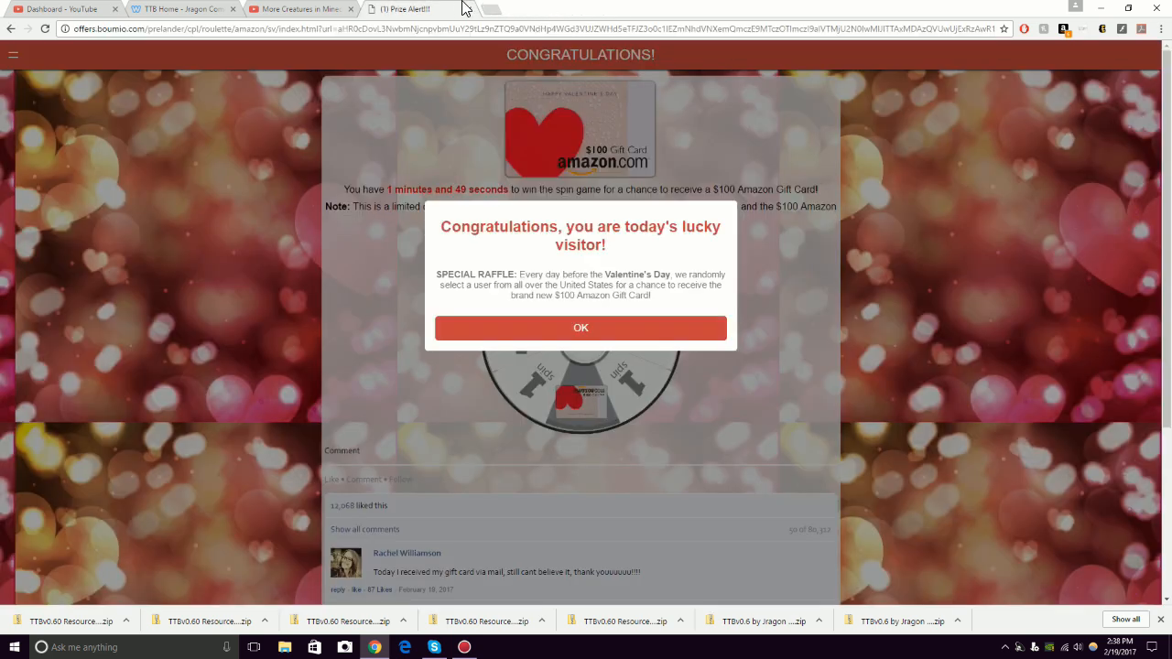
mouse_move(716, 271)
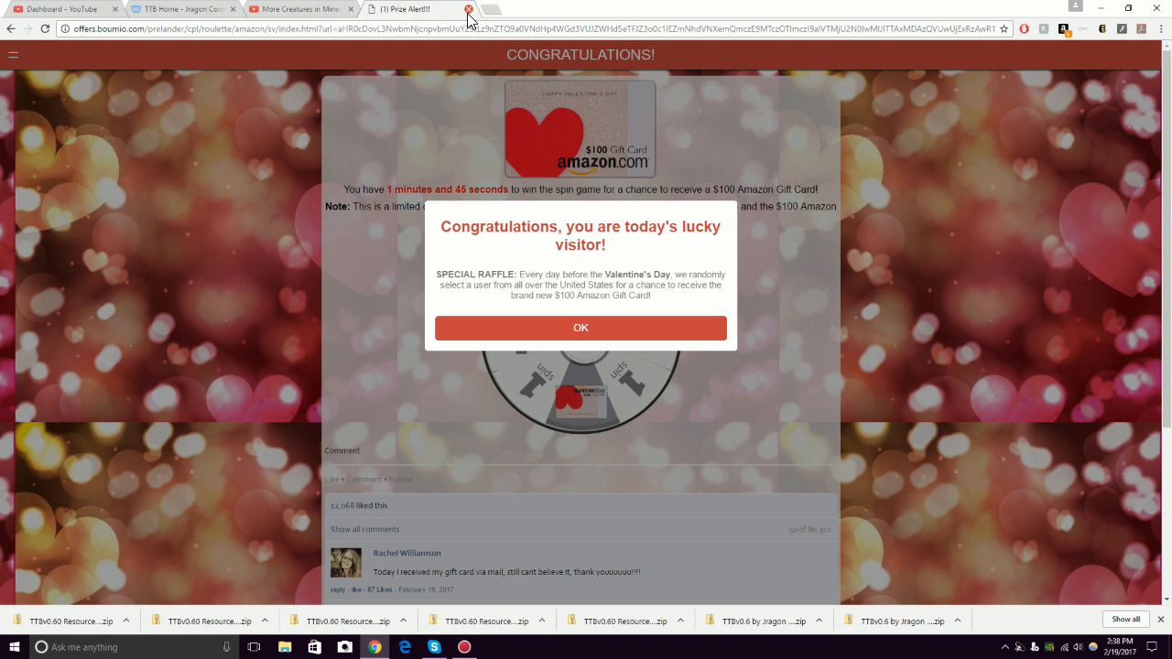
Close the Prize Alert ad tab and minimize Chrome to reach the desktop.
left_click(454, 8)
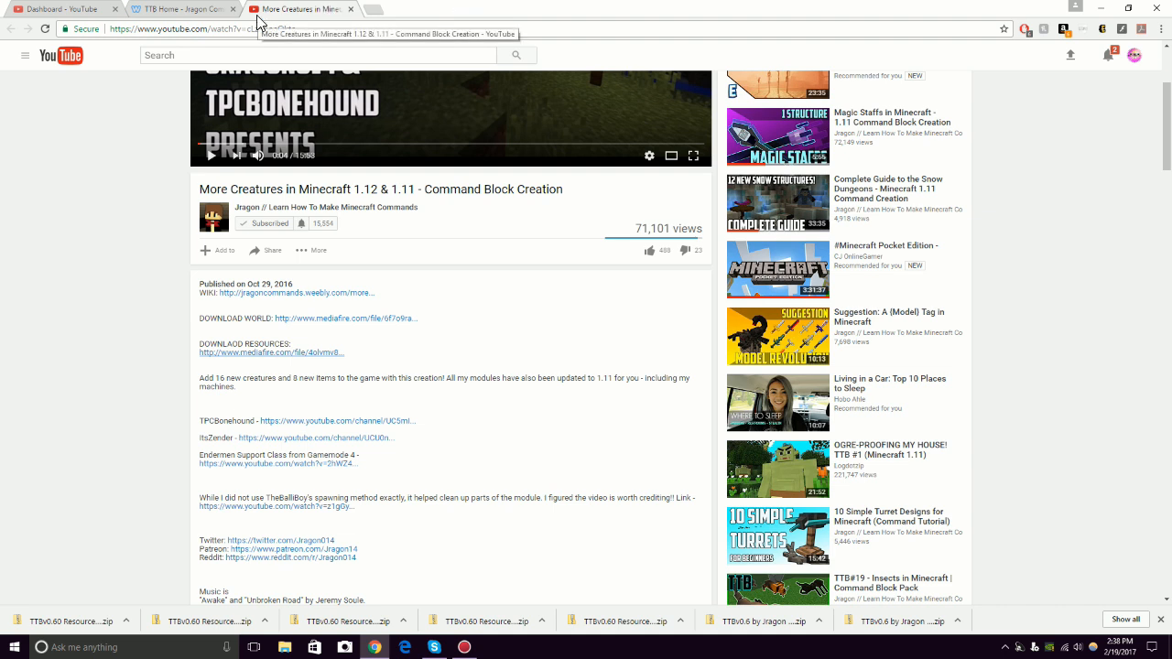
left_click(348, 7)
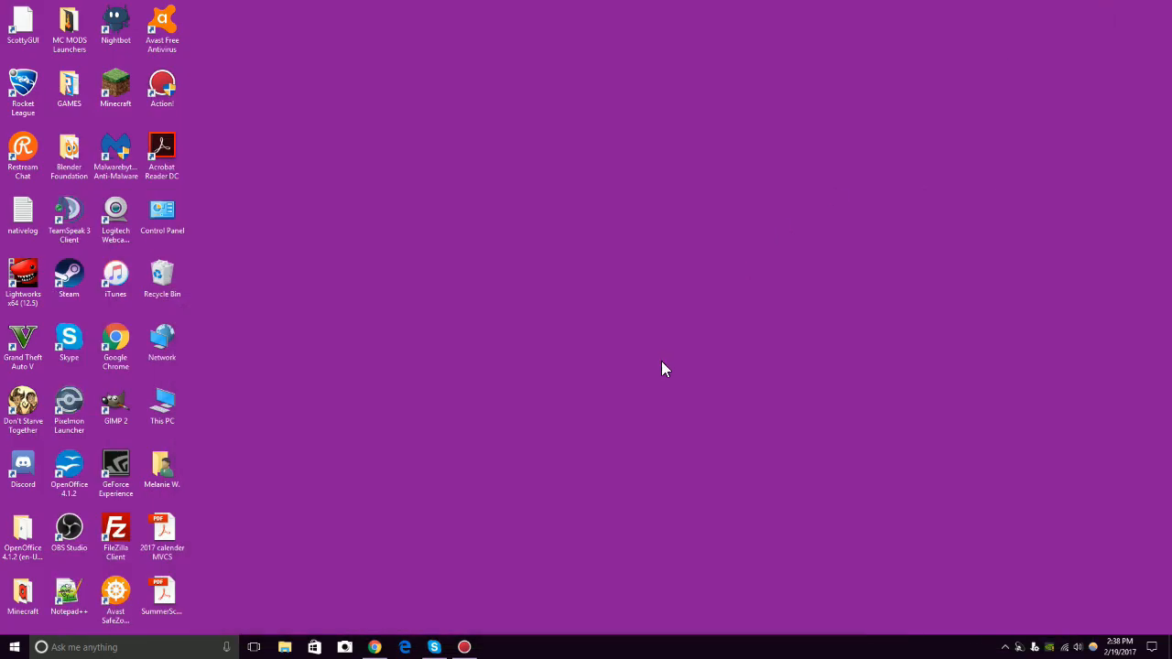
Via %appdata search, navigate .minecraft > saves into the Tempests Box Update folder.
left_click(86, 649)
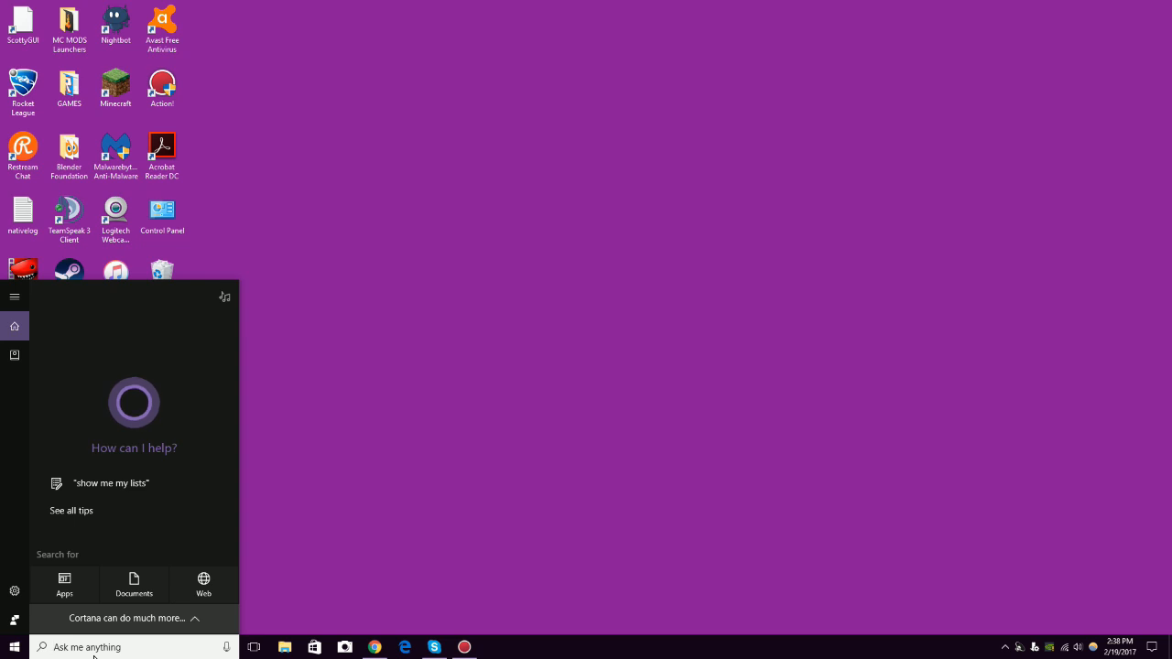
type("%app")
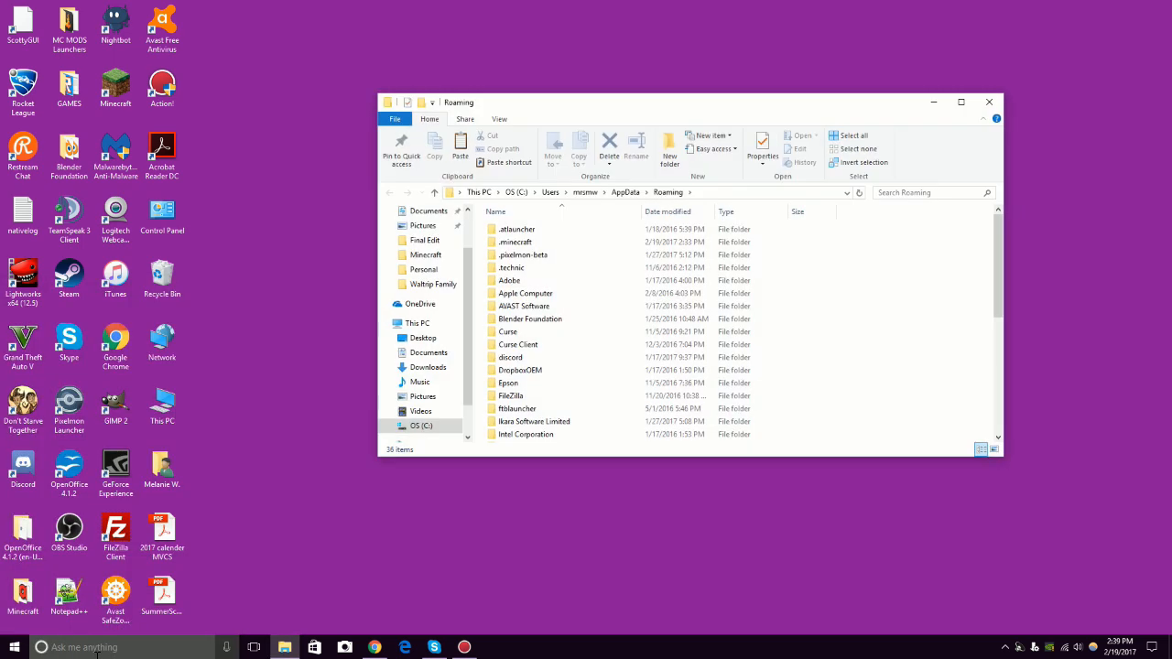
double_click(515, 241)
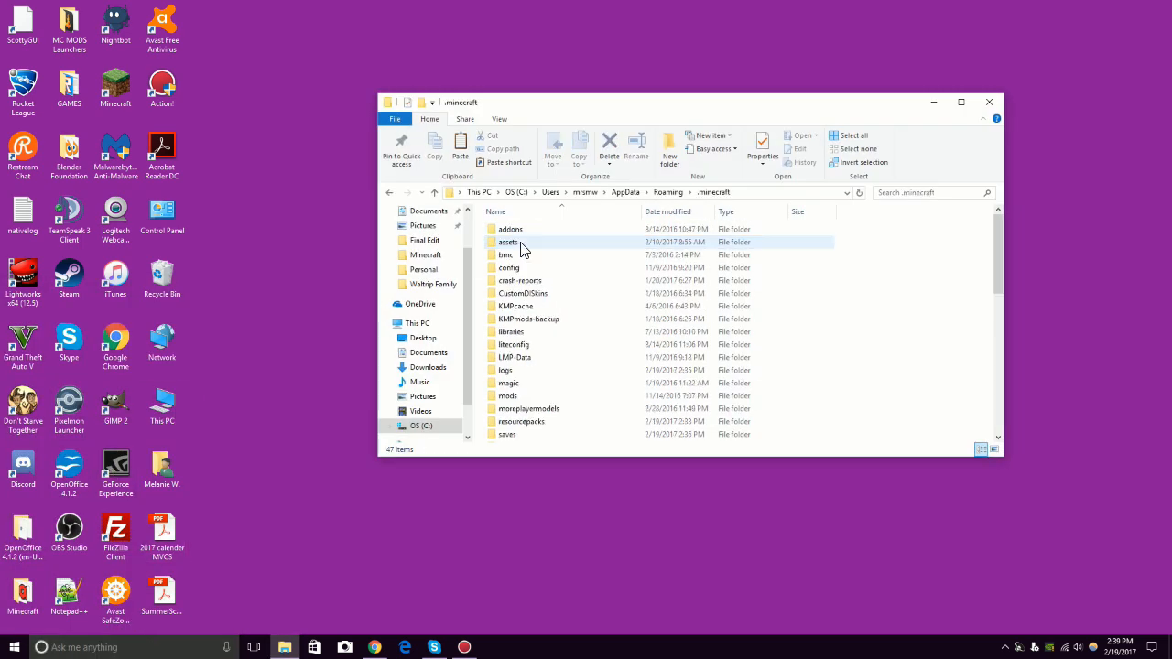
left_click(520, 421)
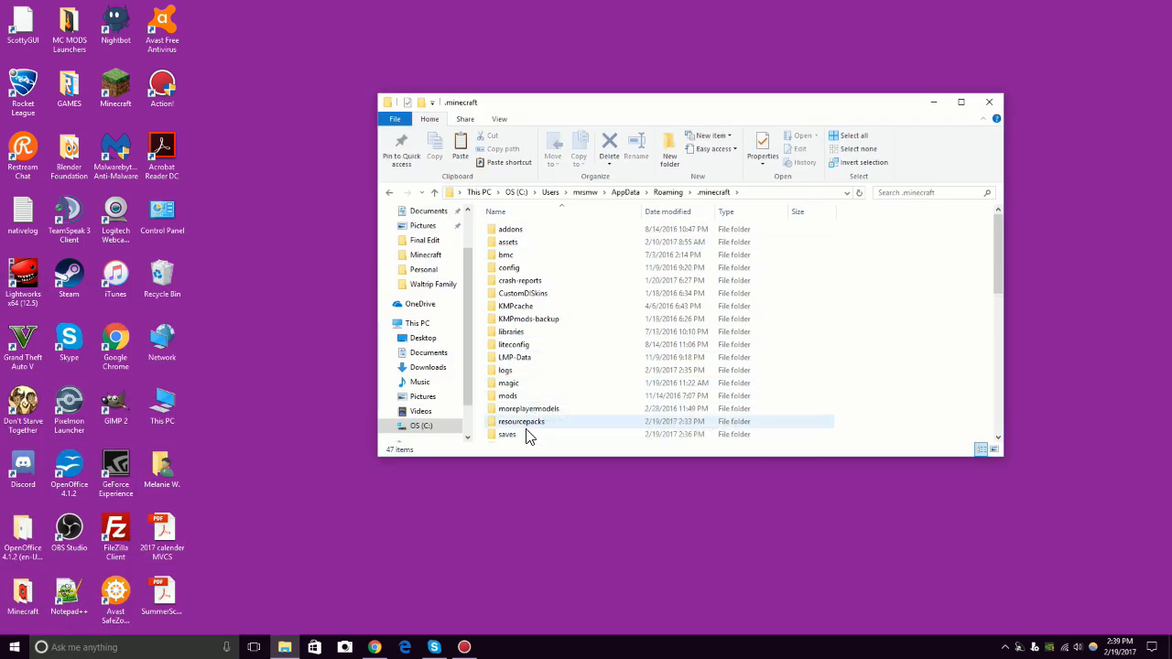
double_click(507, 432)
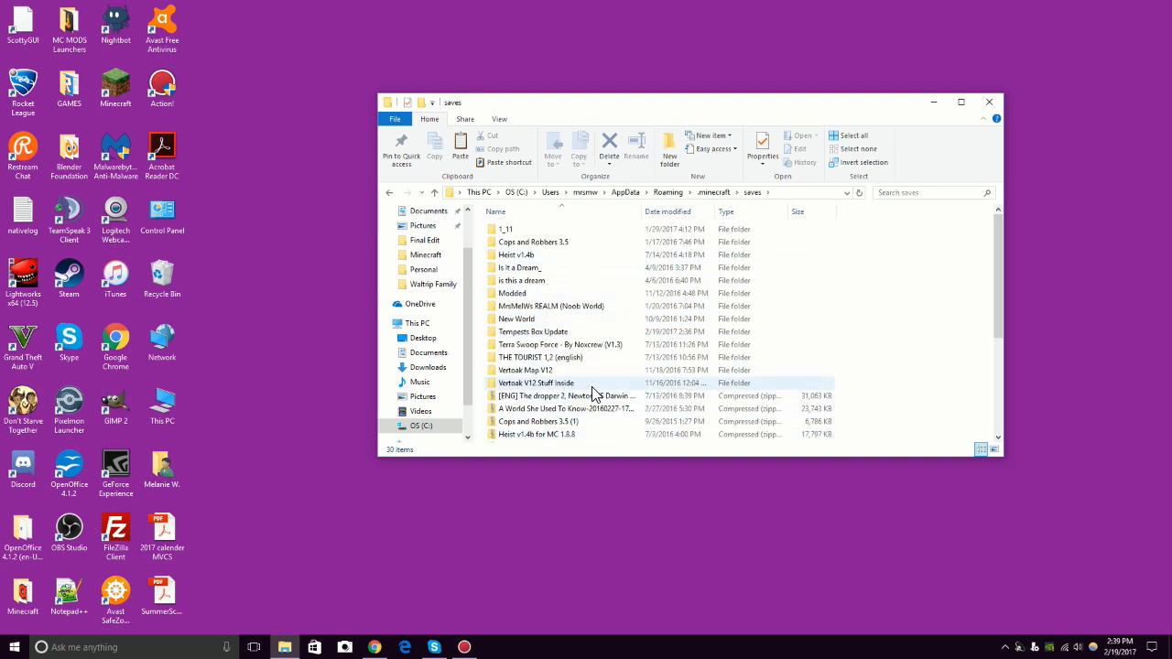
mouse_move(533, 332)
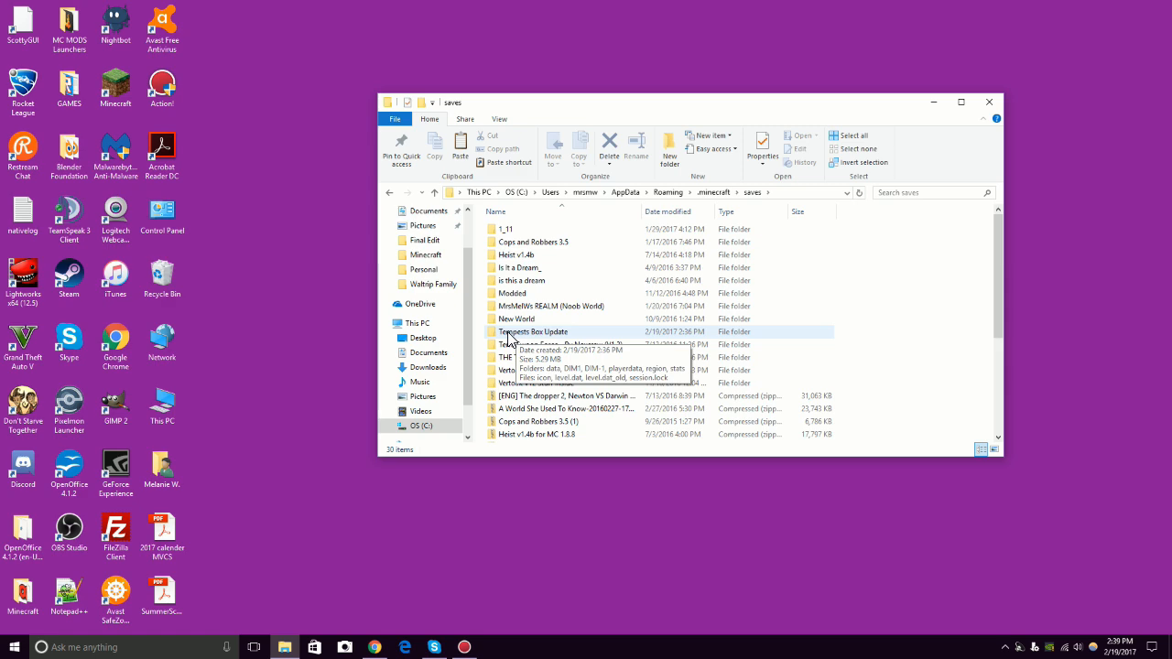
double_click(535, 332)
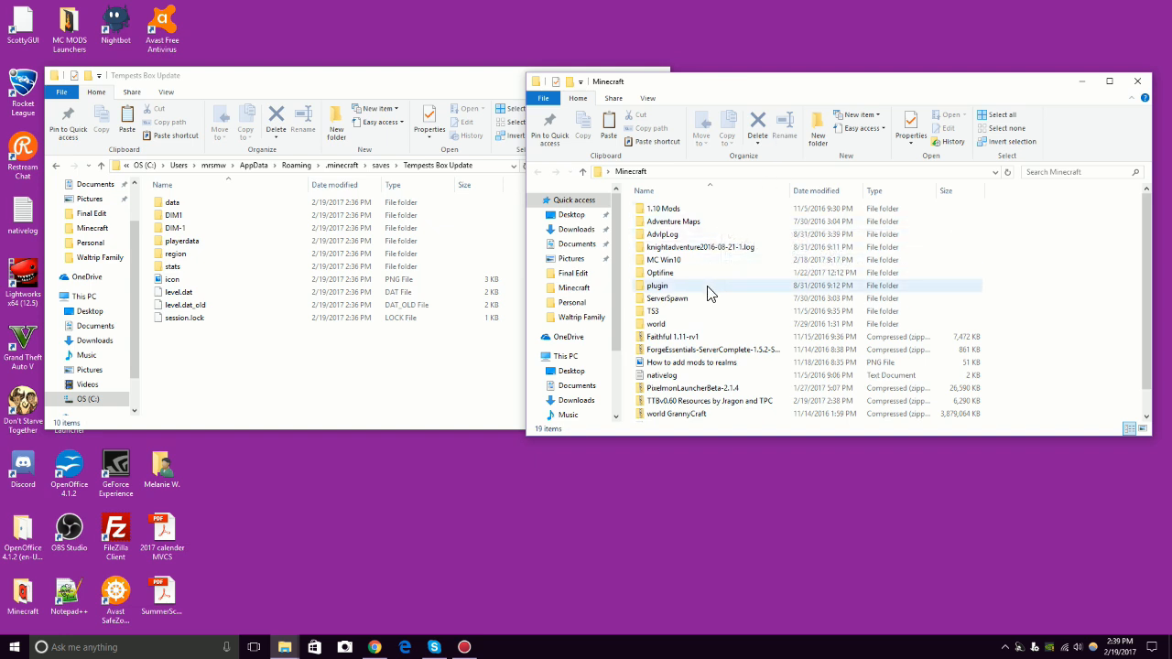
Extract the TTBv0.60 Resources zip and browse its structures folder and inner resources archive.
left_click(710, 401)
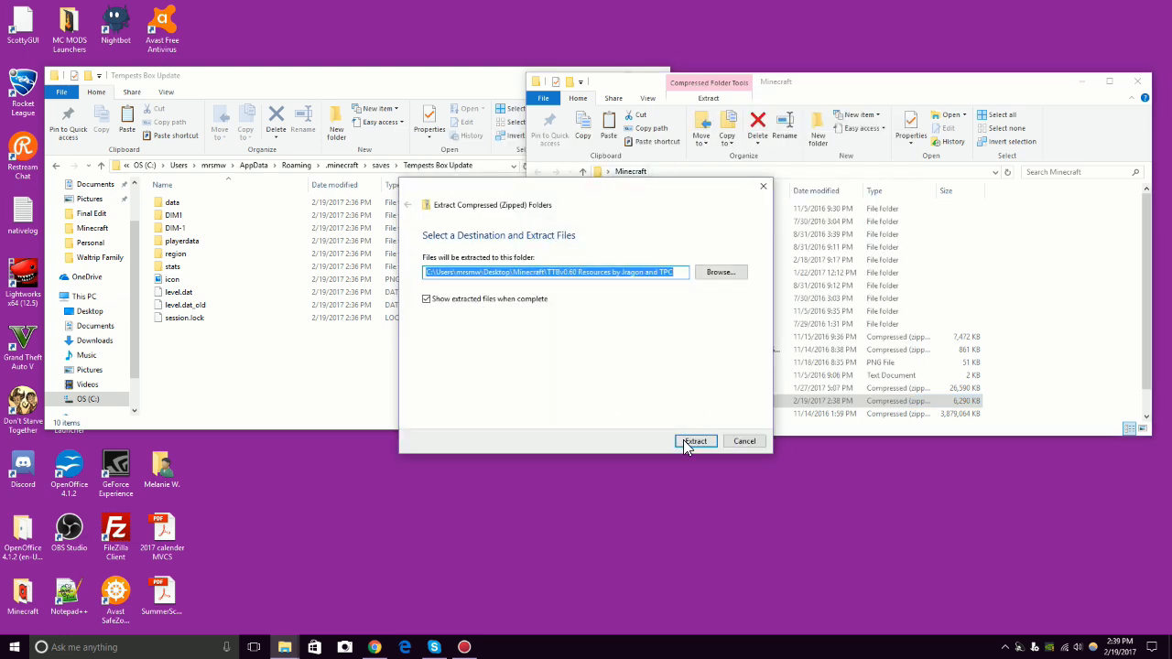
left_click(696, 441)
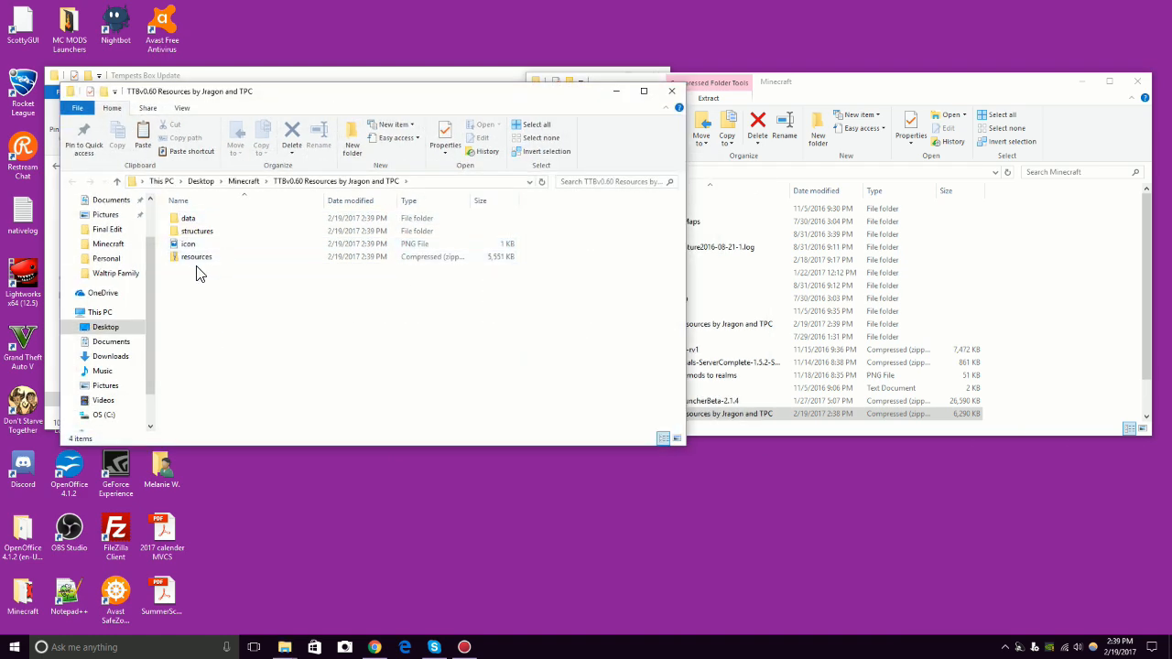
left_click(198, 231)
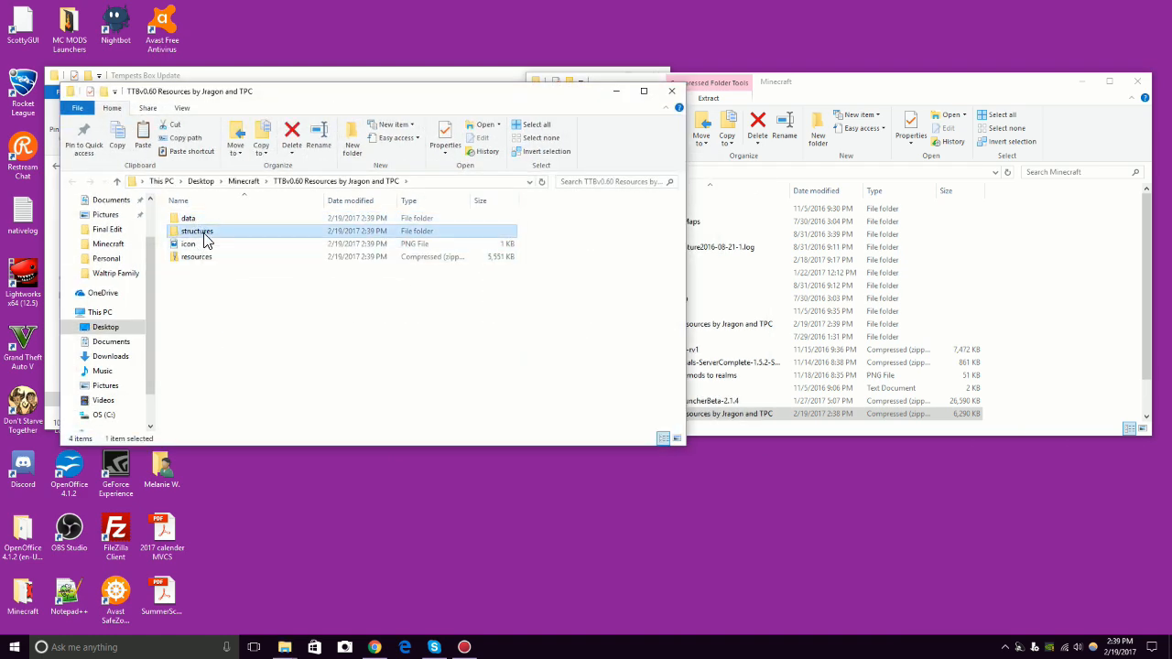
left_click(198, 256)
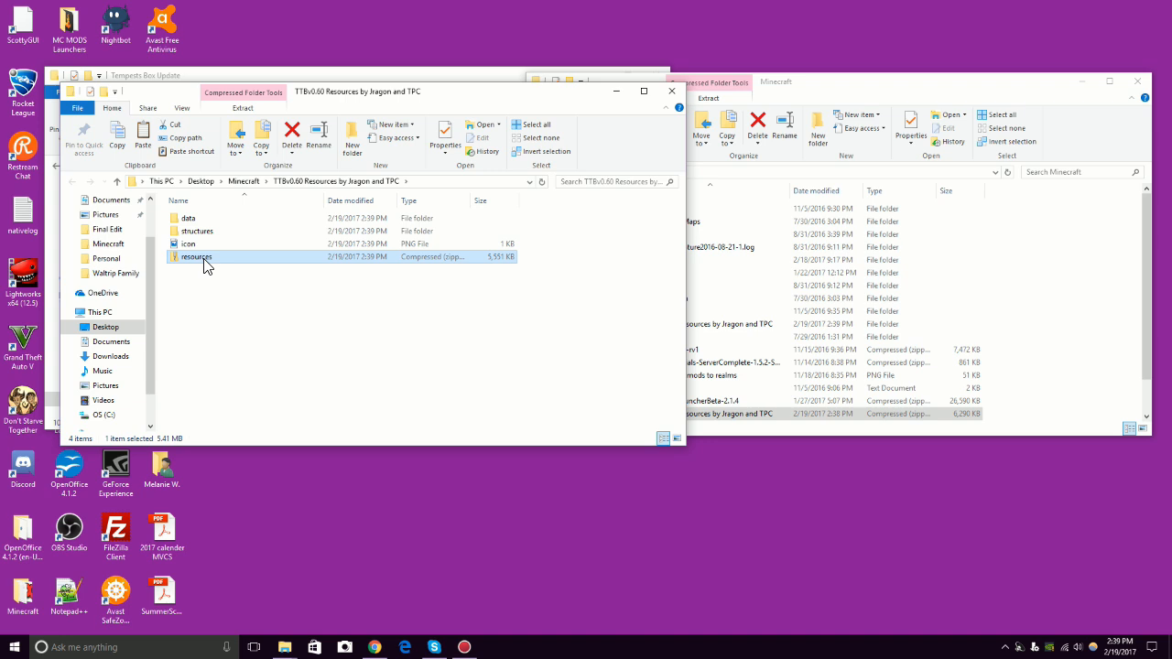
mouse_move(476, 188)
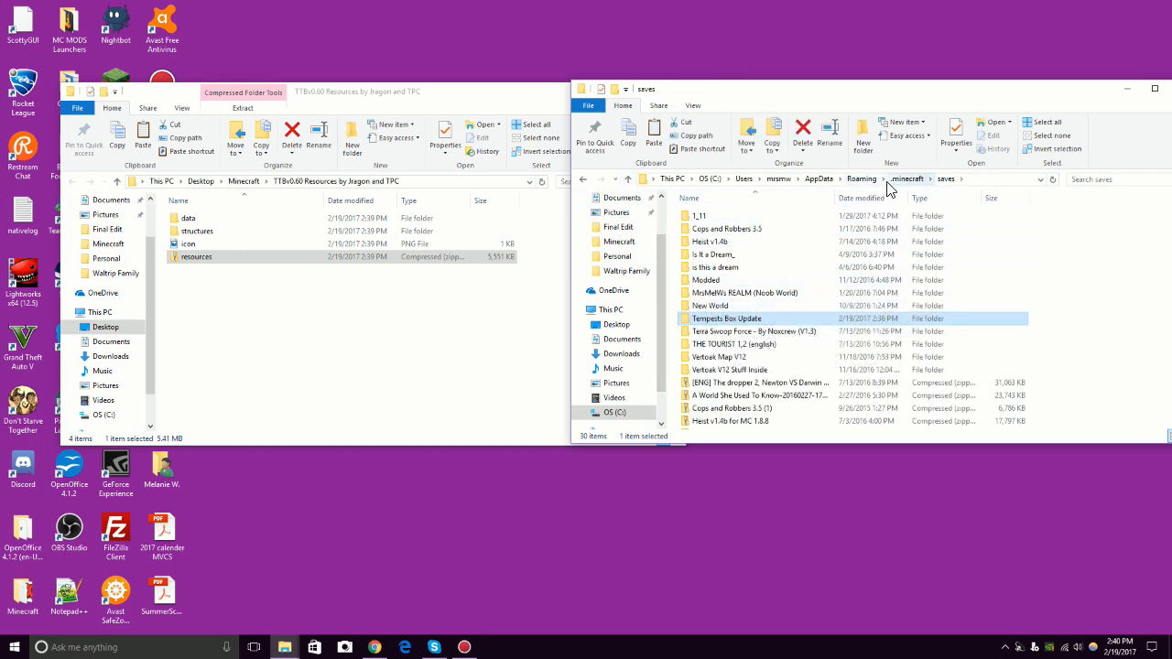
mouse_move(732, 305)
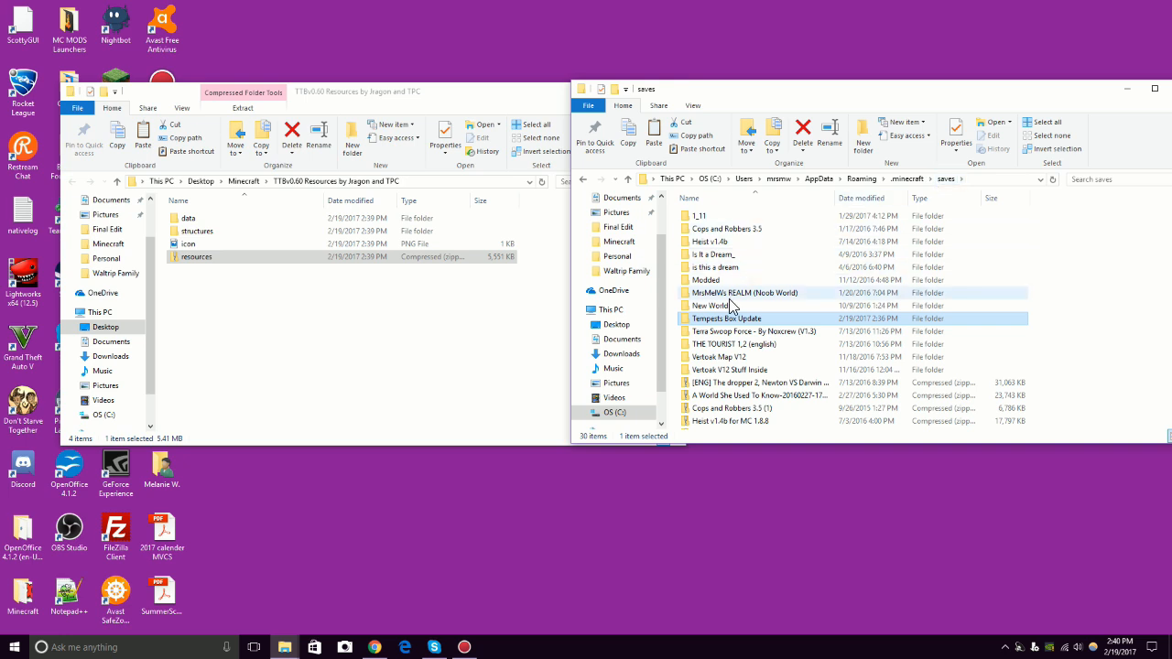
Move the data, structures and icon items into the Tempests Box Update world folder.
double_click(725, 318)
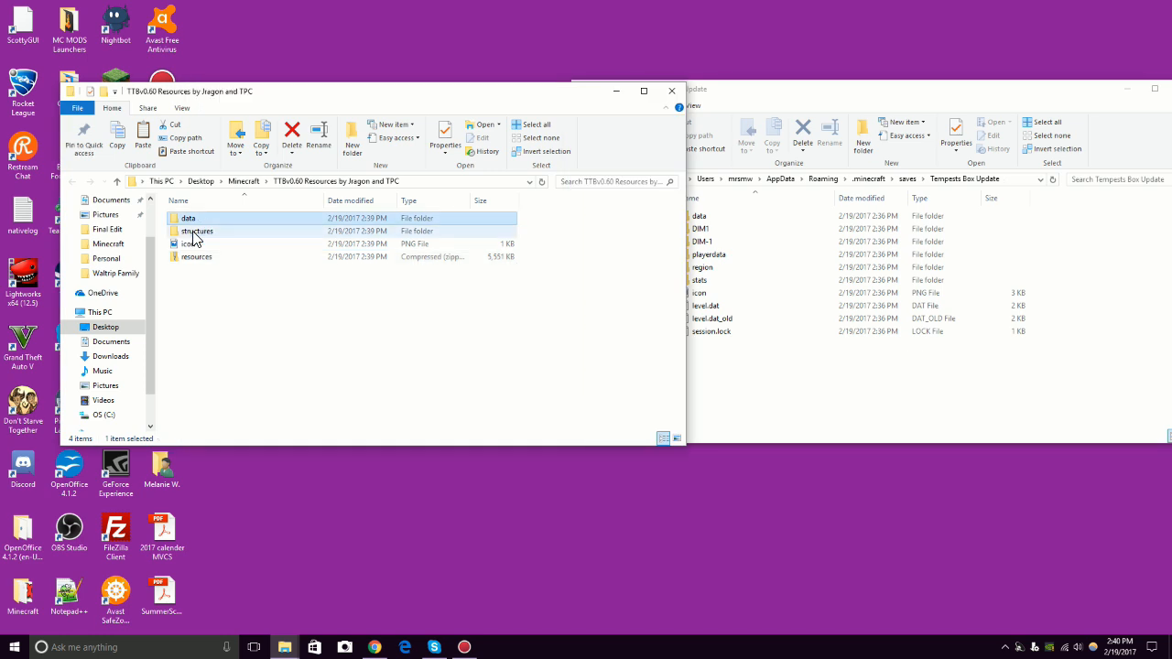
left_click(198, 230)
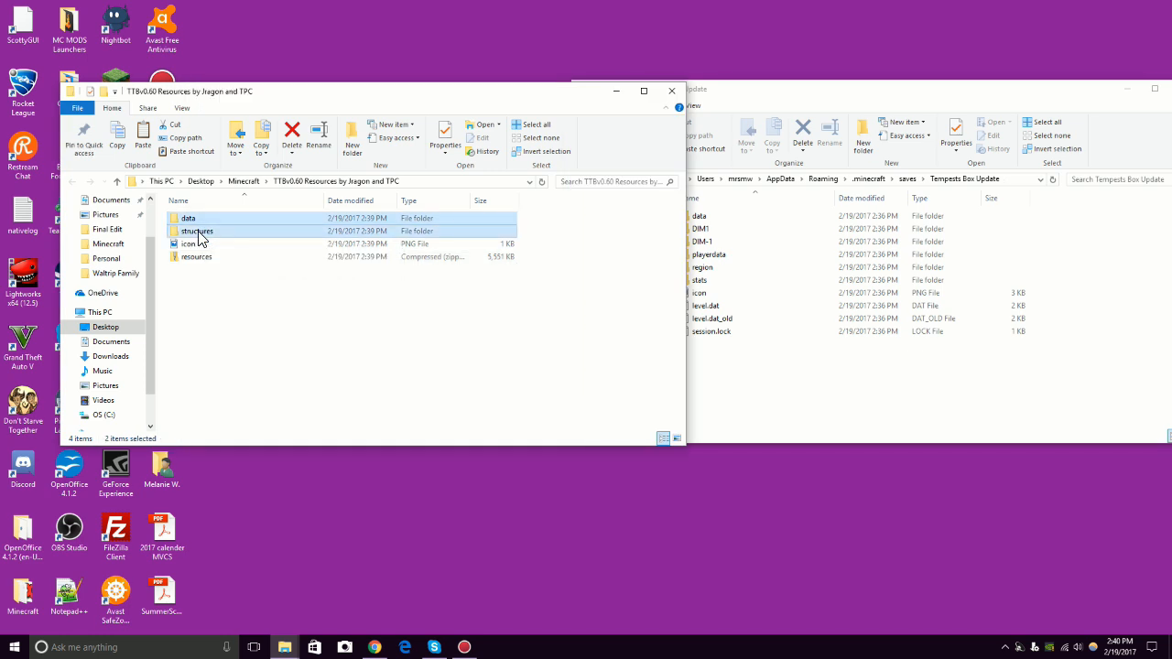
left_click(189, 244)
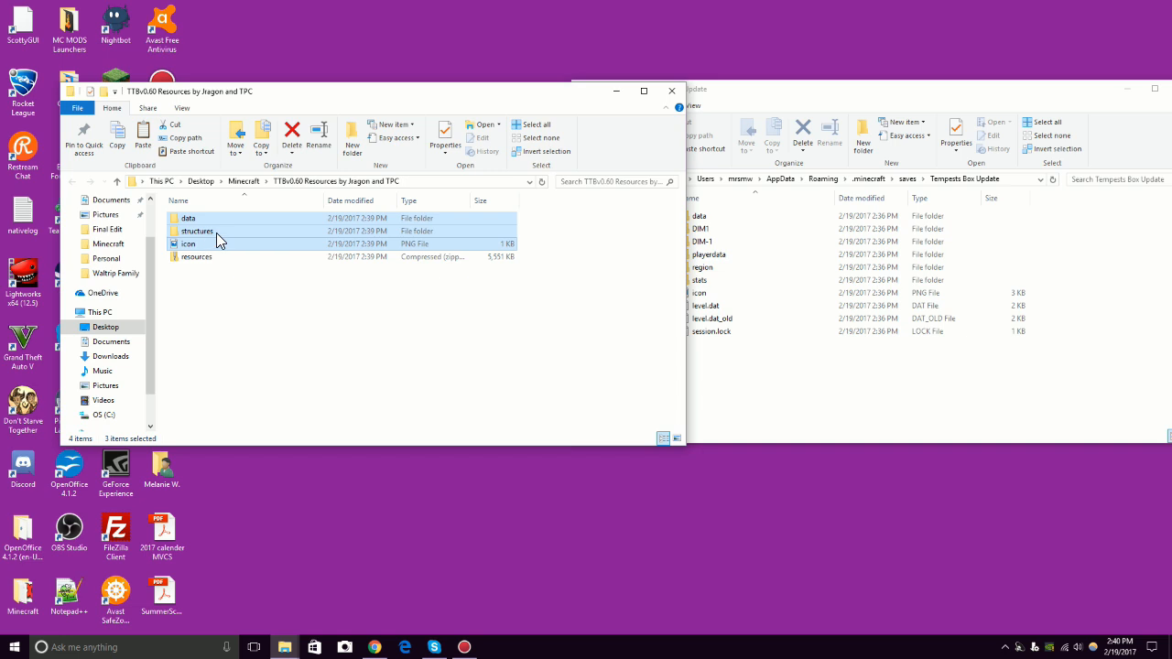
left_click_drag(220, 240, 260, 256)
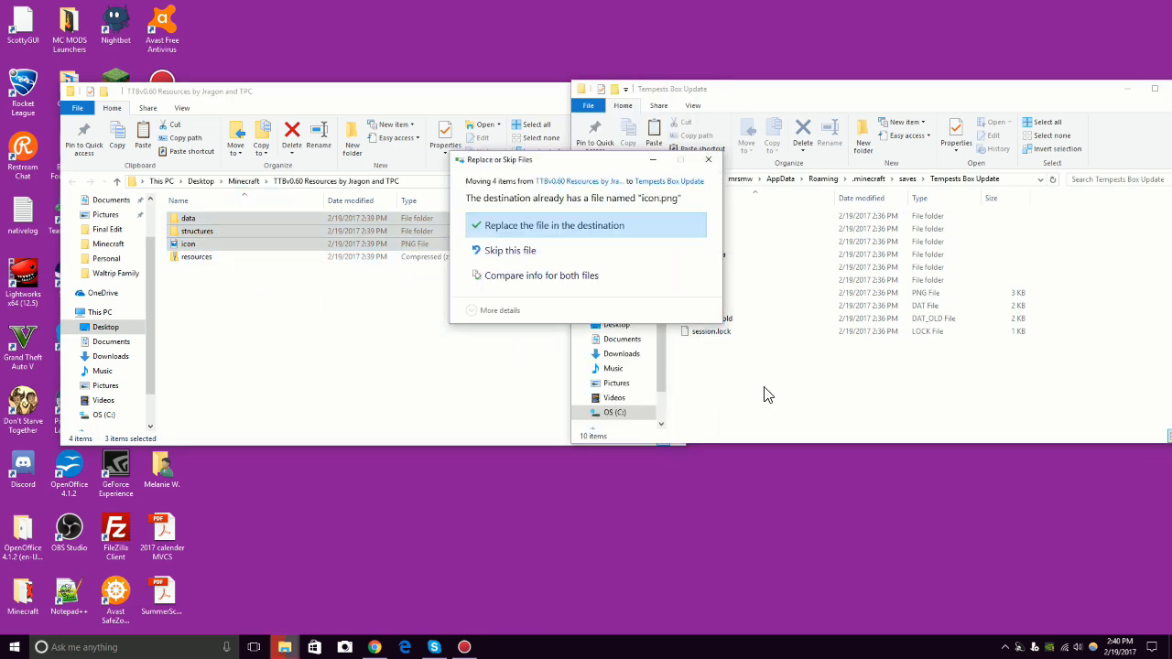
Replace the world's existing icon.png with the moved one and close the folder.
left_click(553, 226)
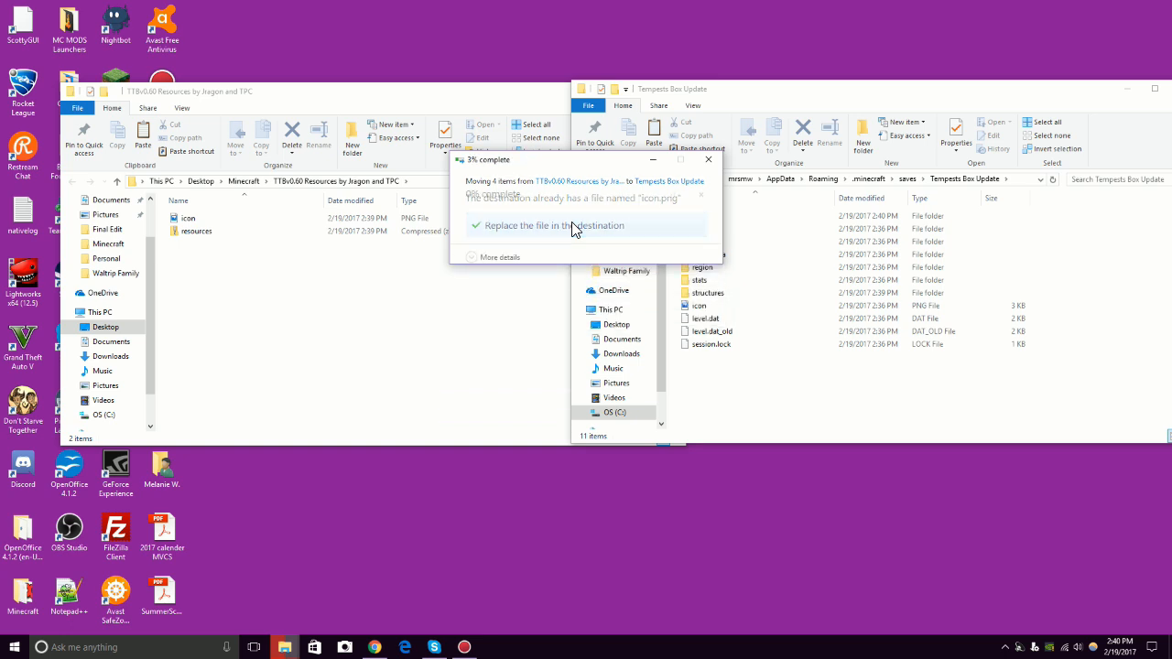
left_click(553, 225)
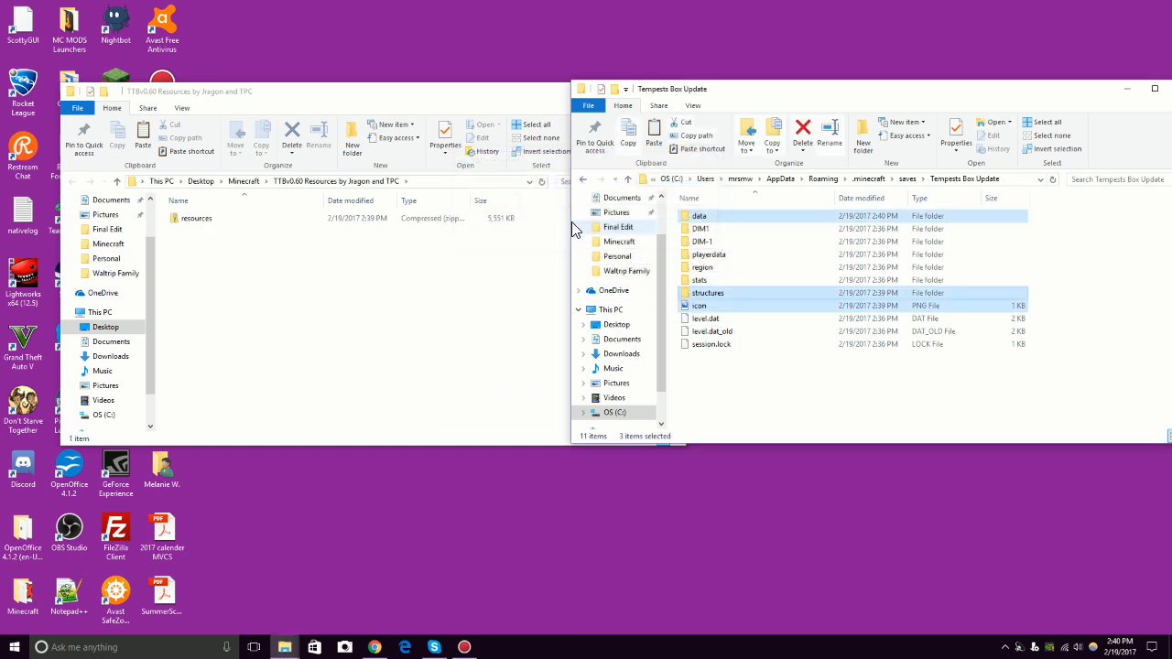
left_click(802, 289)
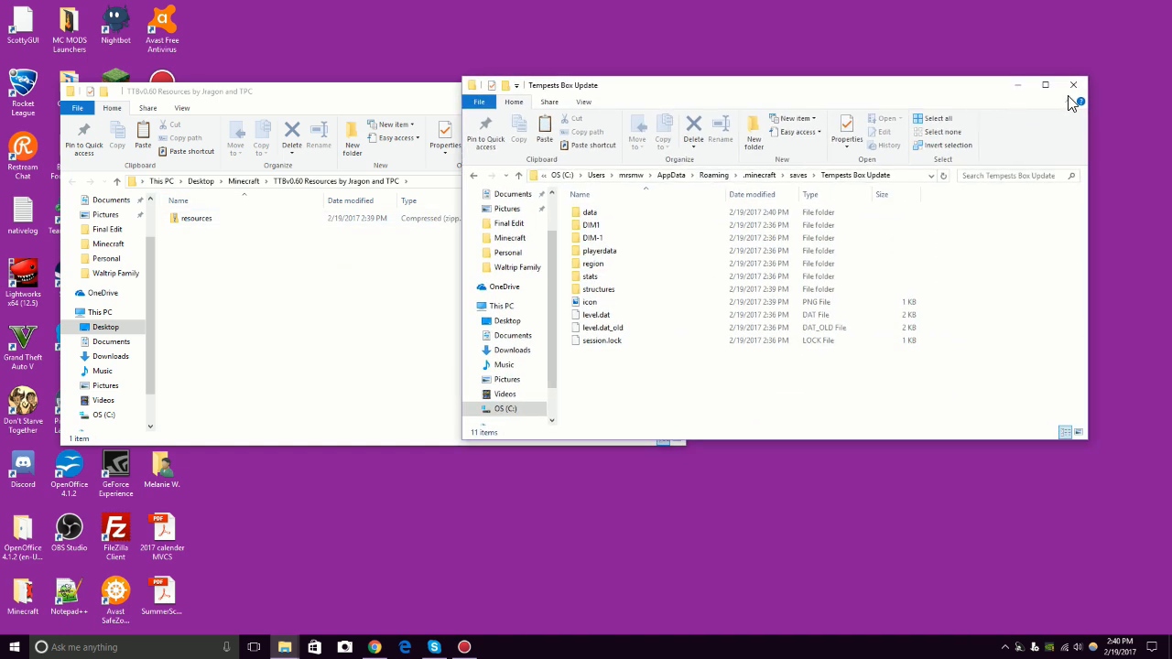
left_click(1073, 84)
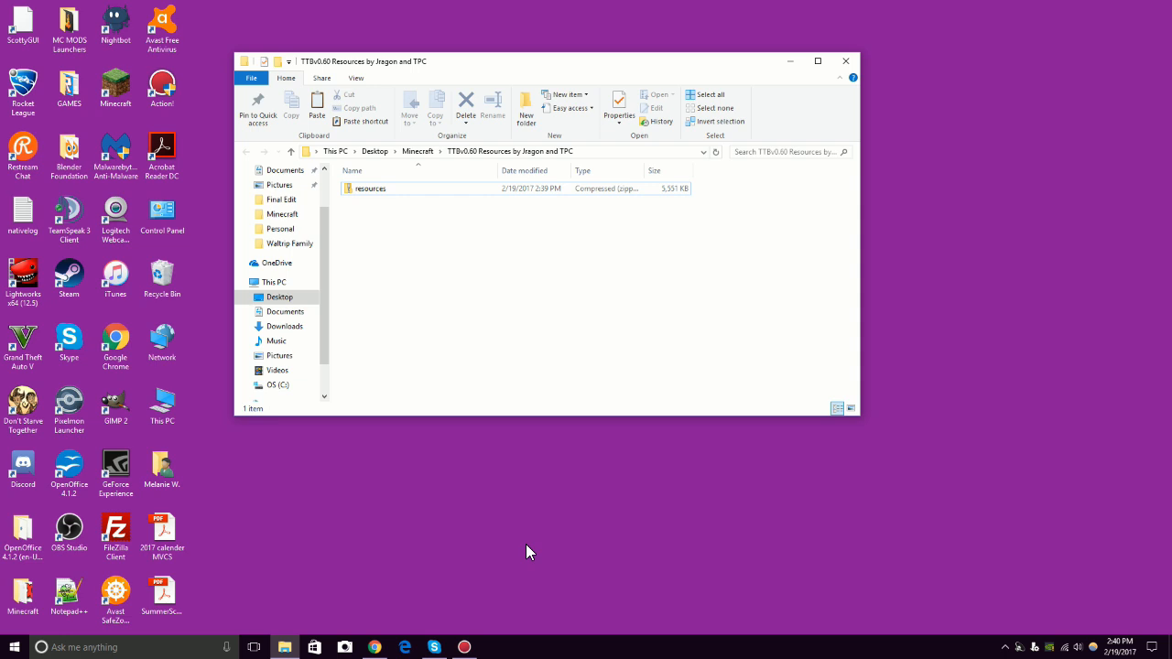
mouse_move(181, 255)
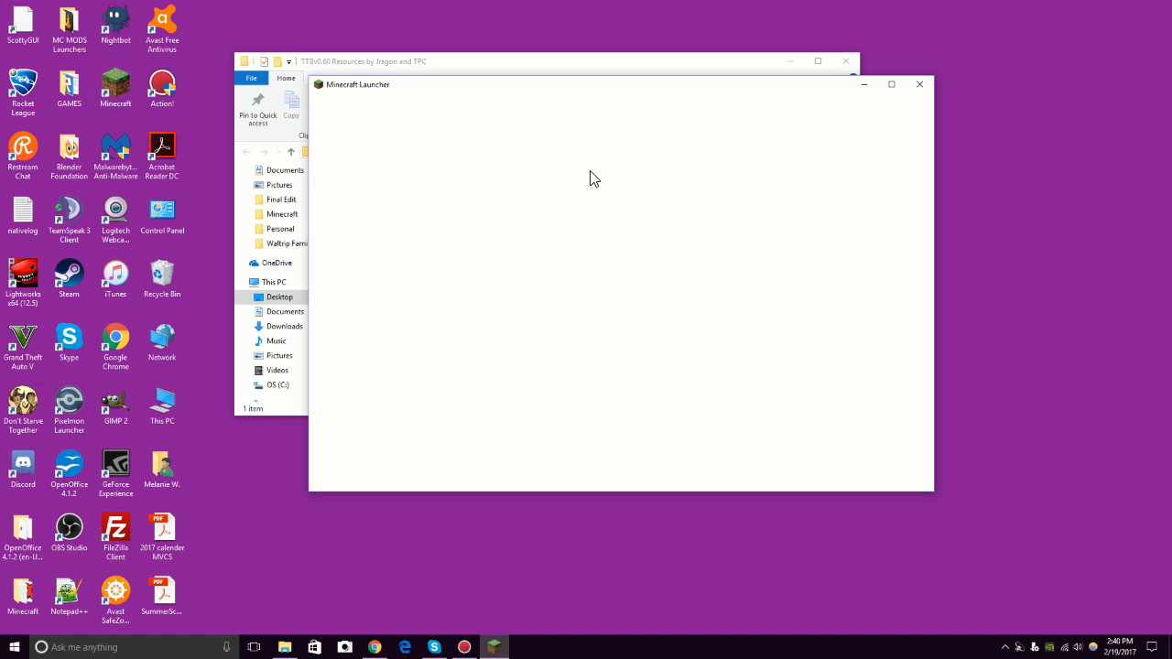
Launch Minecraft from the launcher and go into the game options.
left_click(890, 84)
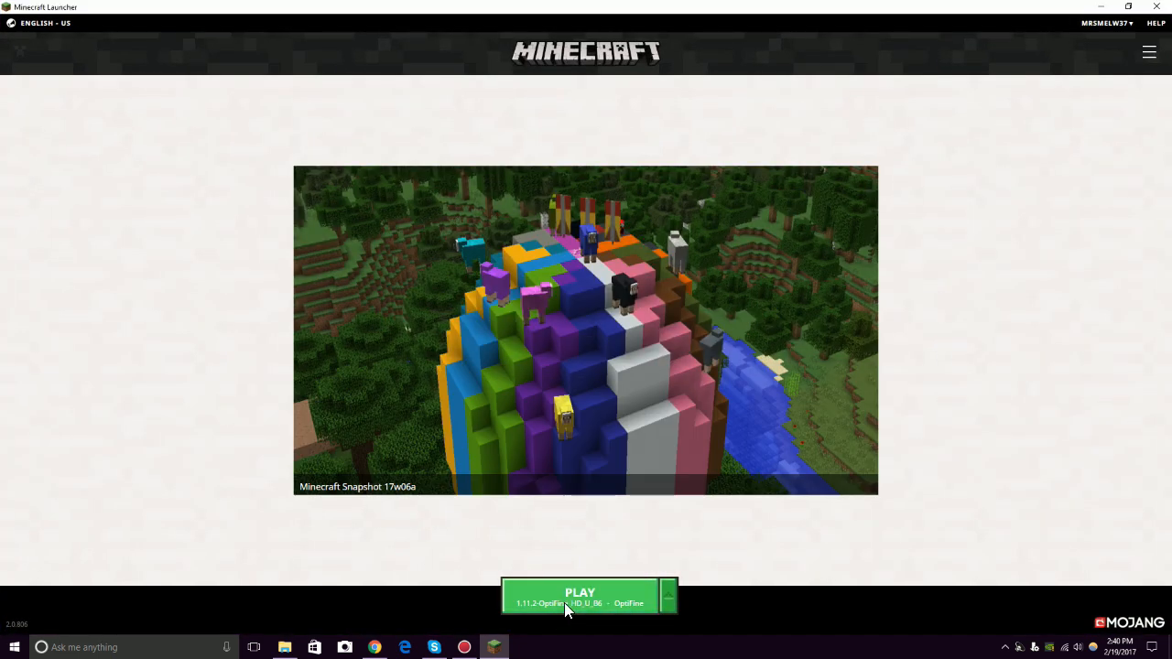
left_click(579, 595)
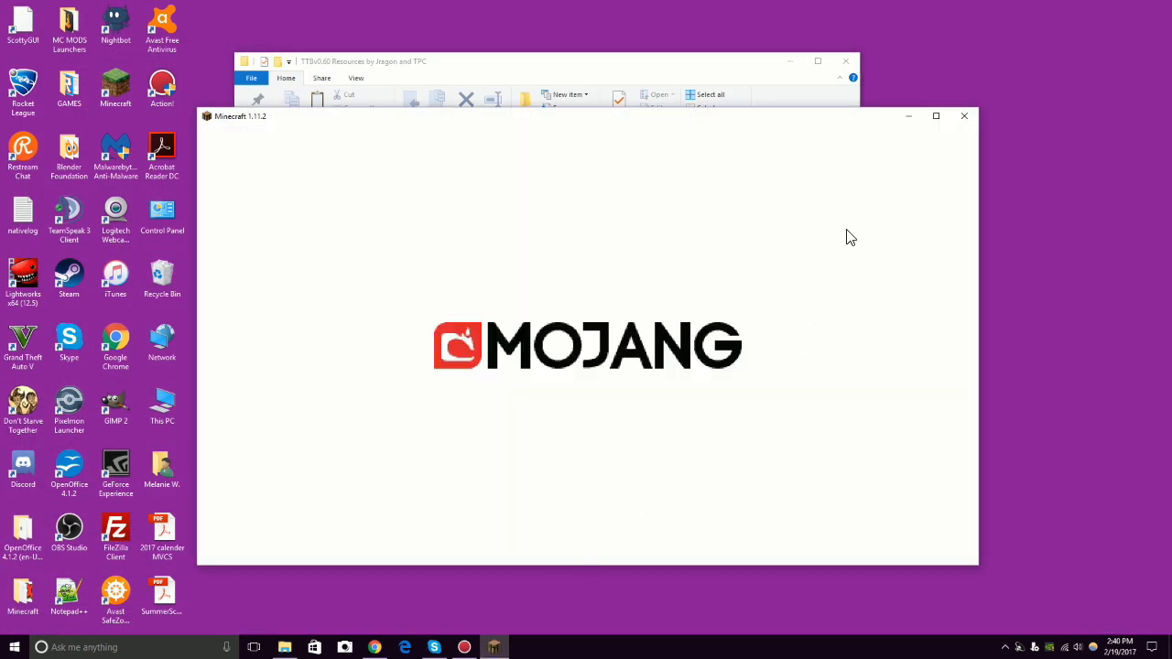
mouse_move(1051, 47)
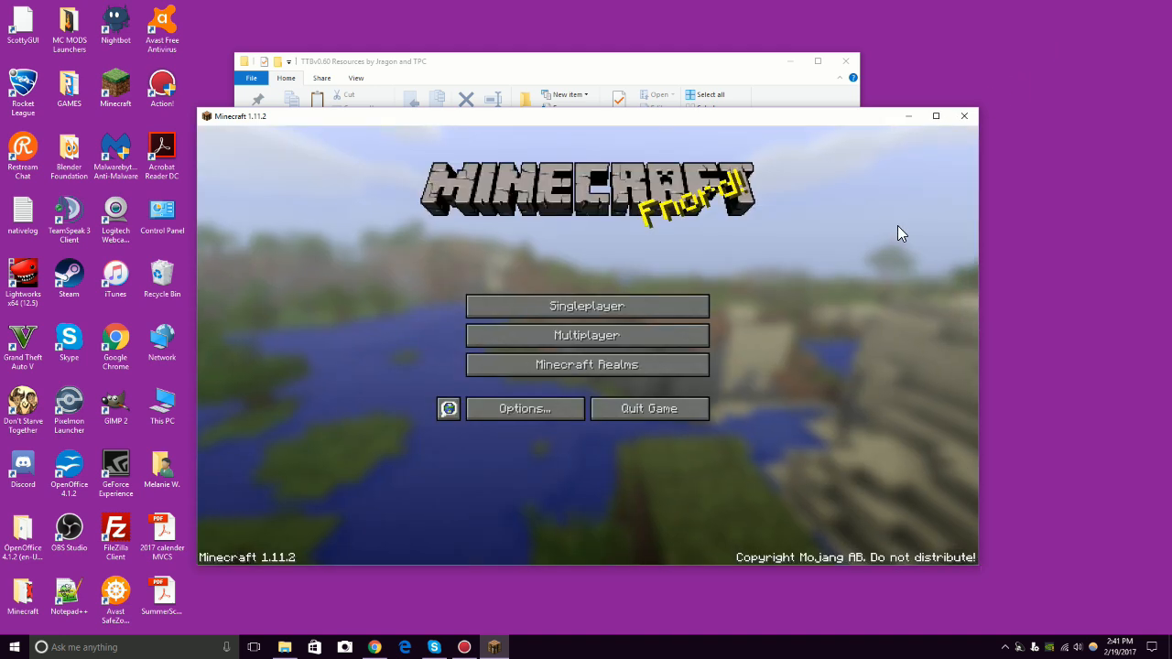
left_click(524, 409)
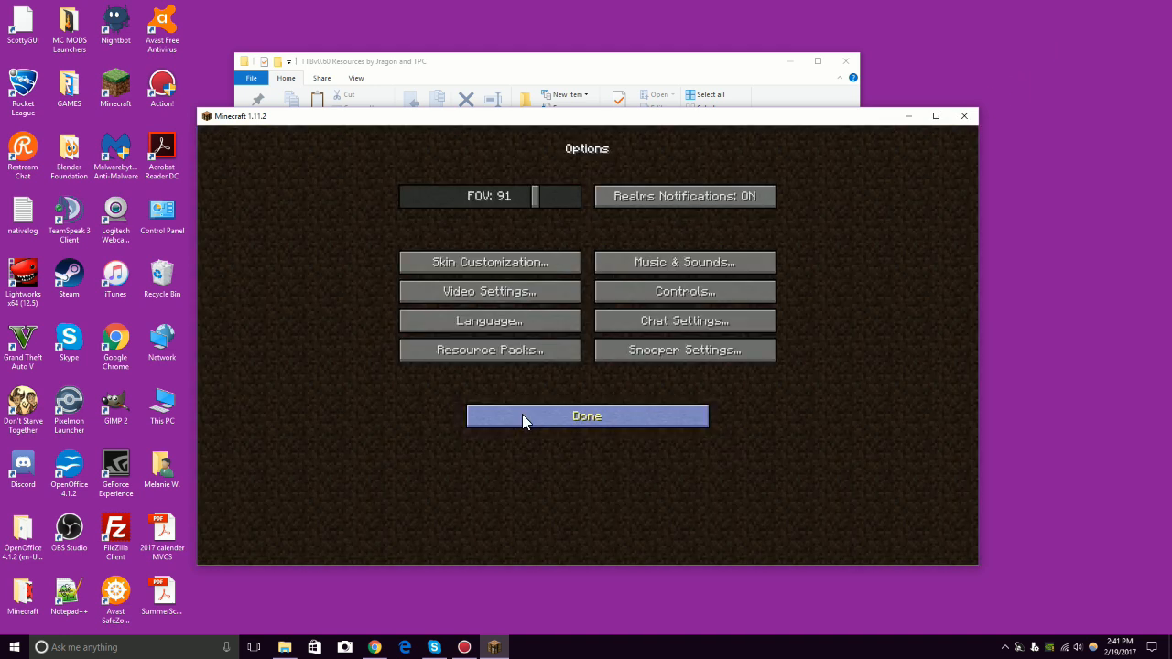
From Resource Packs, open the folder where resource packs are stored.
left_click(936, 116)
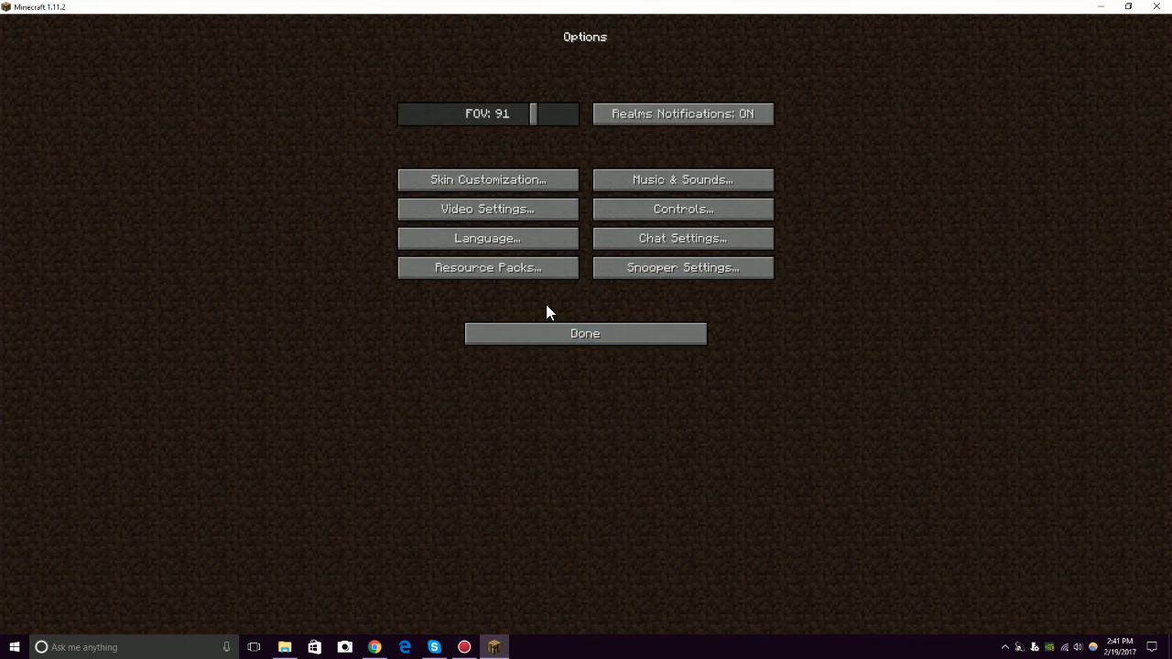
left_click(487, 267)
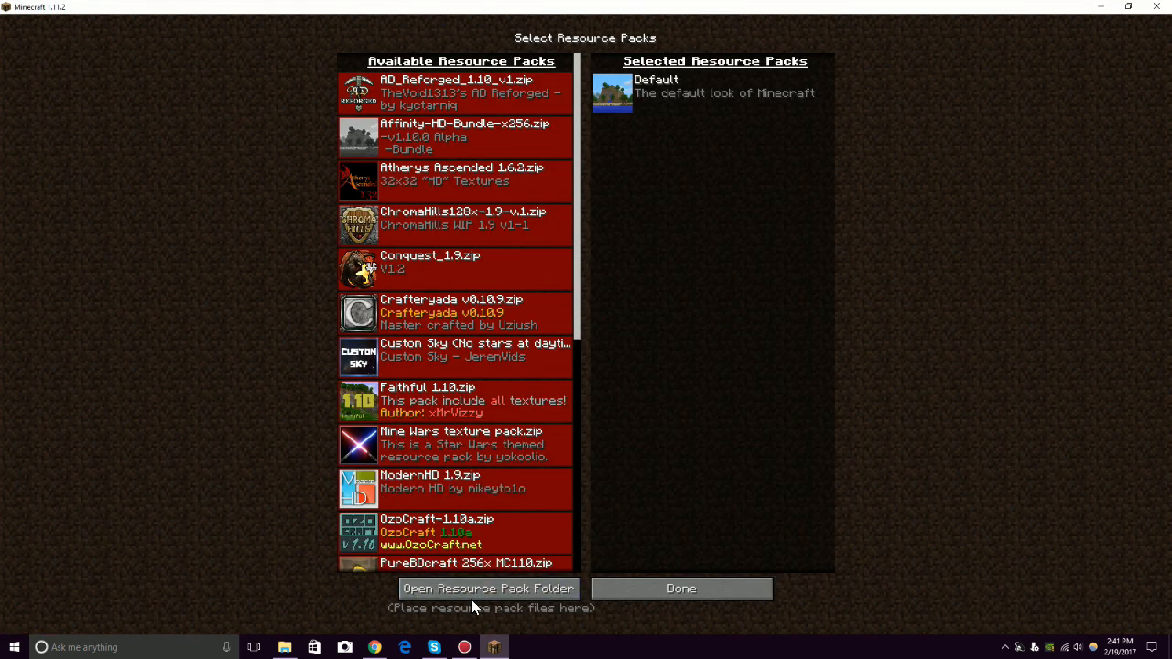
left_click(487, 588)
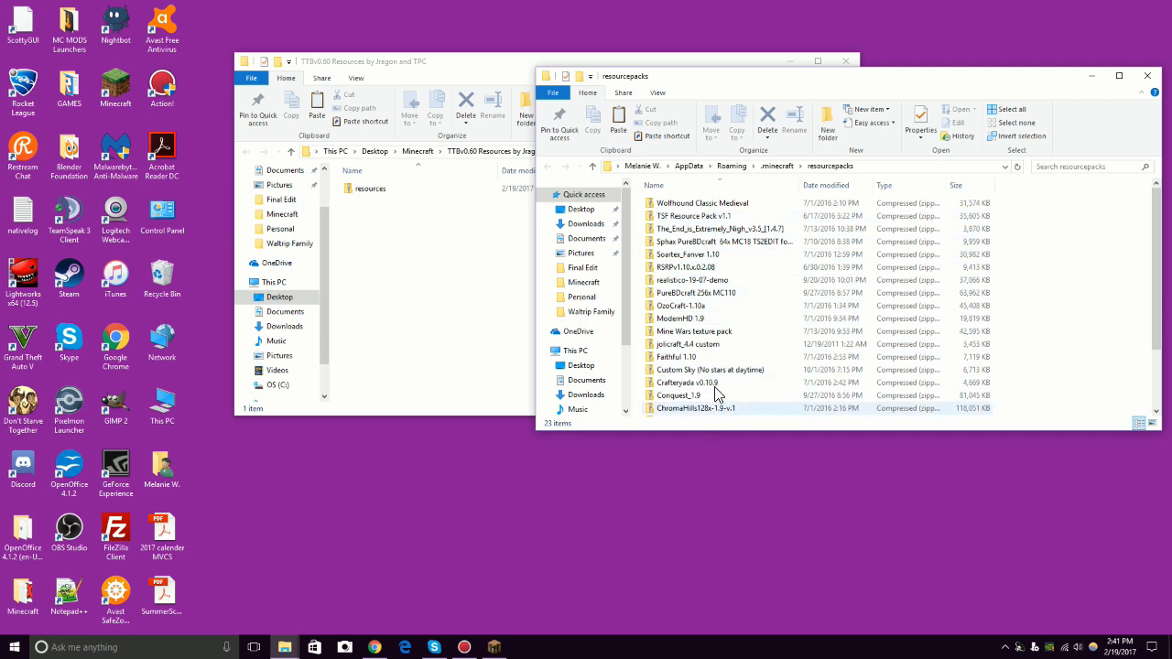
Move the resources zip from TTBv0.60 into the resourcepacks folder and close Explorer.
left_click(370, 187)
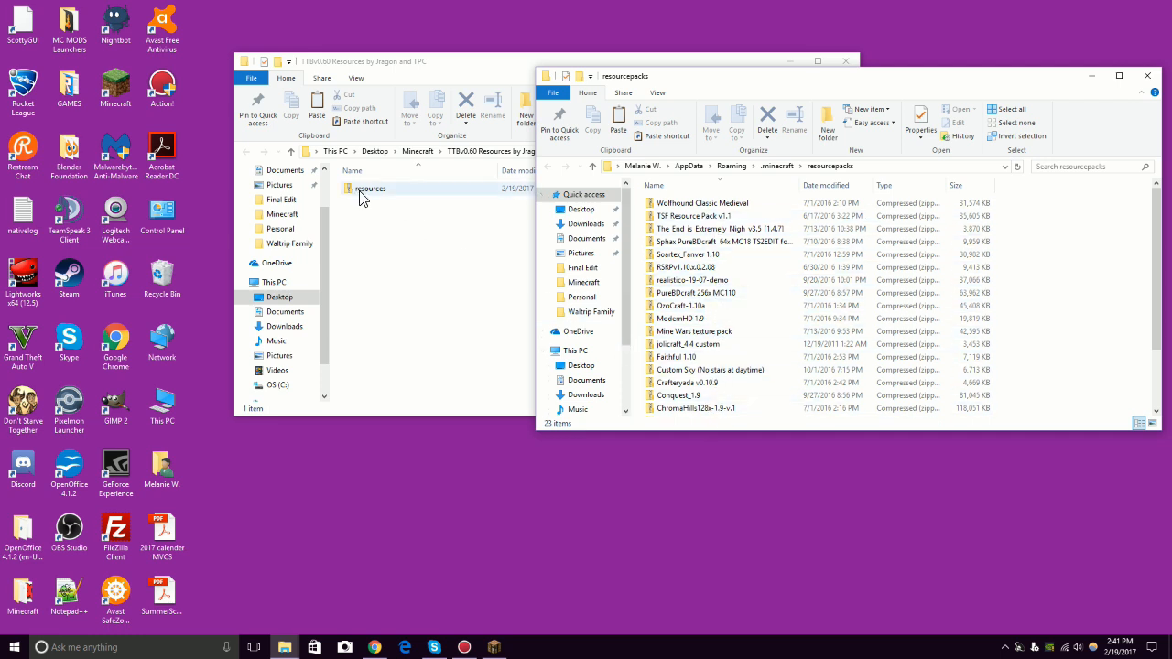
left_click(369, 186)
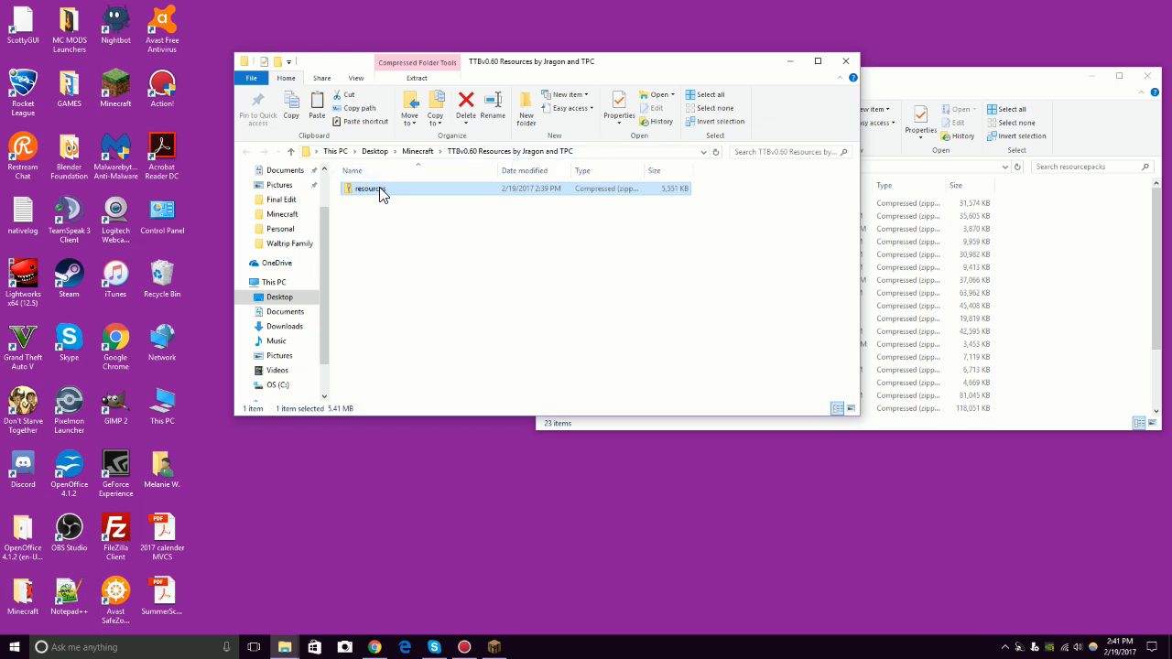
mouse_move(366, 194)
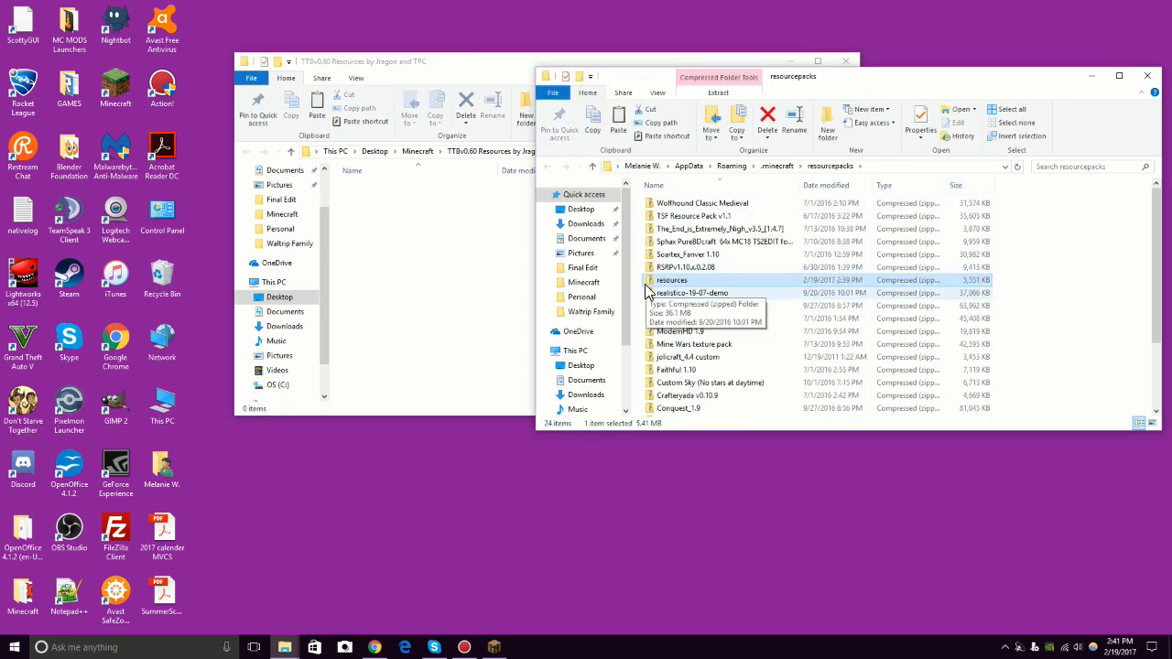
mouse_move(670, 278)
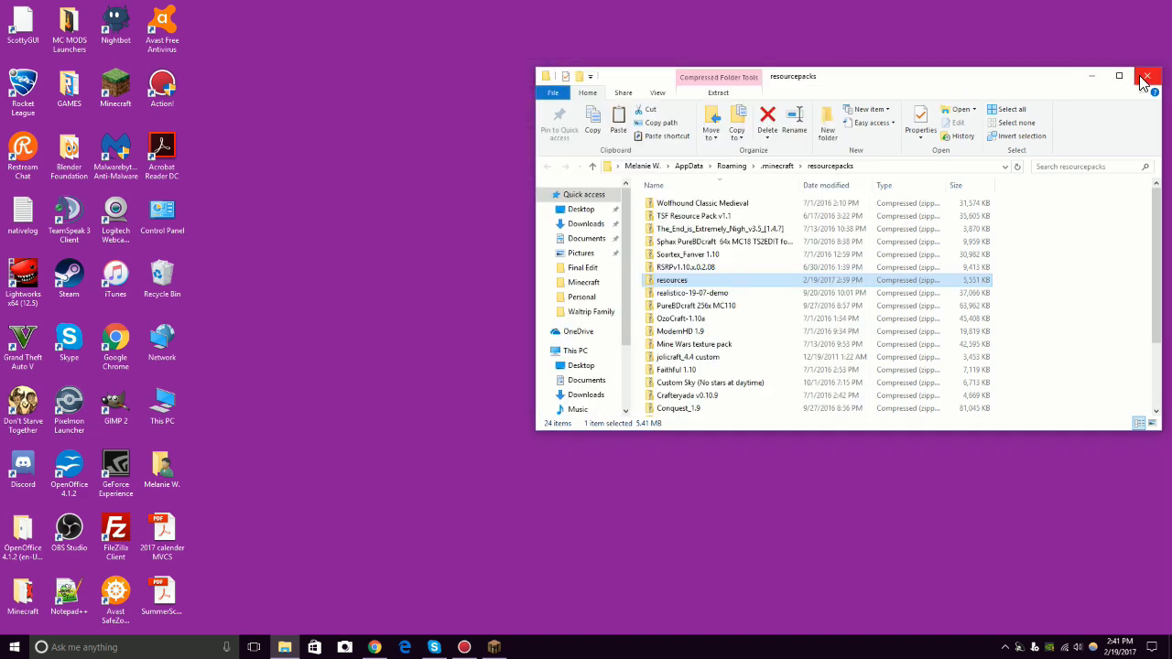
left_click(1148, 77)
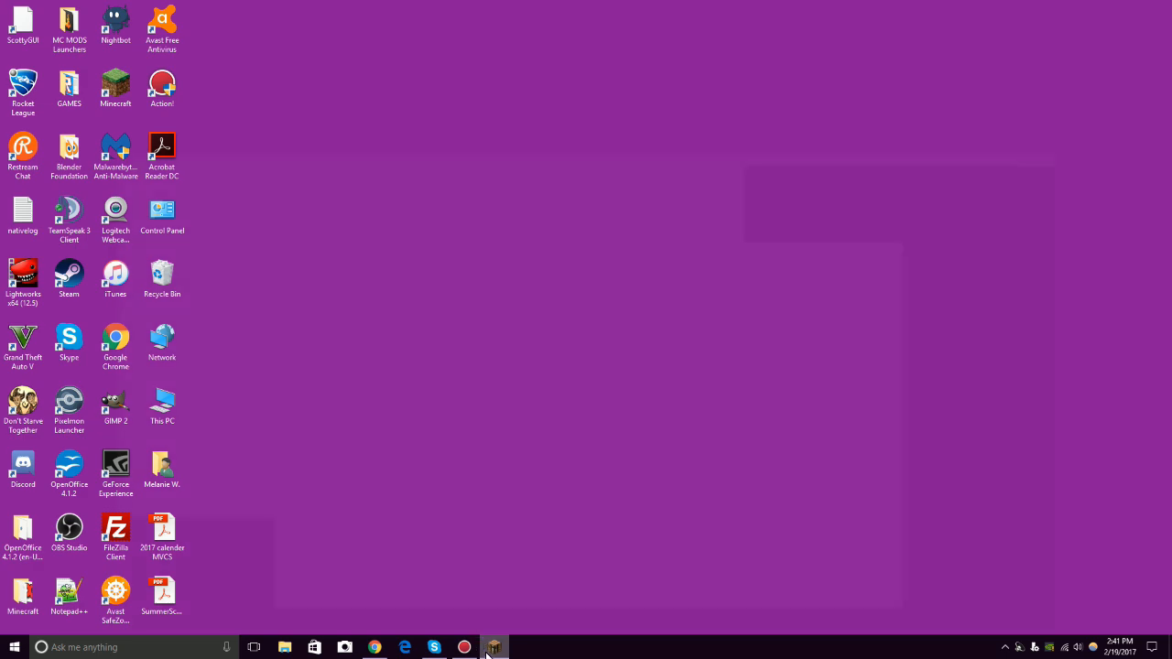
Activate Resources.zip above Default in the selected resource packs and return to the title screen.
left_click(494, 648)
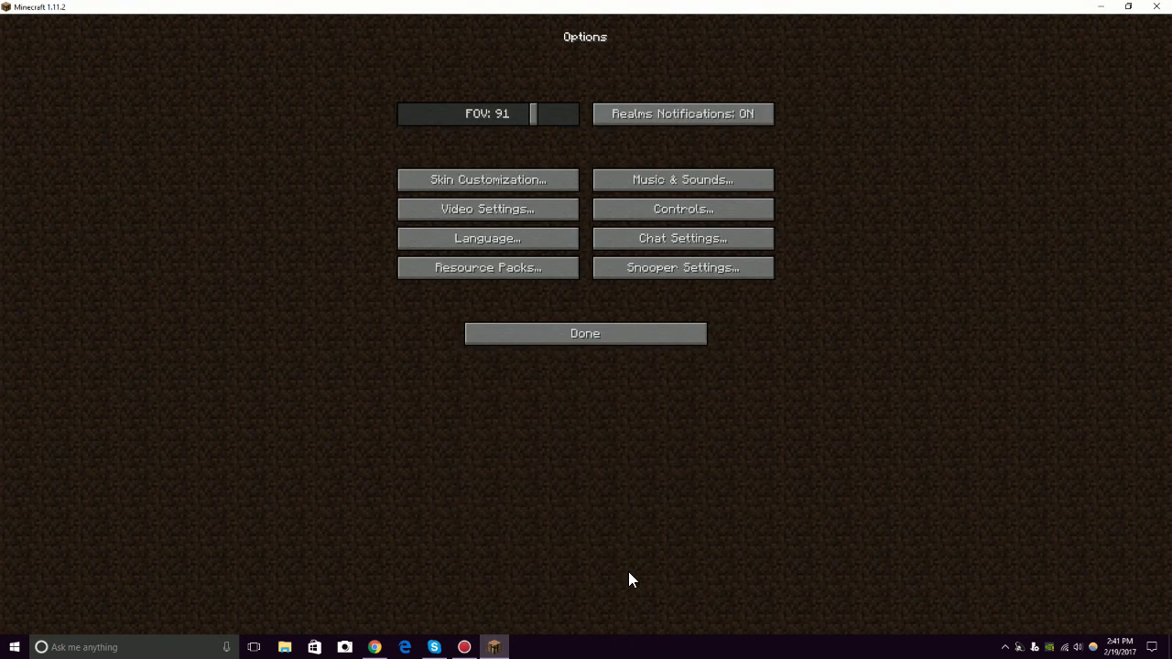
mouse_move(487, 267)
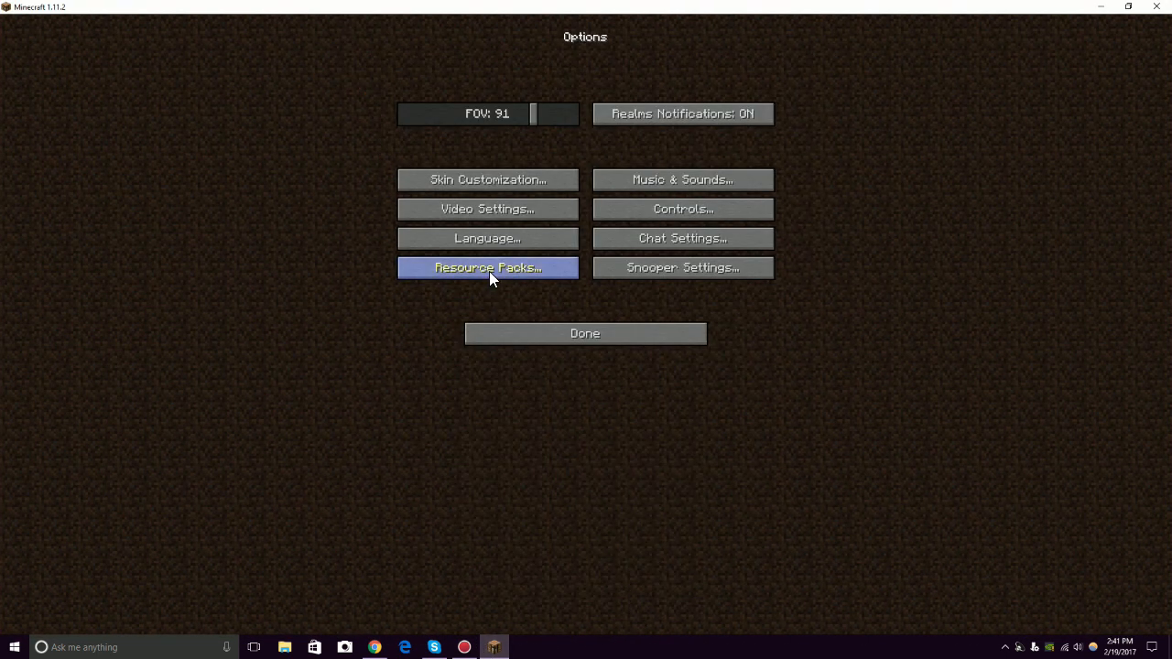
left_click(487, 268)
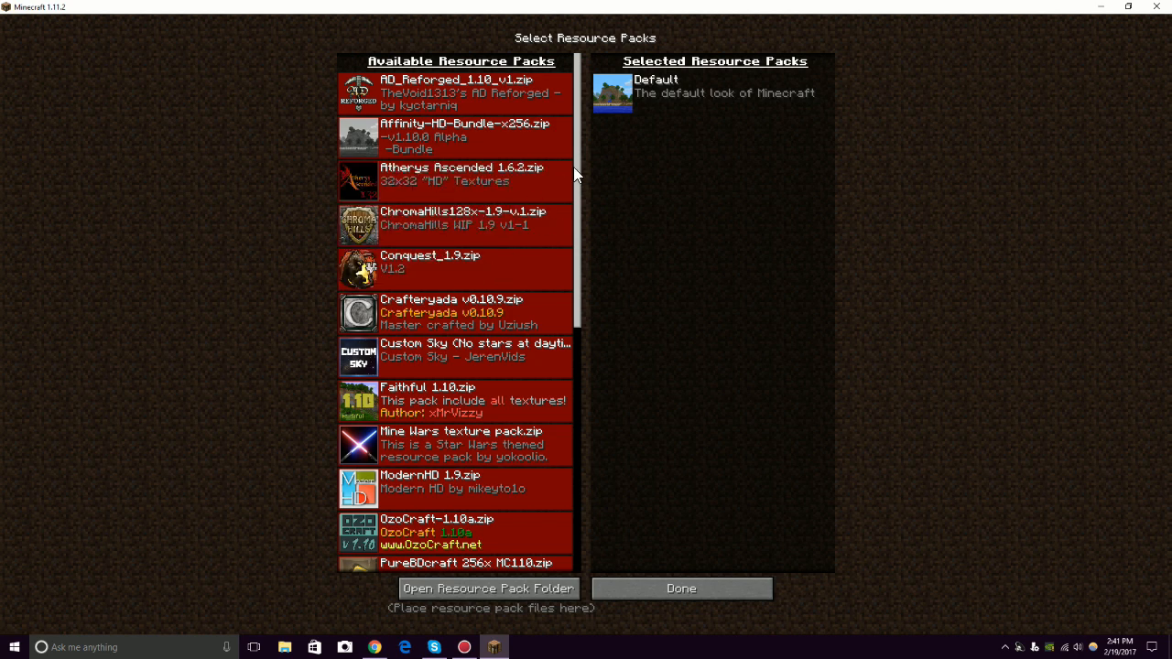
scroll("down", 3)
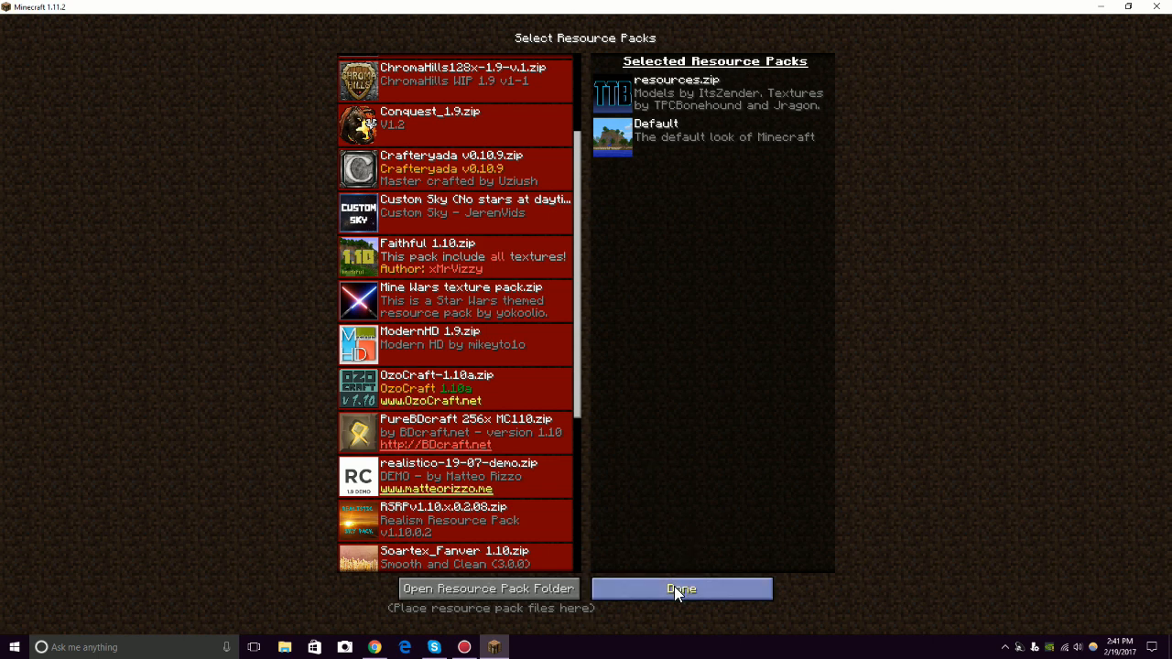
mouse_move(681, 600)
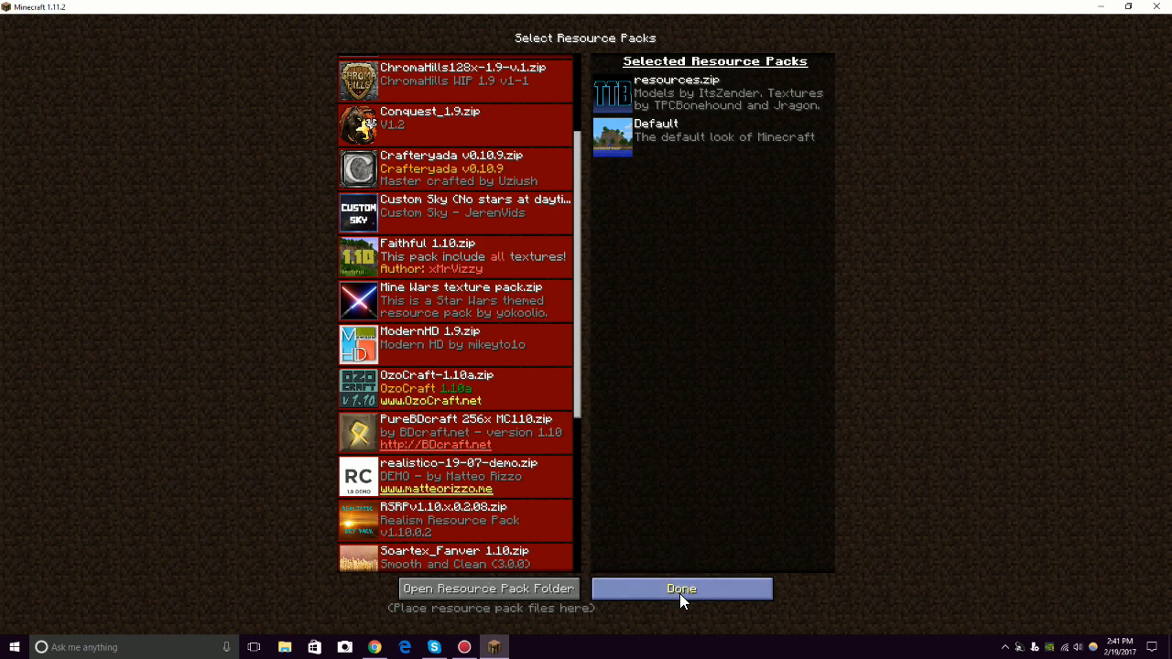
left_click(681, 589)
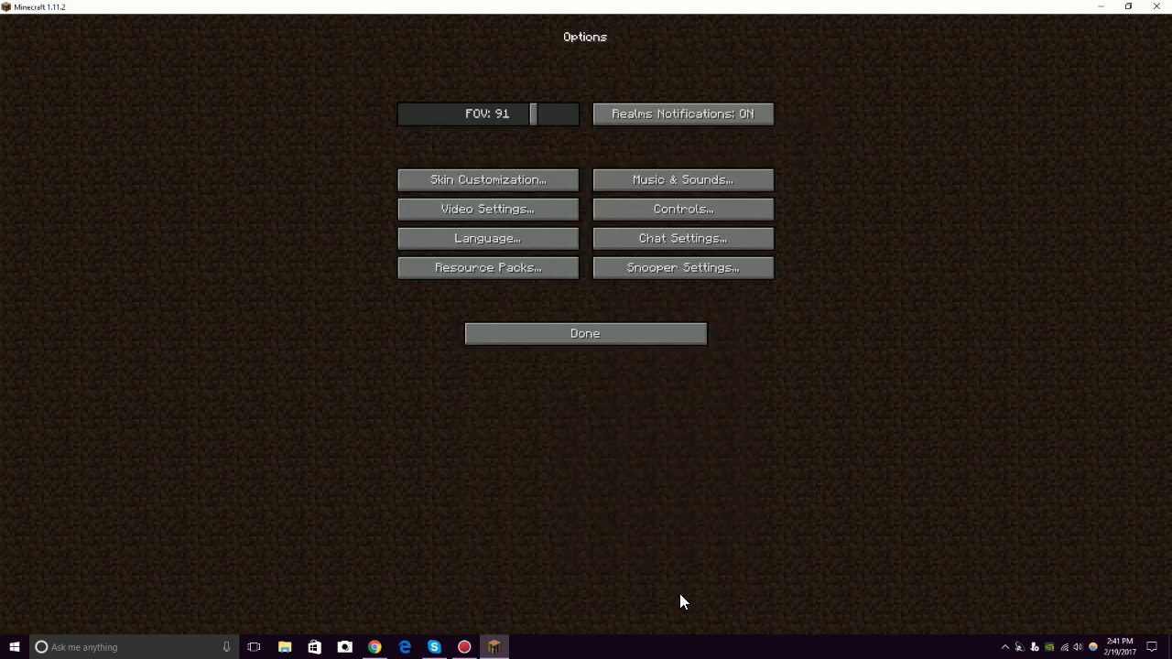
left_click(586, 334)
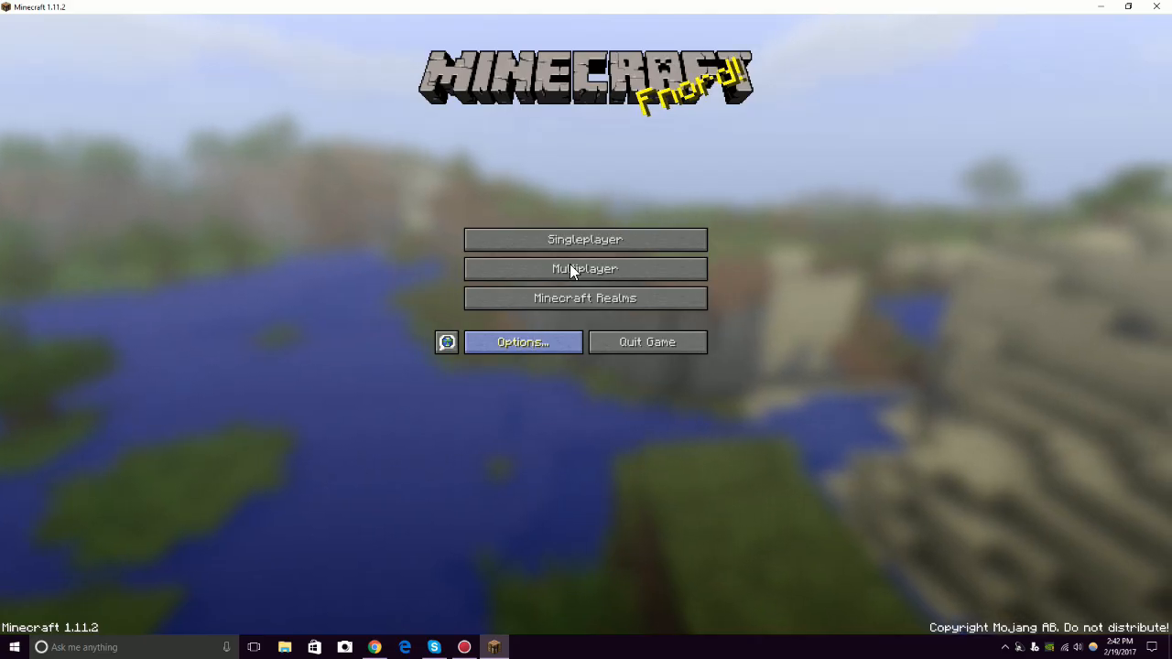
mouse_move(614, 247)
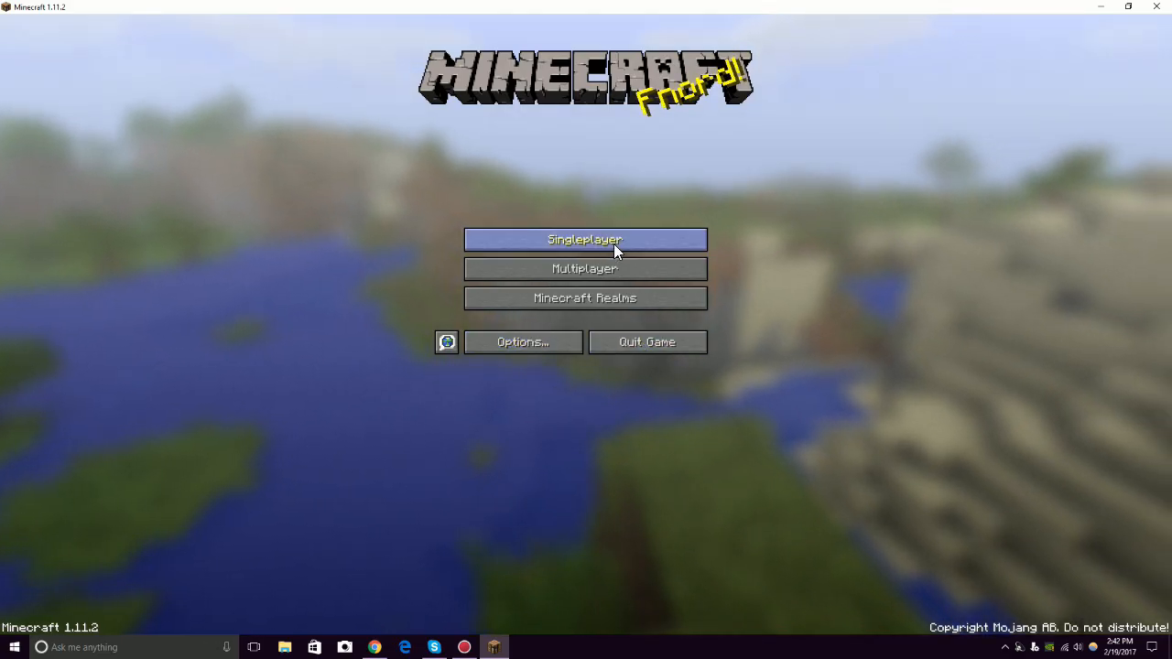
Open the Singleplayer world list showing Tempests Box Update.
left_click(586, 238)
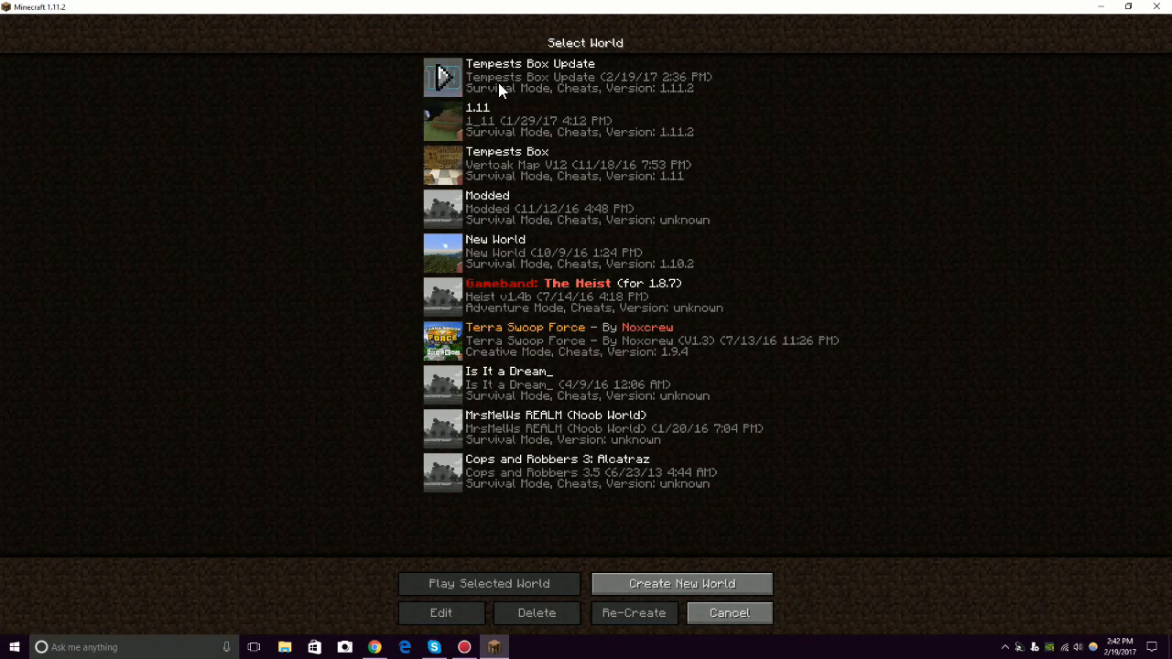
mouse_move(608, 81)
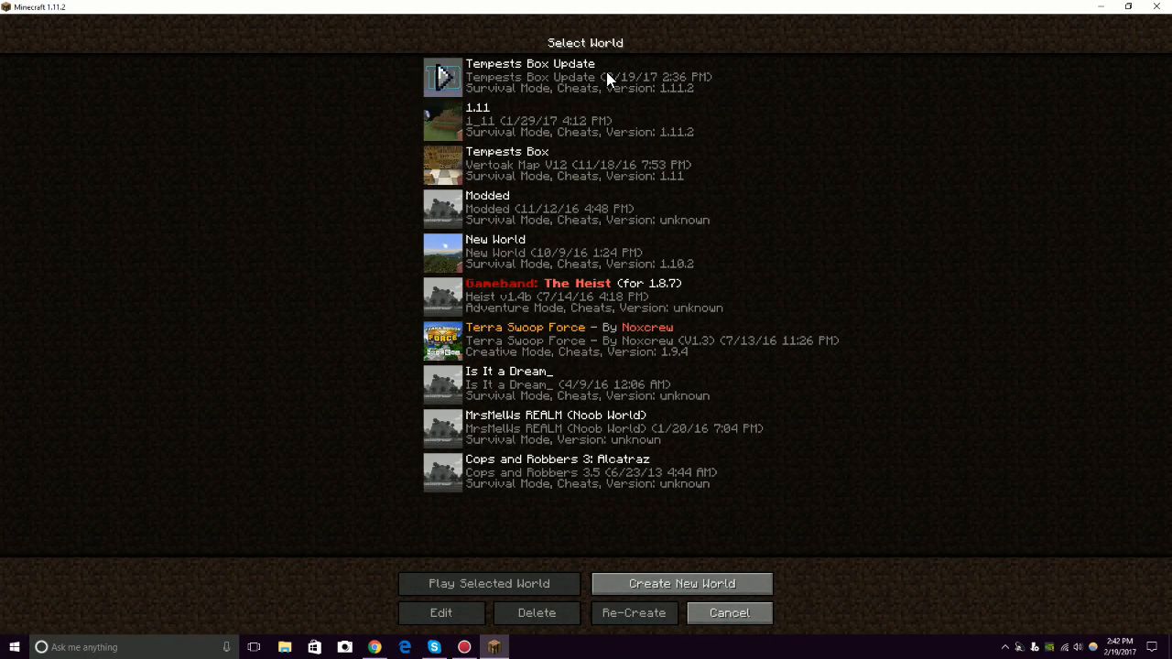
mouse_move(540, 82)
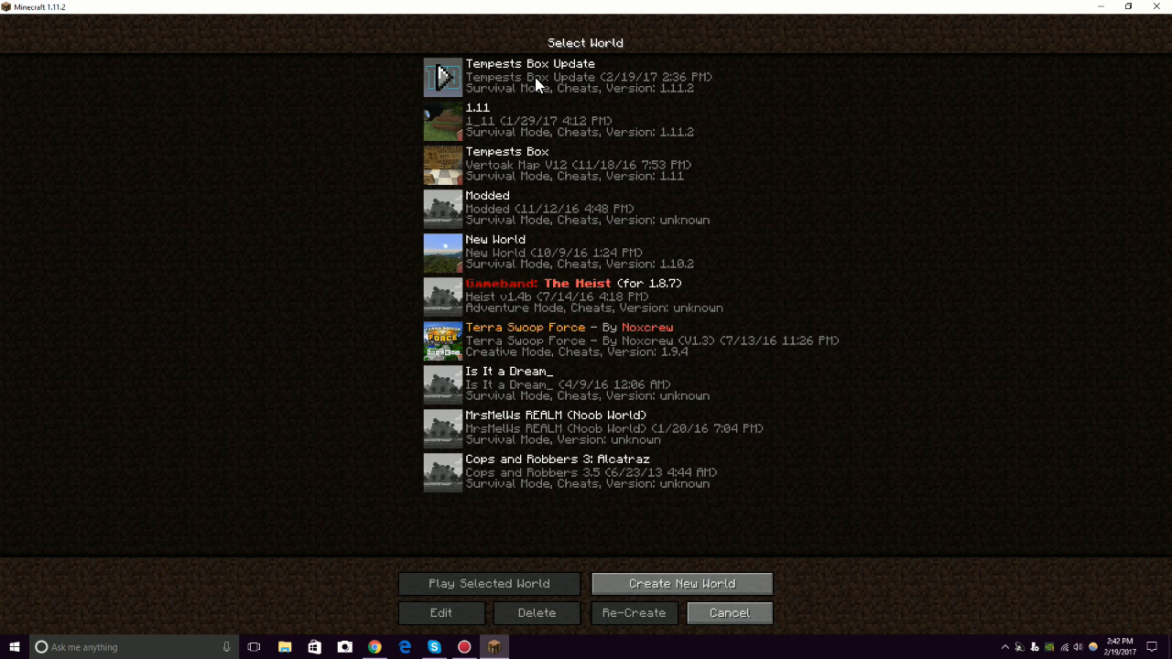
mouse_move(430, 163)
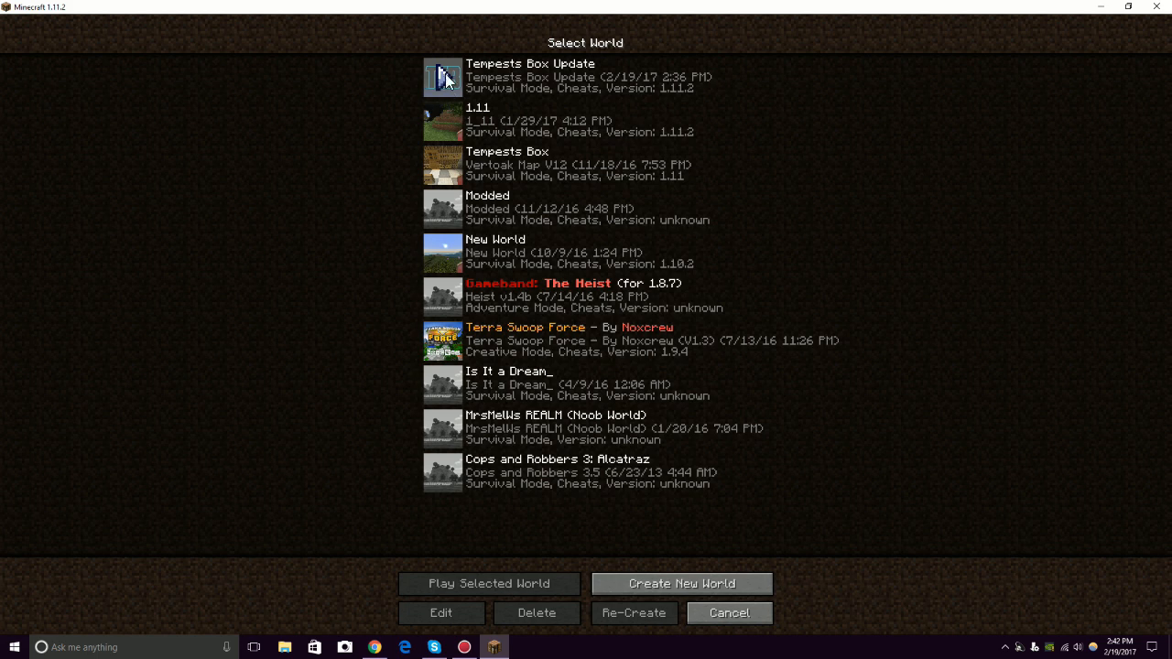
mouse_move(430, 73)
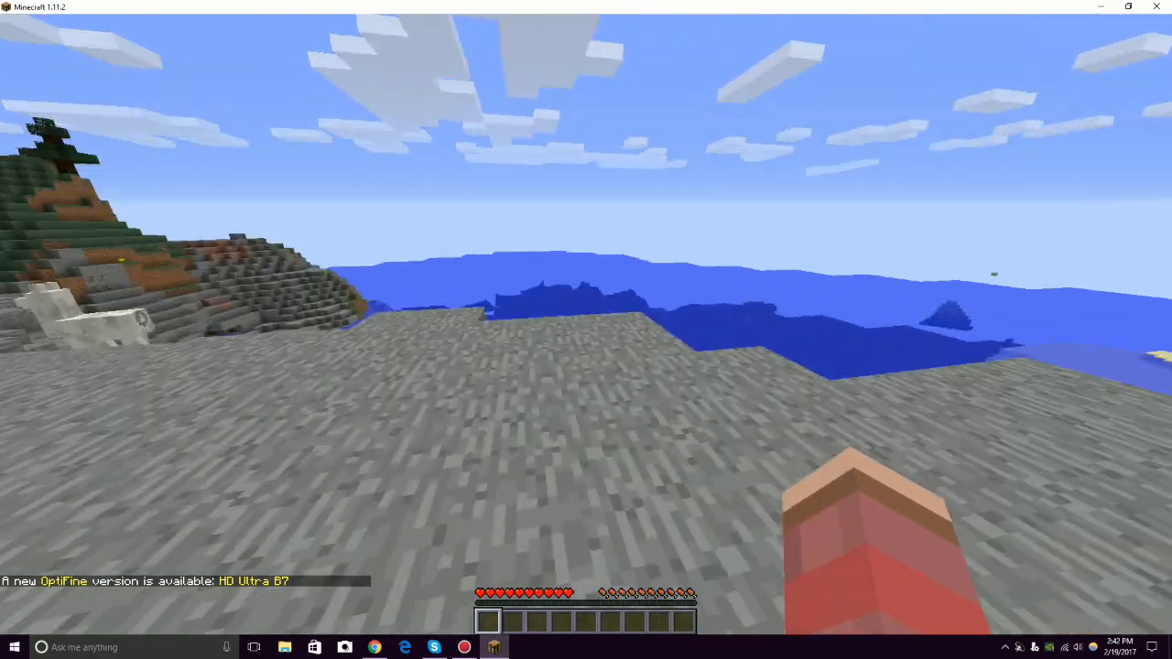
mouse_move(586, 330)
type("/")
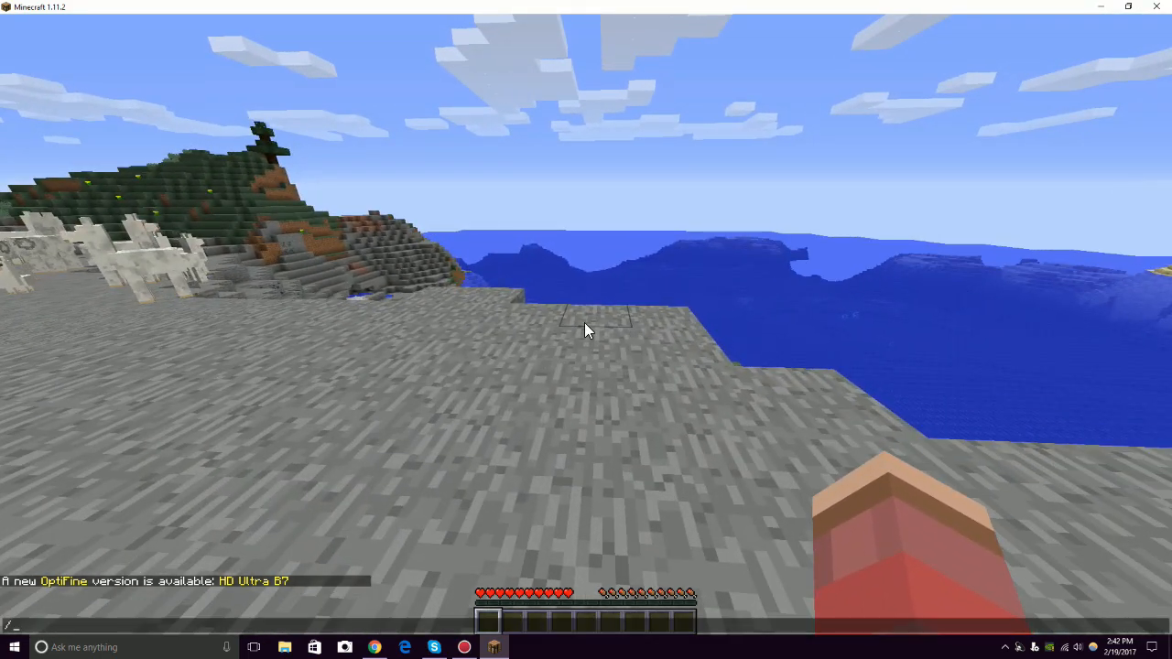
Run /gamemode 1 to switch the player to Creative Mode.
type("gamemode")
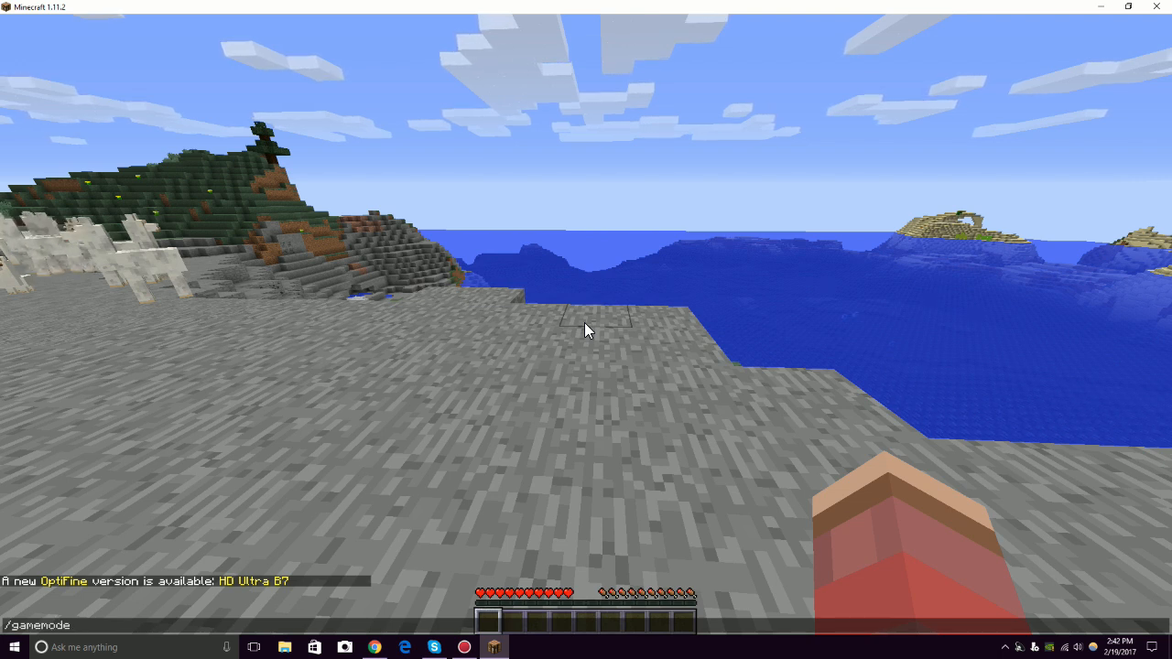
key("Return")
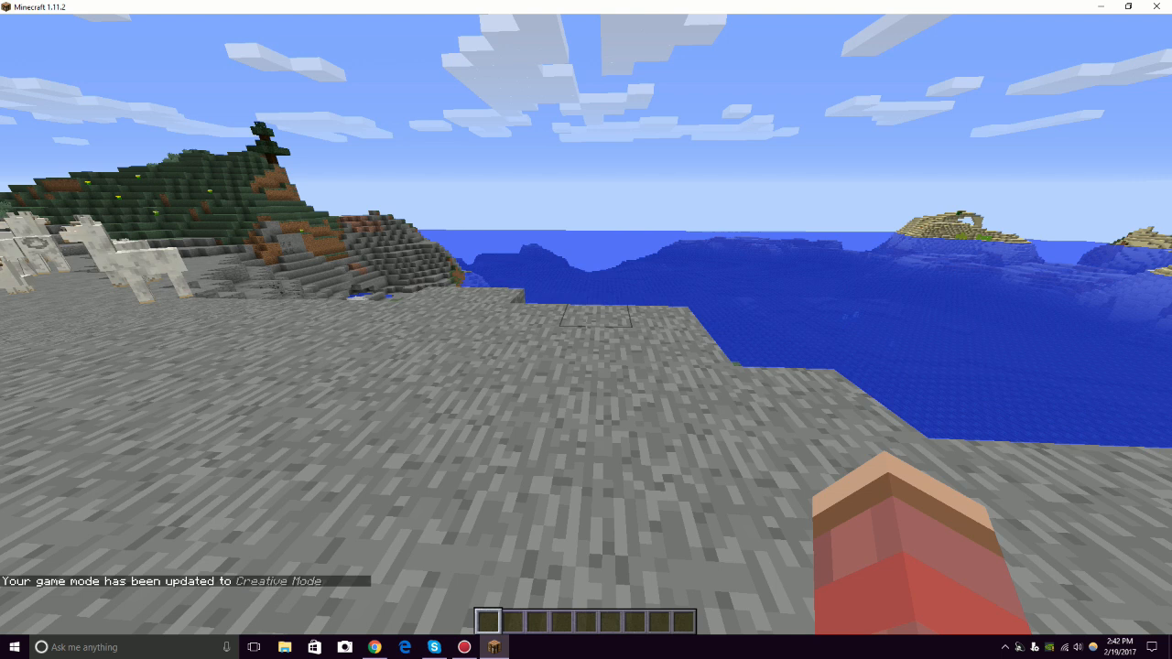
Run /give <player> minecraft:structure_block to receive a Structure Block.
type("/give MrsMelW3")
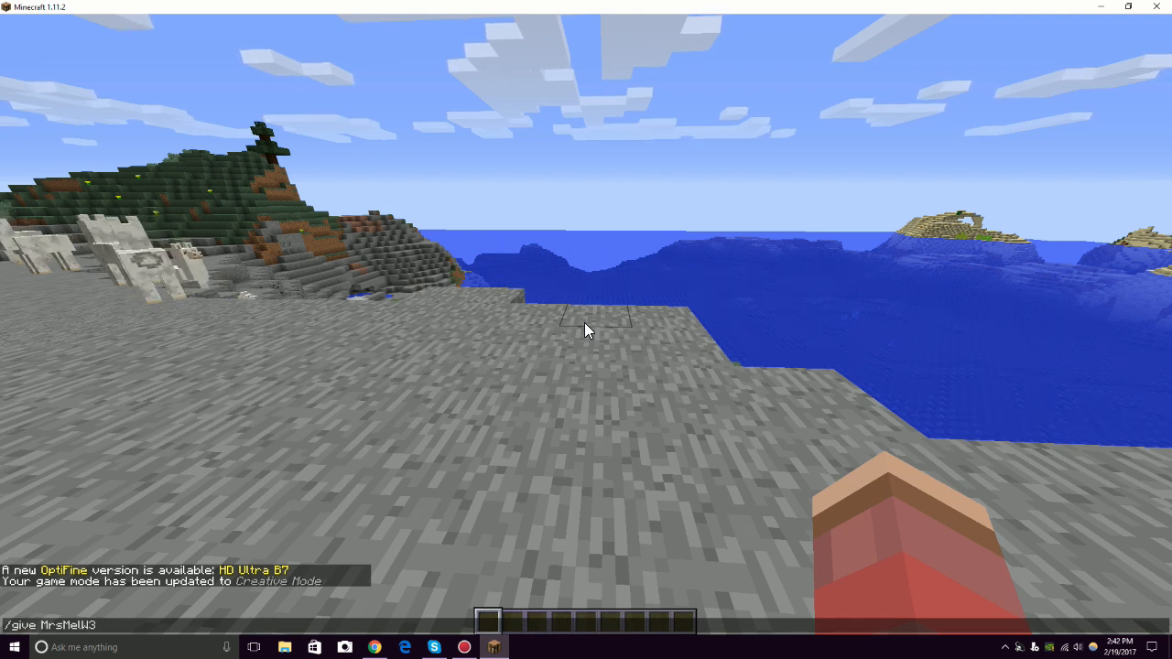
type("7")
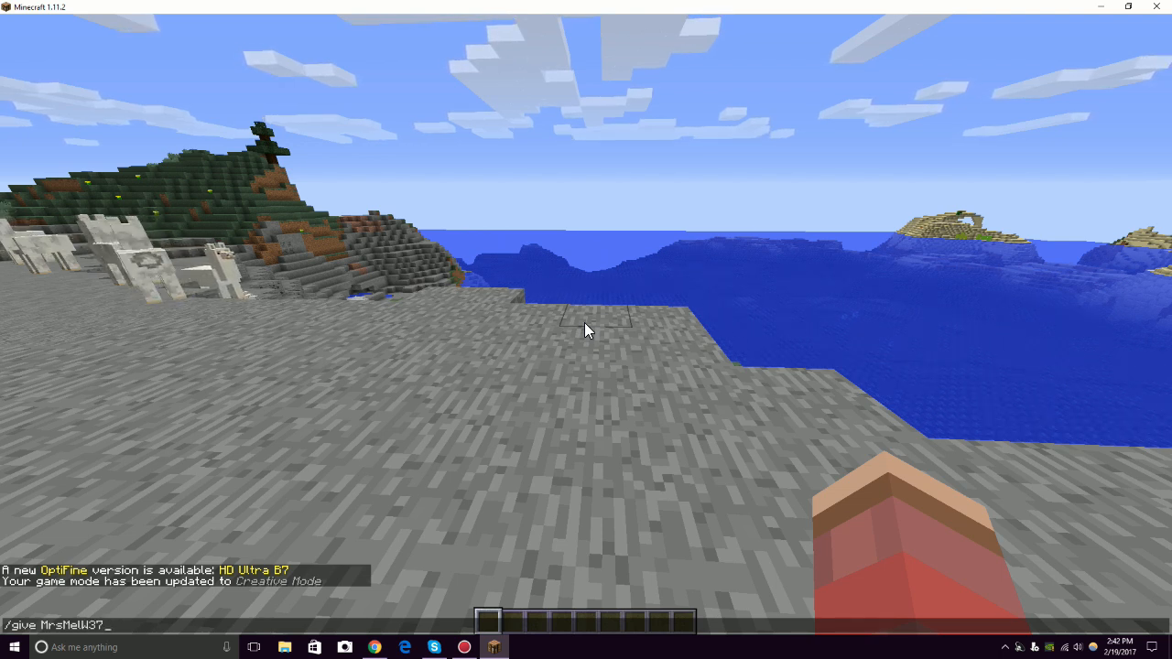
type("M")
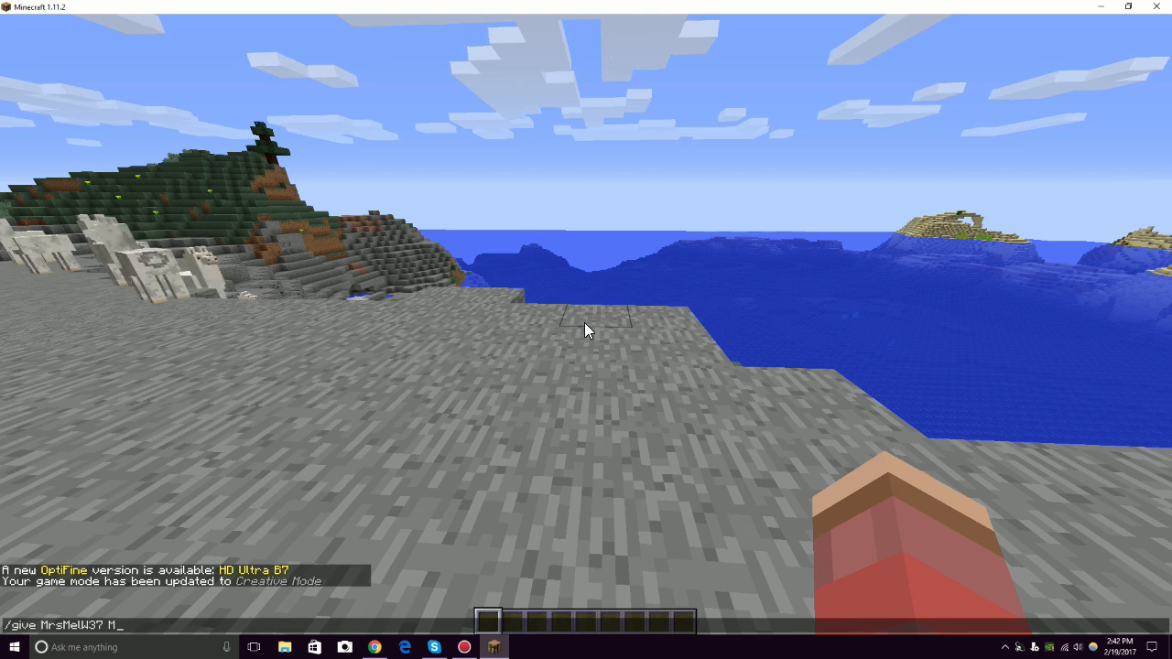
type("inecraft:")
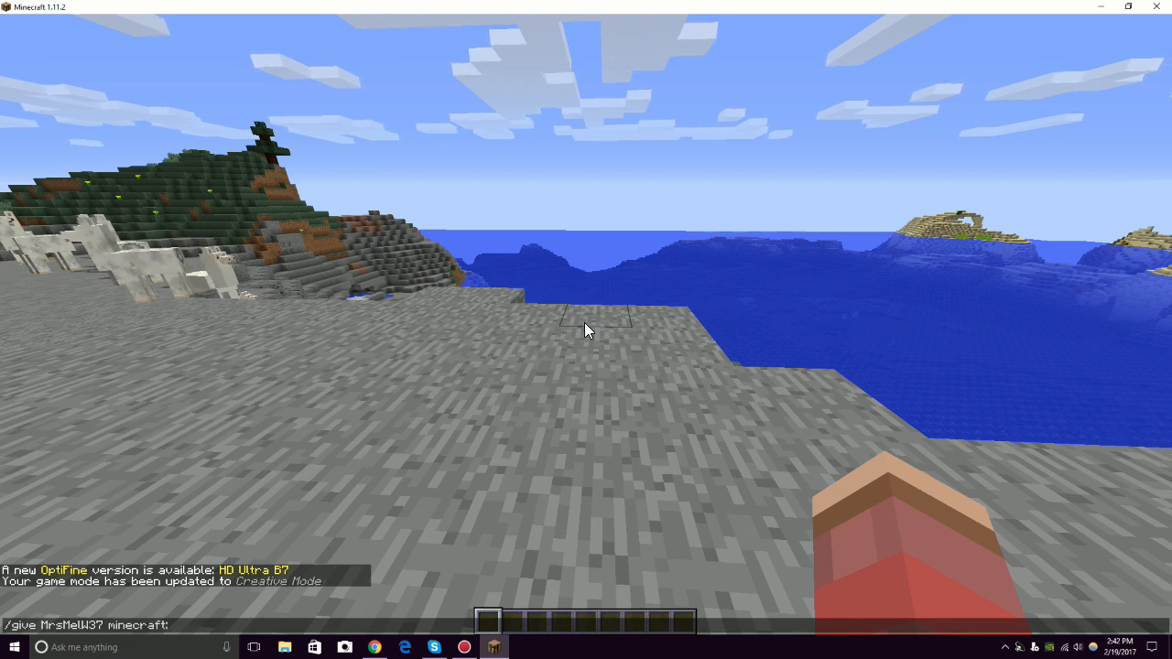
type("structure_block")
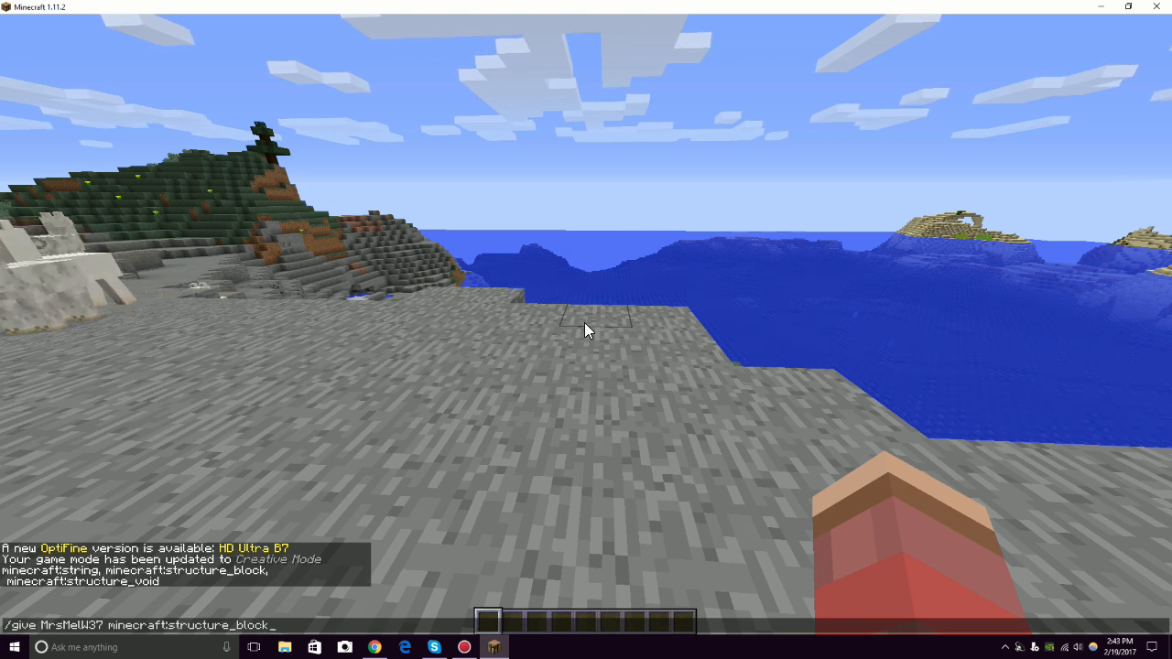
key("Return")
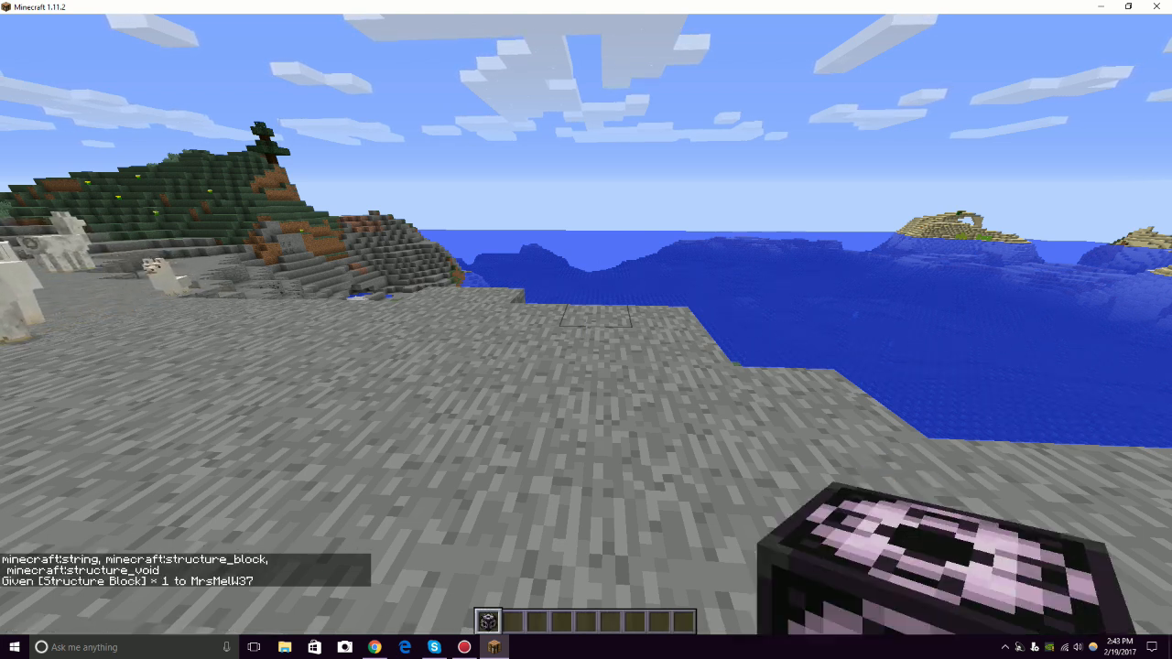
mouse_move(586, 329)
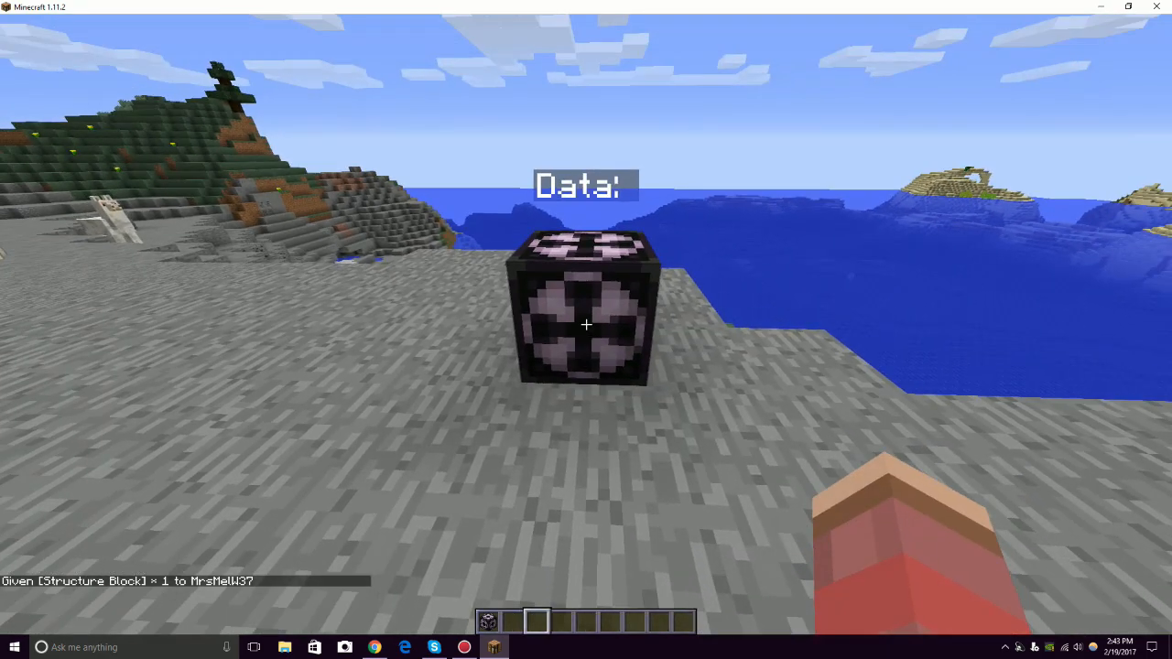
Place the Structure Block and cycle its mode to LOAD.
right_click(586, 322)
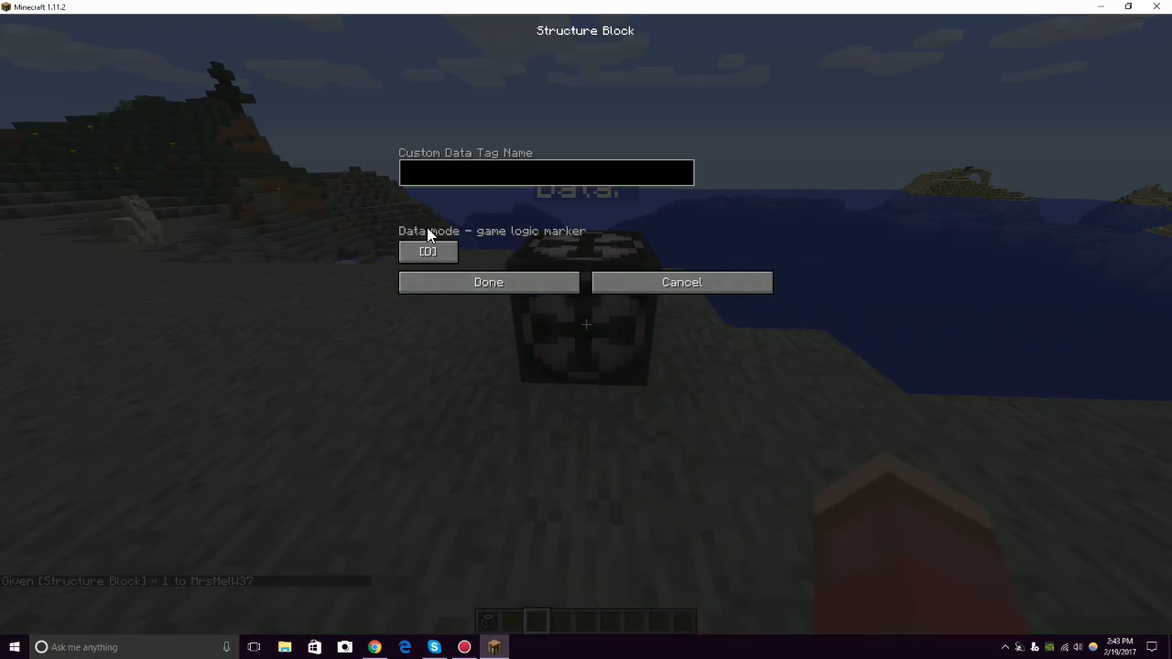
left_click(429, 253)
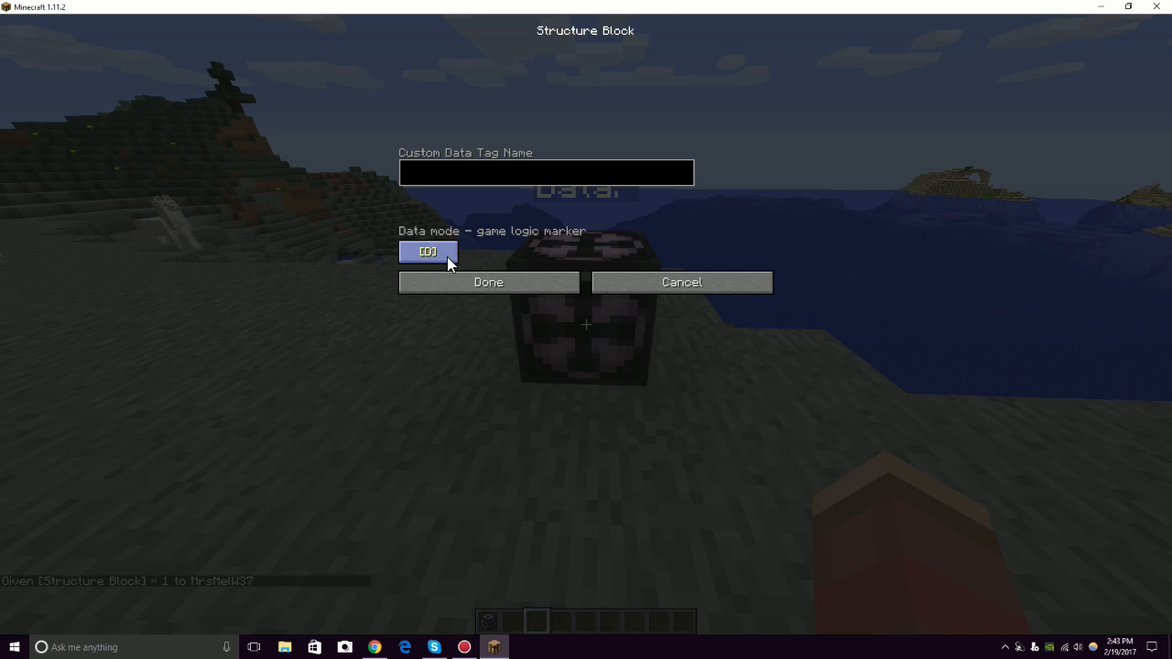
left_click(546, 173)
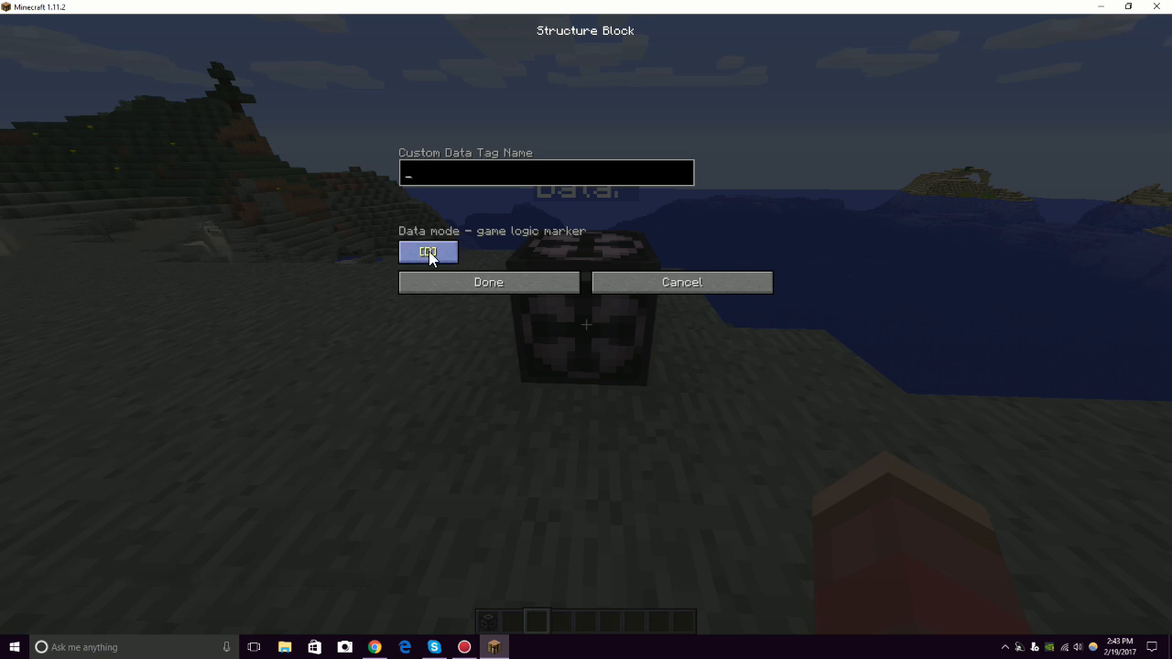
left_click(429, 253)
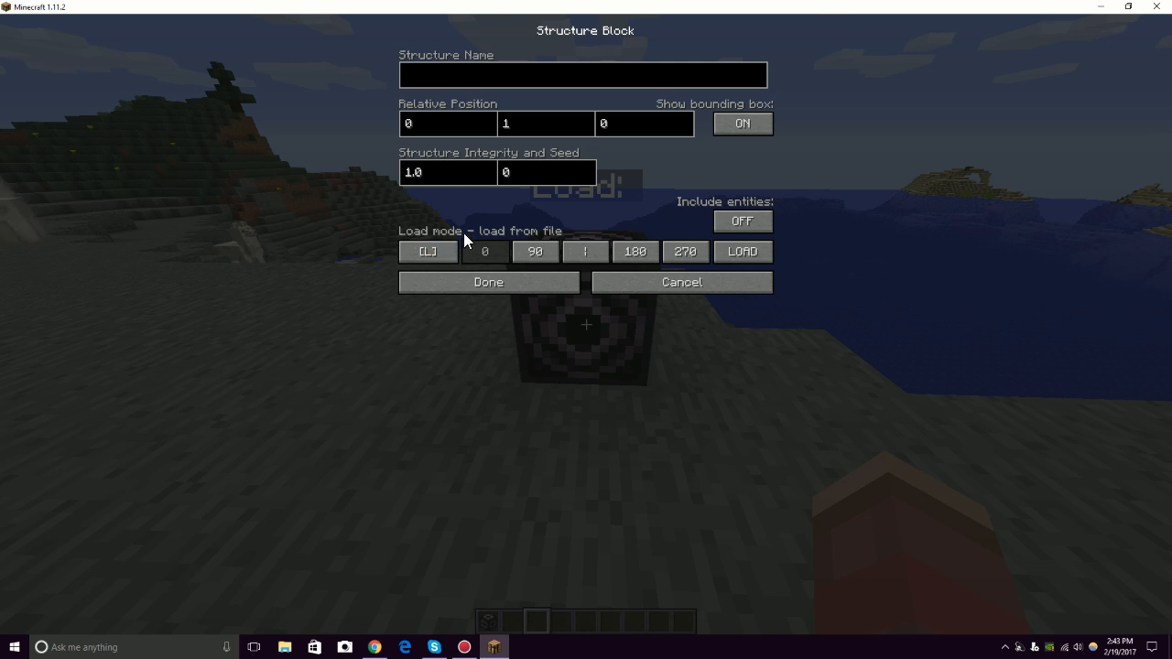
Load the TTB structure at position 1, 0, 1 with Include entities ON.
left_click(582, 75)
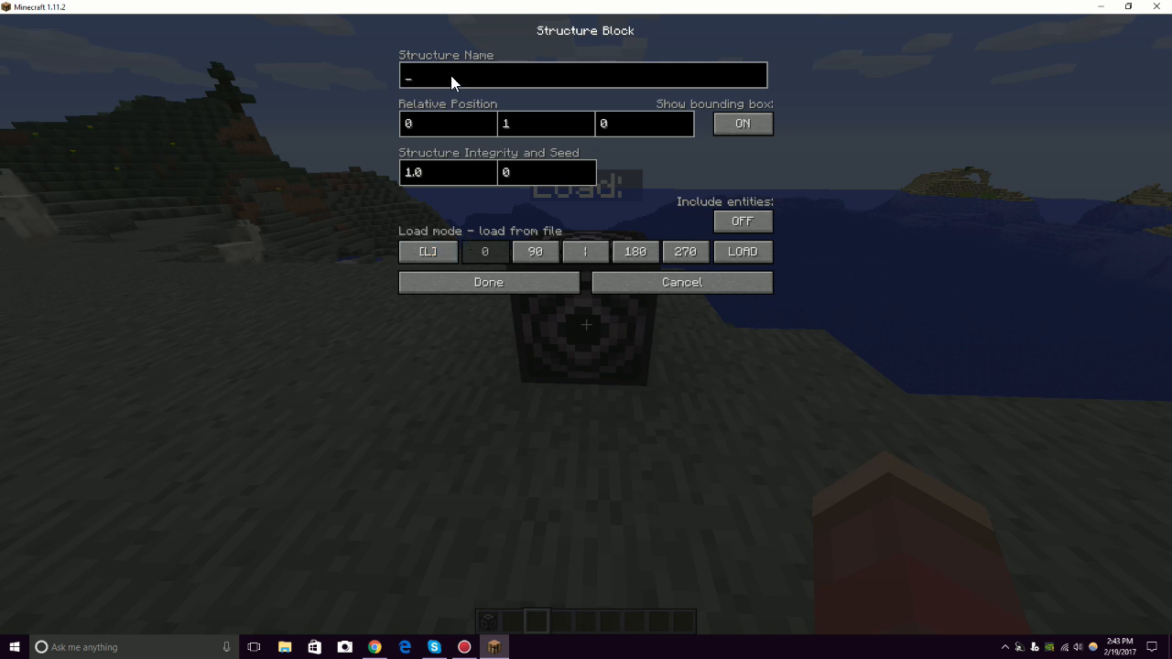
type("TTB")
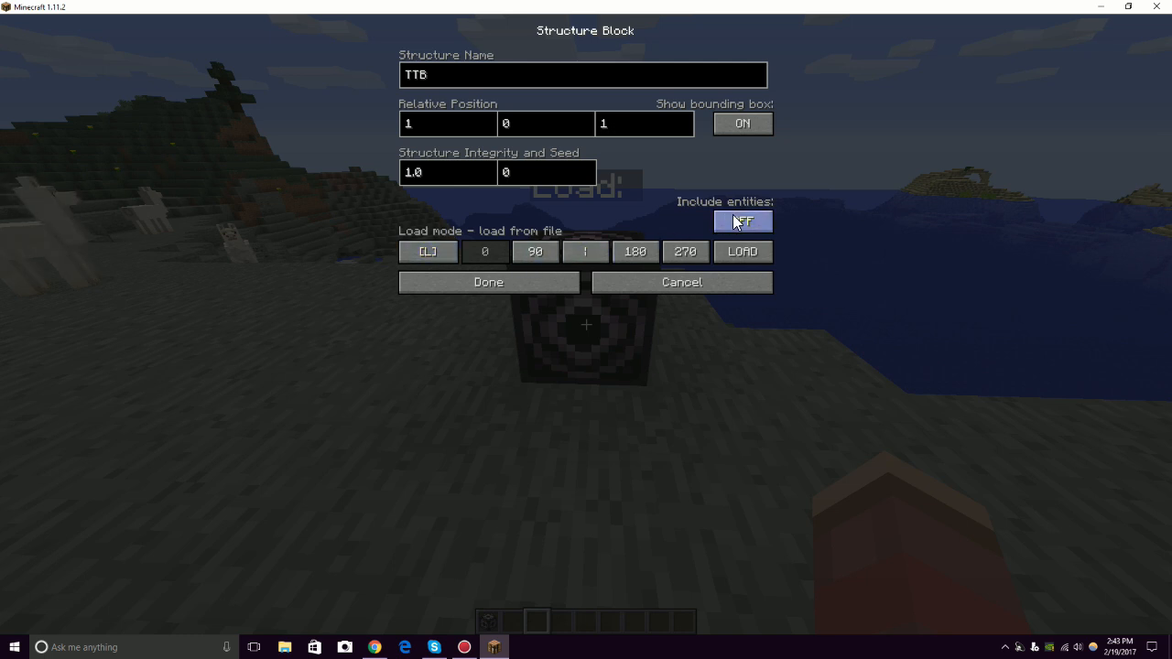
left_click(743, 219)
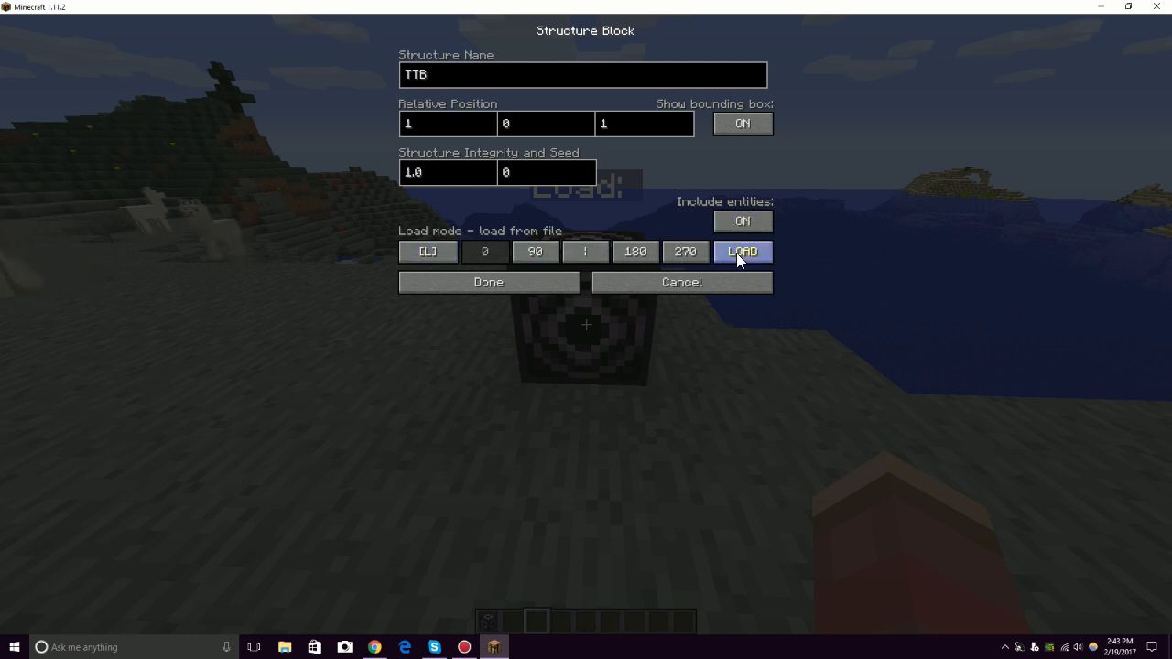
left_click(743, 251)
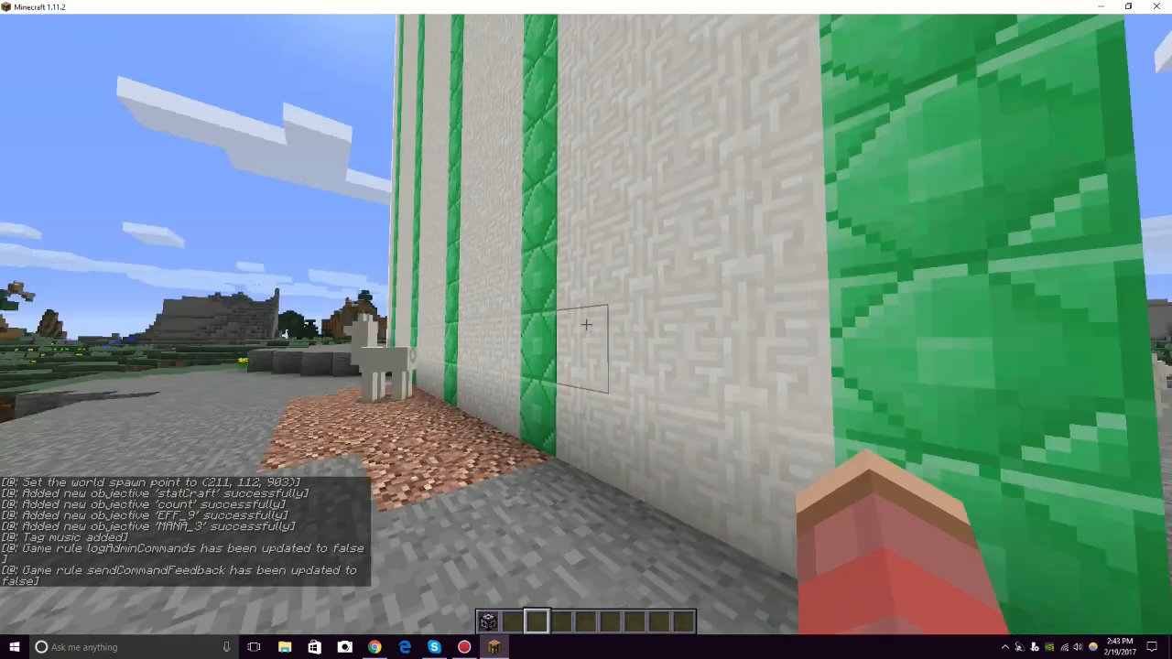
mouse_move(586, 329)
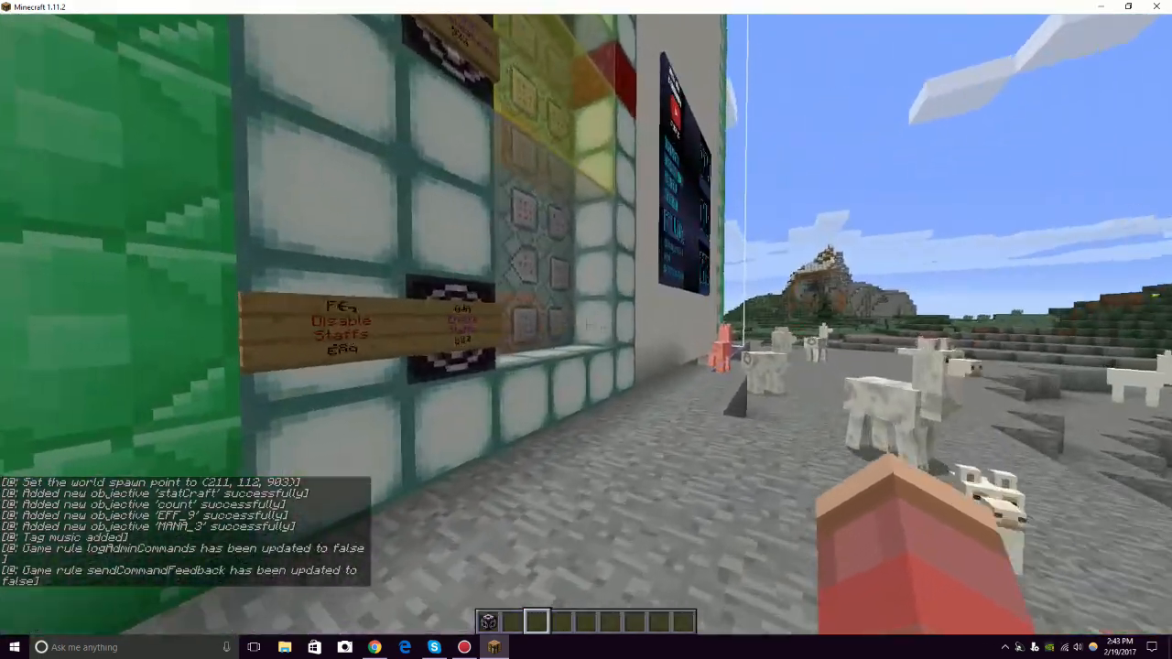
mouse_move(586, 330)
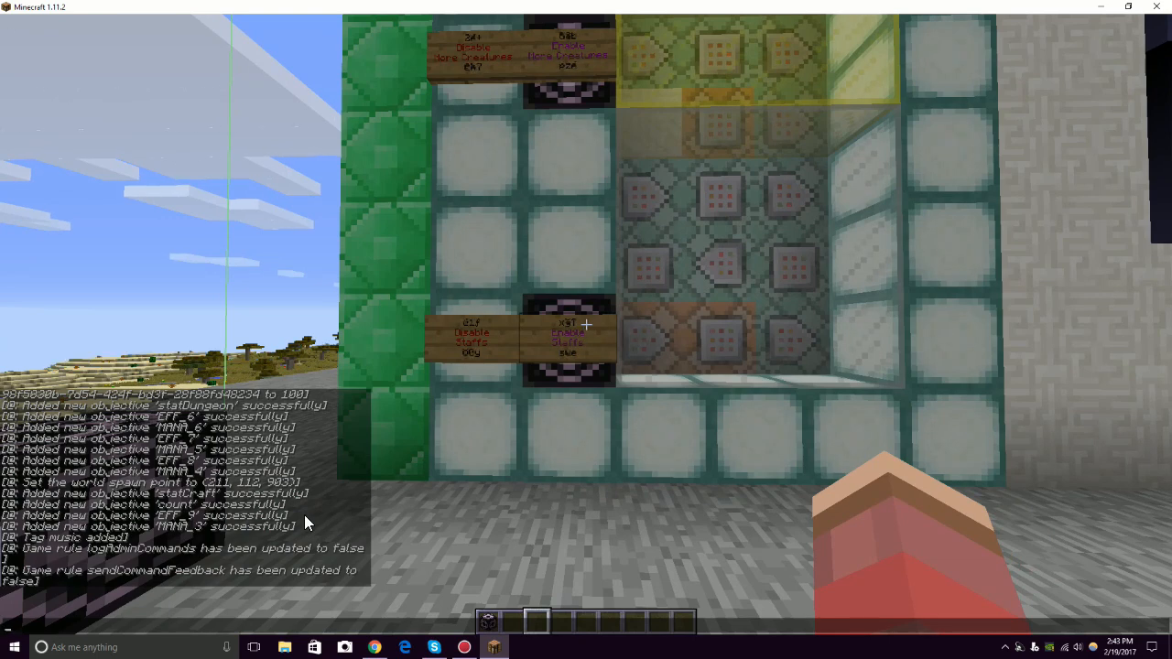
mouse_move(462, 516)
type("/gamemode 1")
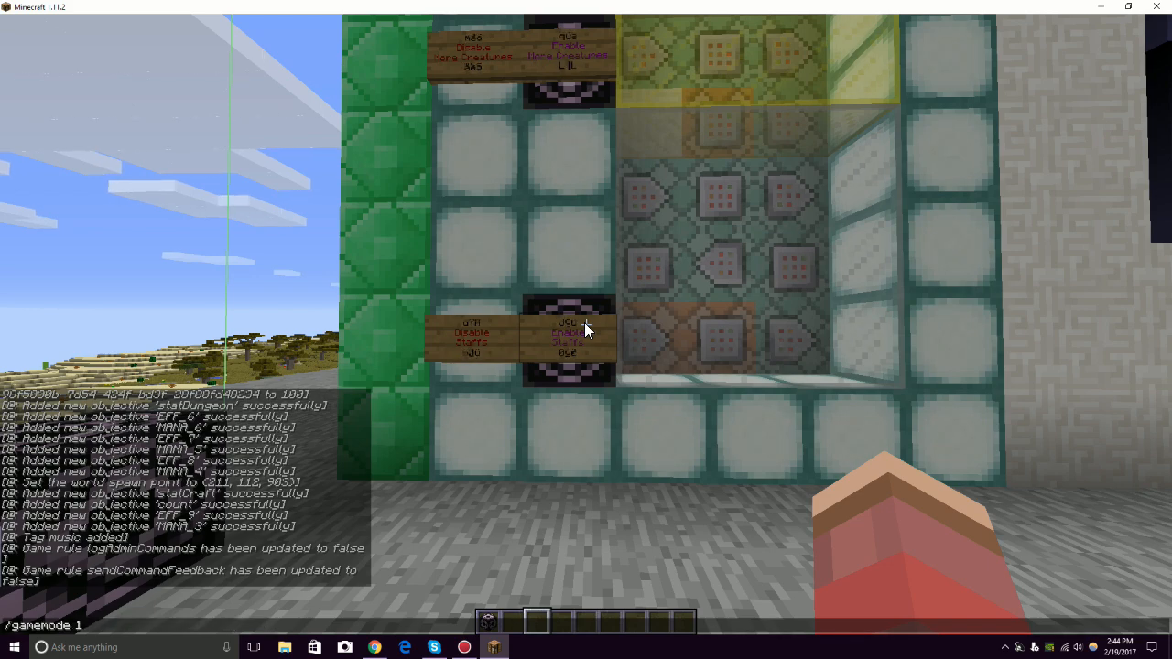
type("3")
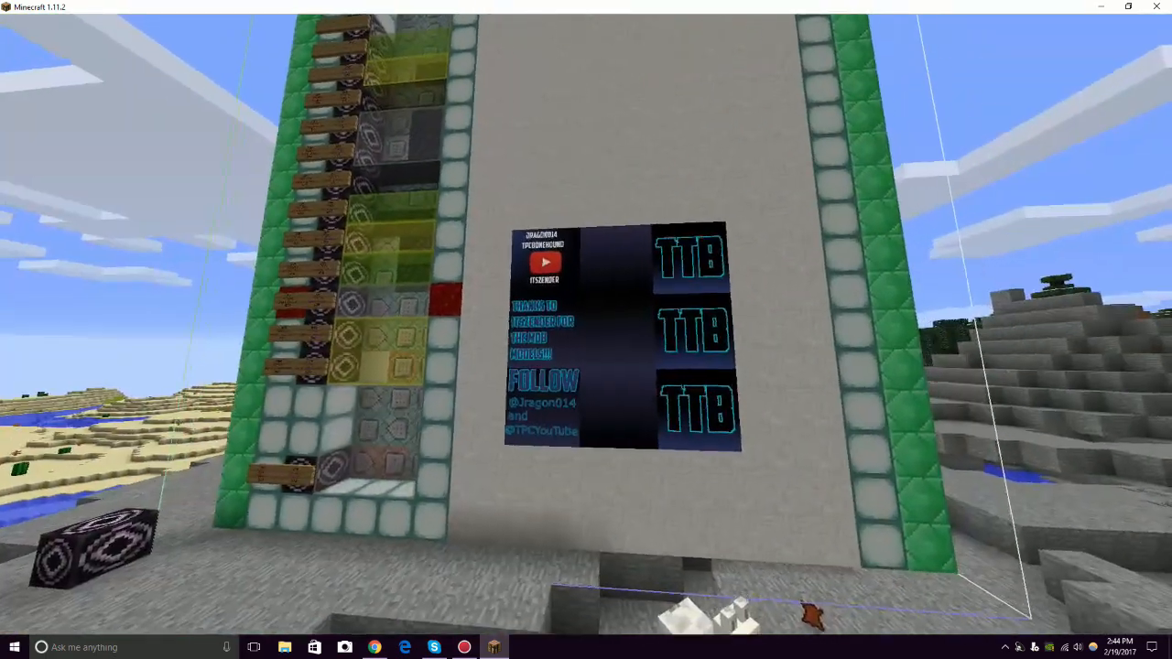
mouse_move(586, 329)
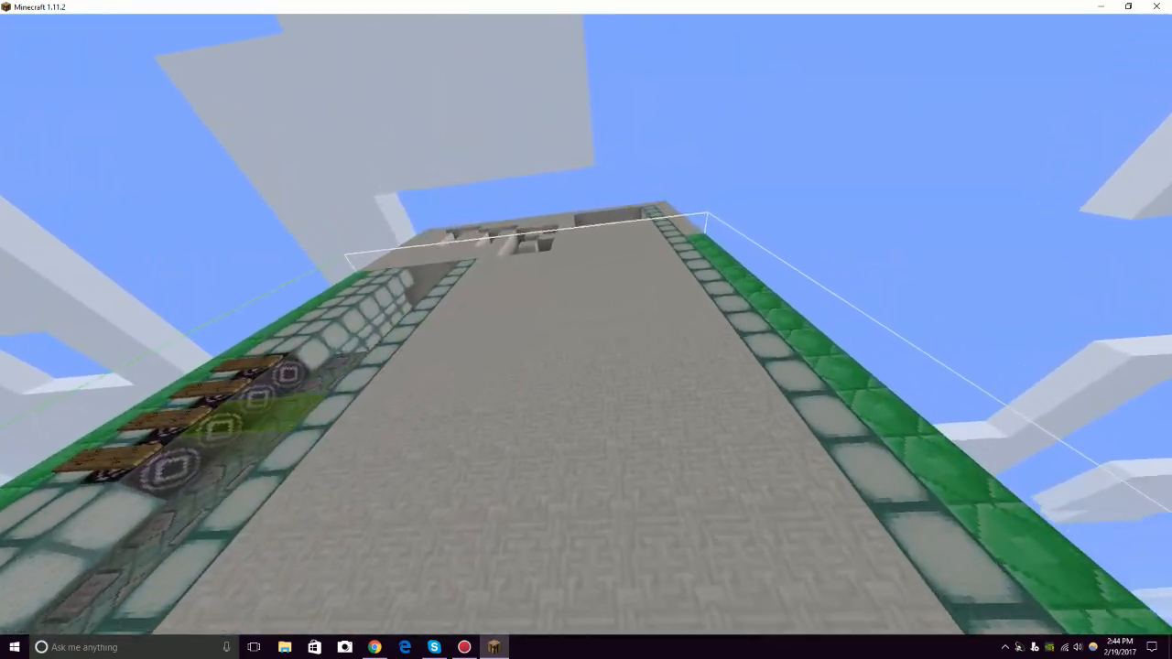
mouse_move(585, 329)
type("/gamemode")
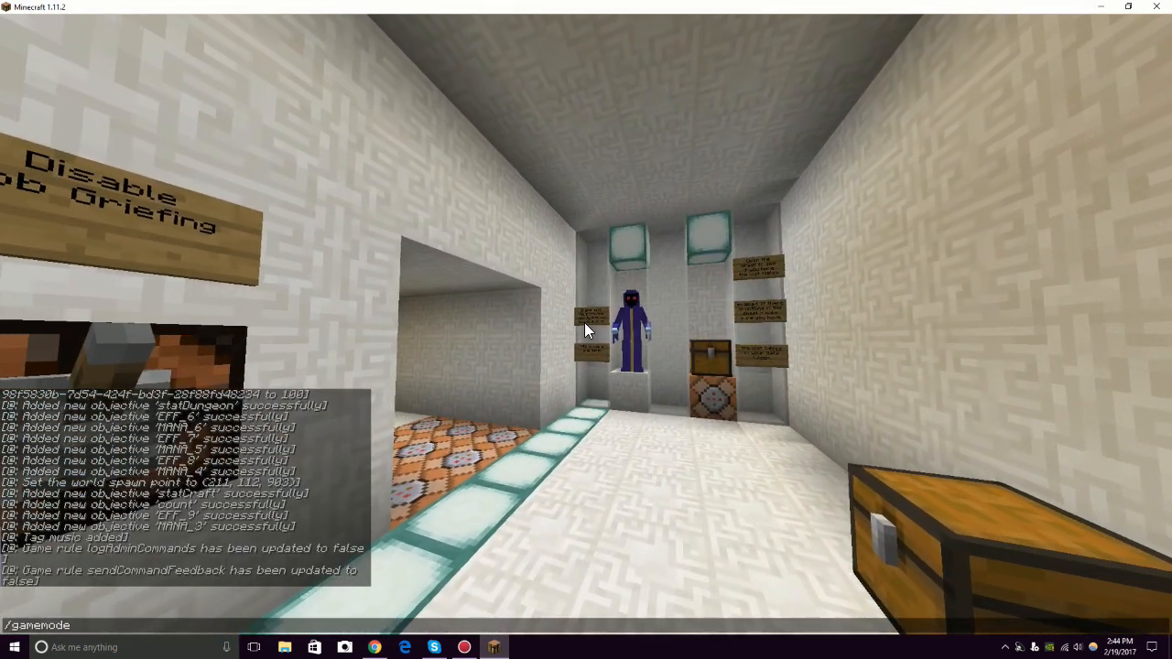
Run /gamemode, then check the starting chests for the Loot Tables Are Active book and chunk staffs.
key("Return")
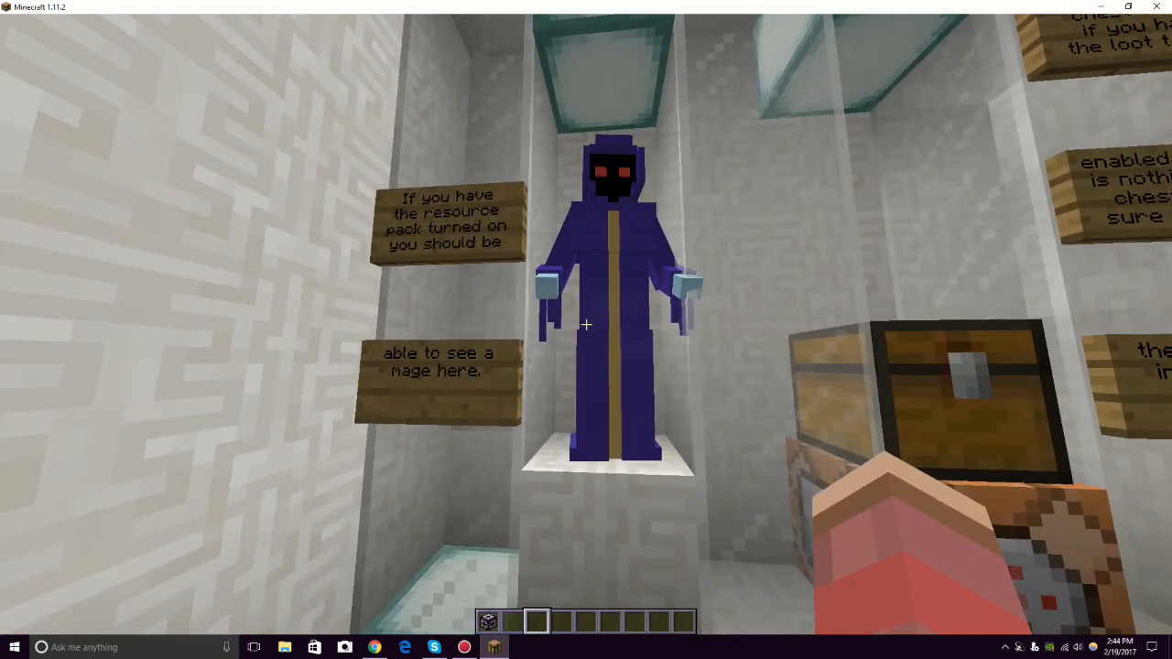
mouse_move(586, 330)
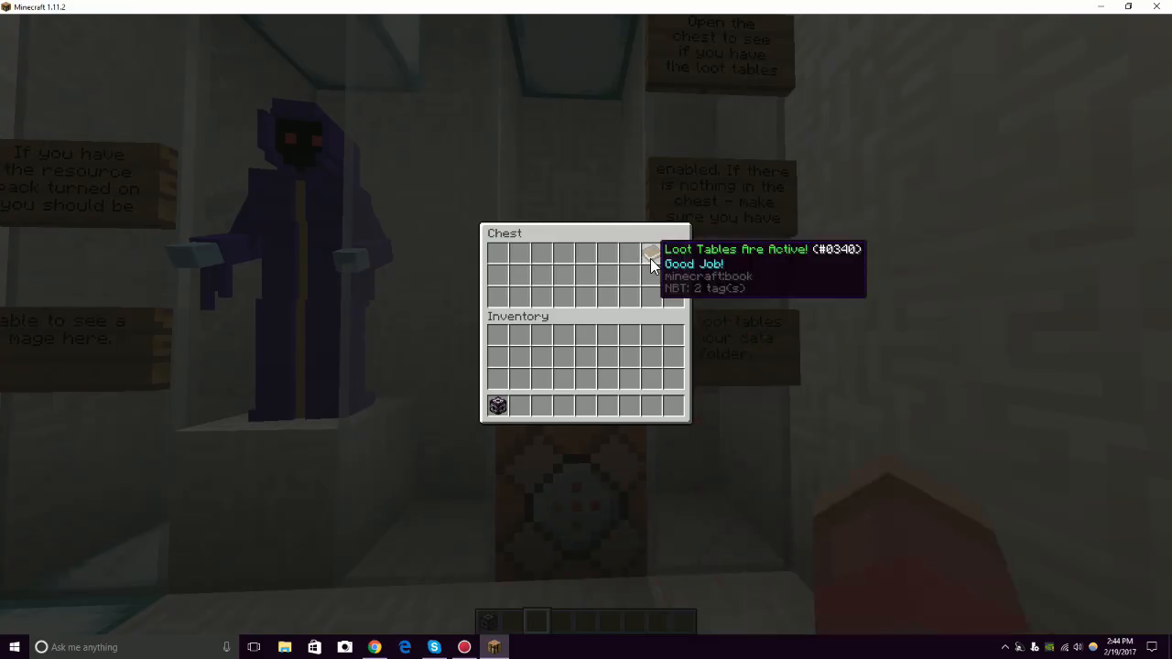
key("Escape")
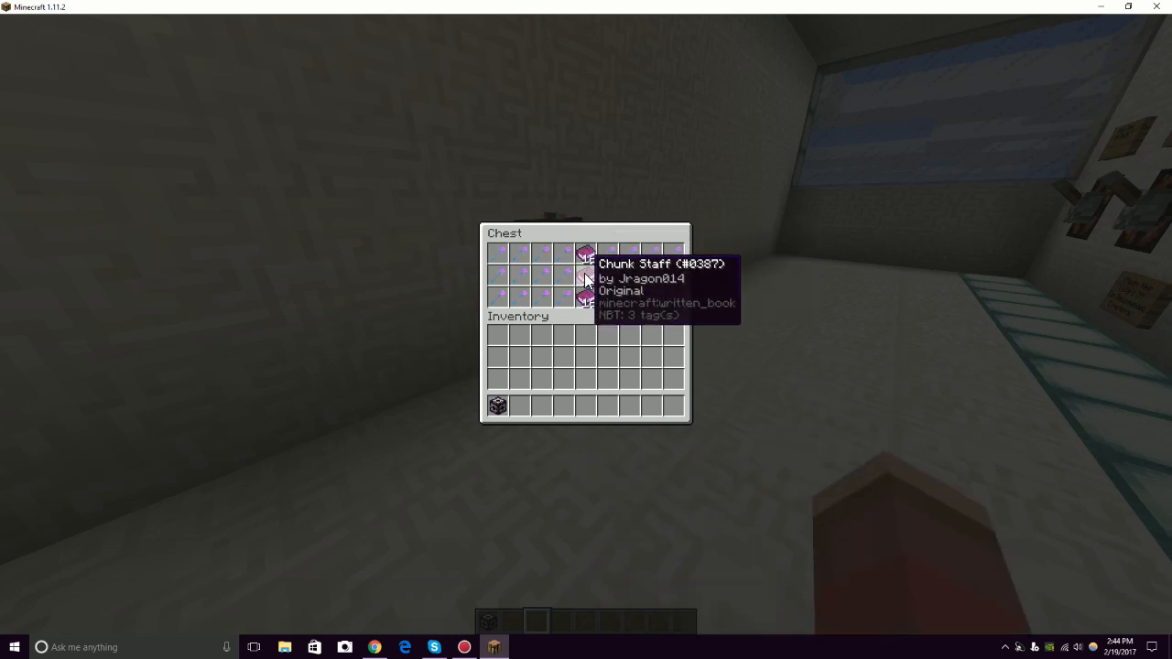
mouse_move(566, 282)
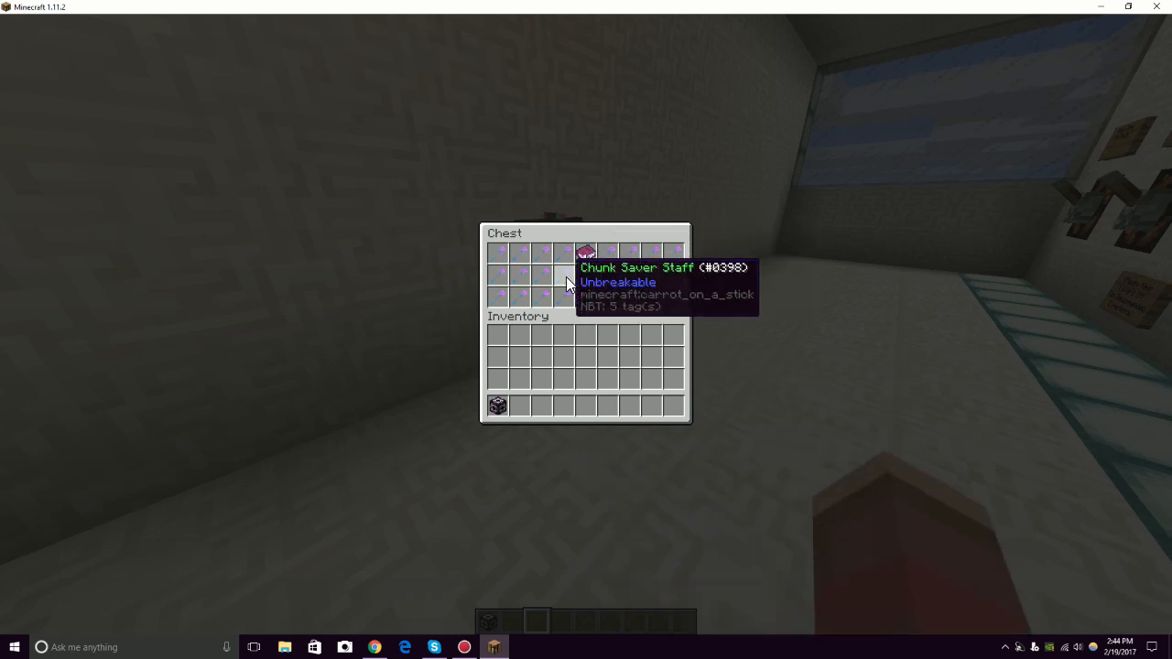
mouse_move(557, 282)
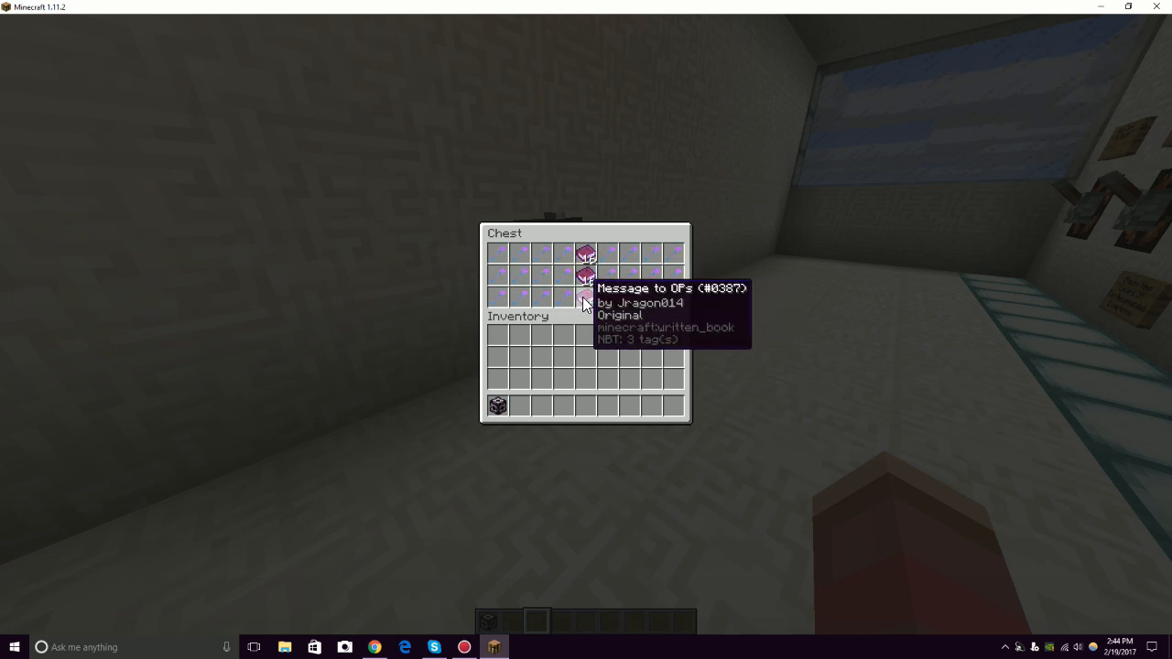
key("Escape")
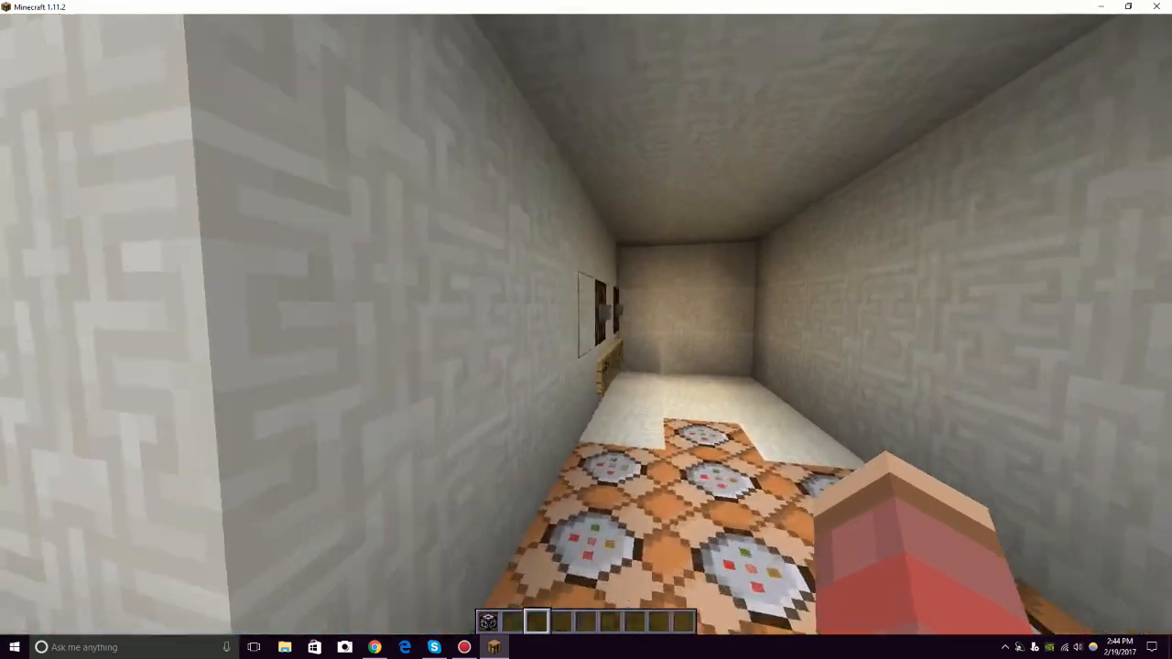
mouse_move(586, 329)
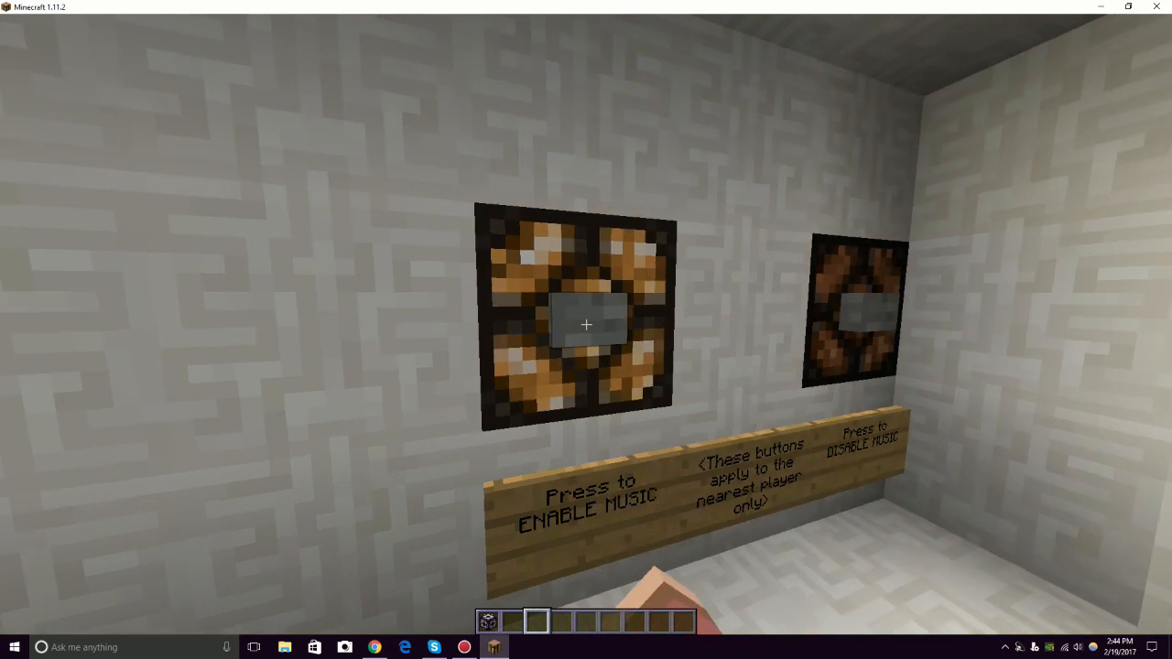
mouse_move(586, 326)
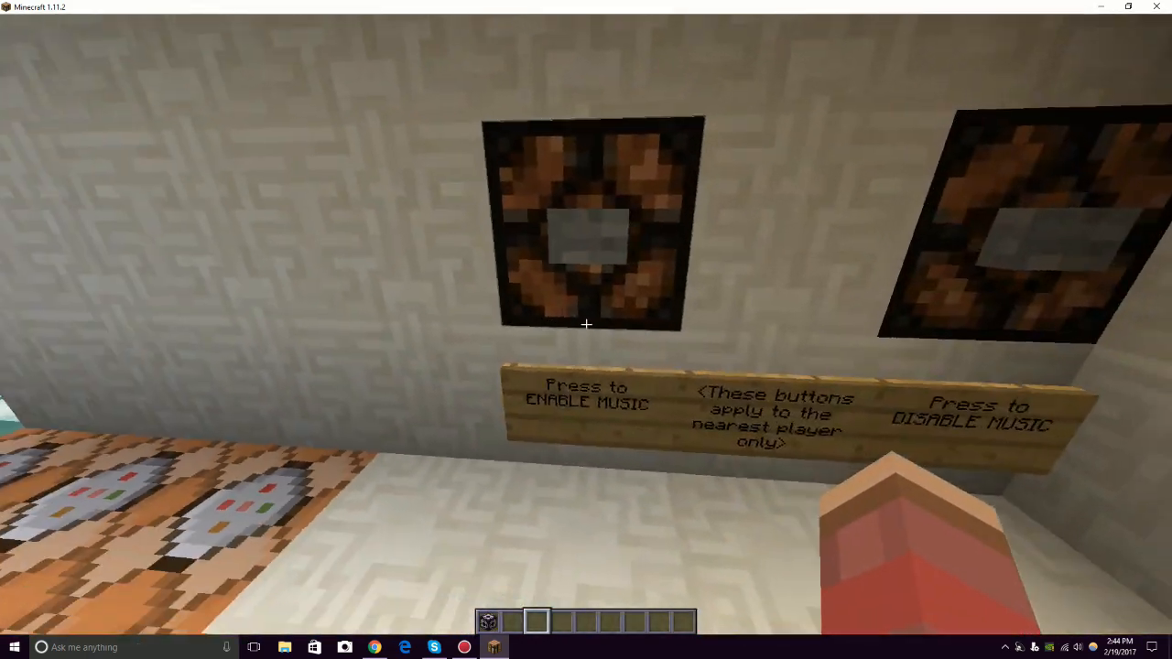
mouse_move(586, 329)
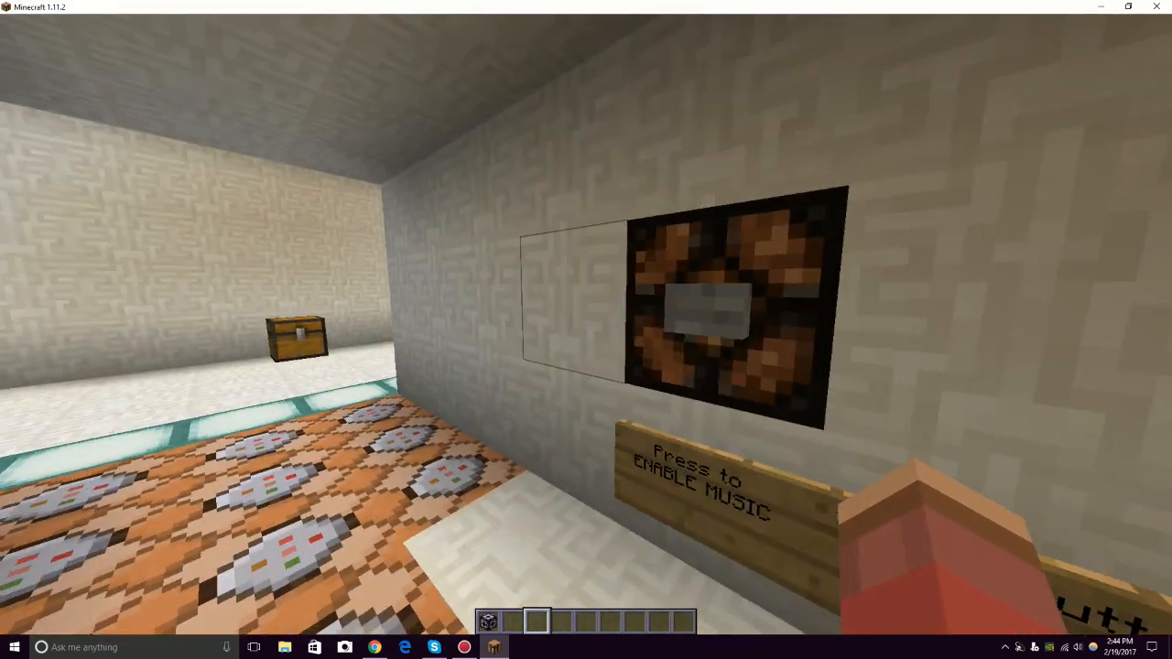
mouse_move(586, 330)
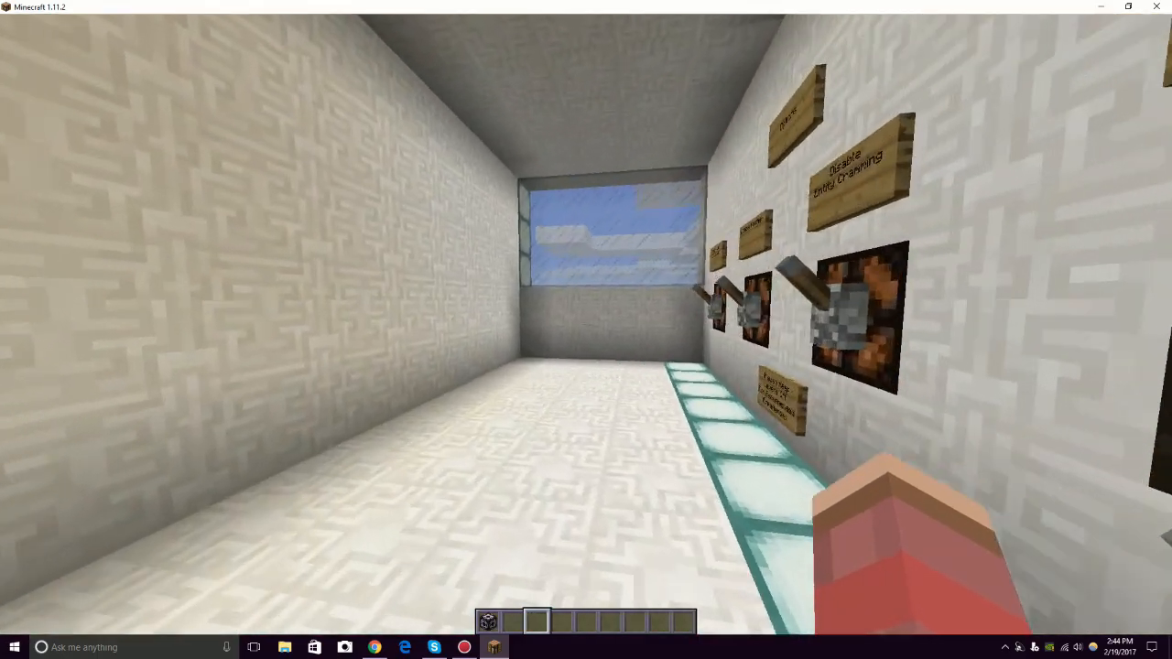
mouse_move(586, 329)
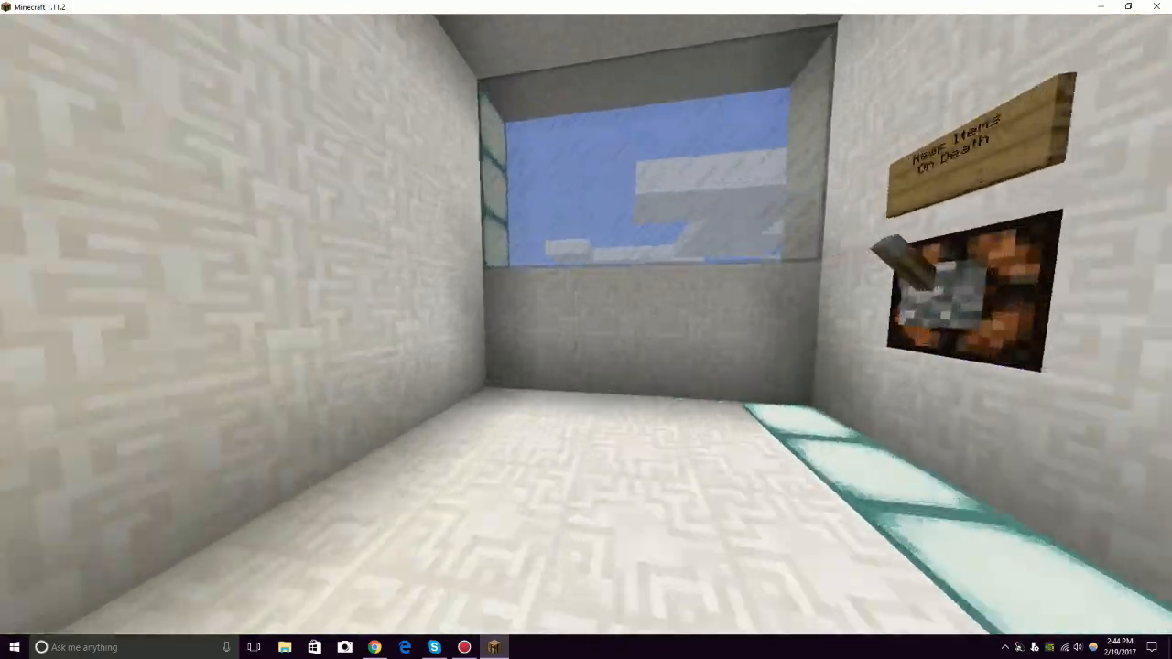
mouse_move(586, 330)
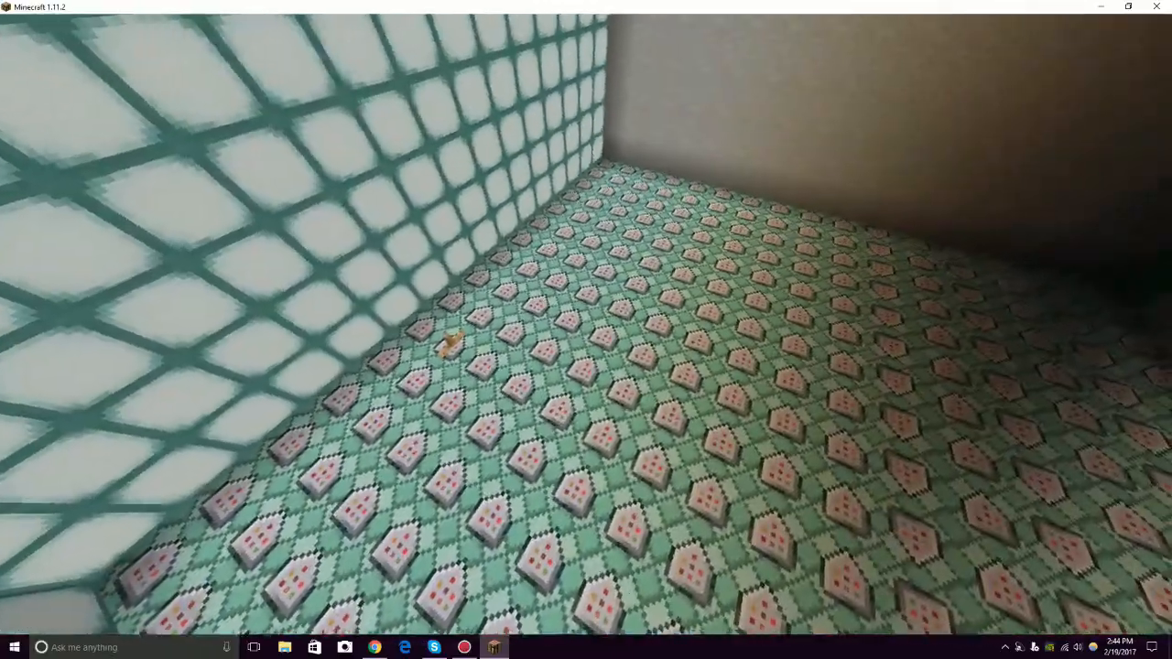
mouse_move(586, 330)
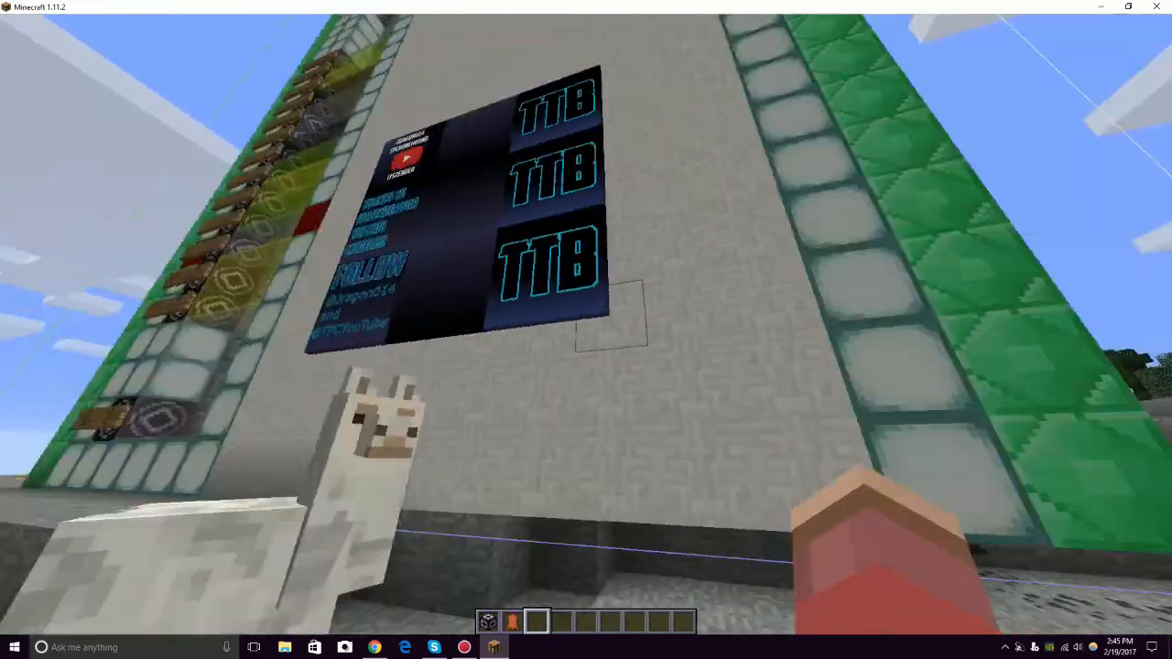
mouse_move(586, 330)
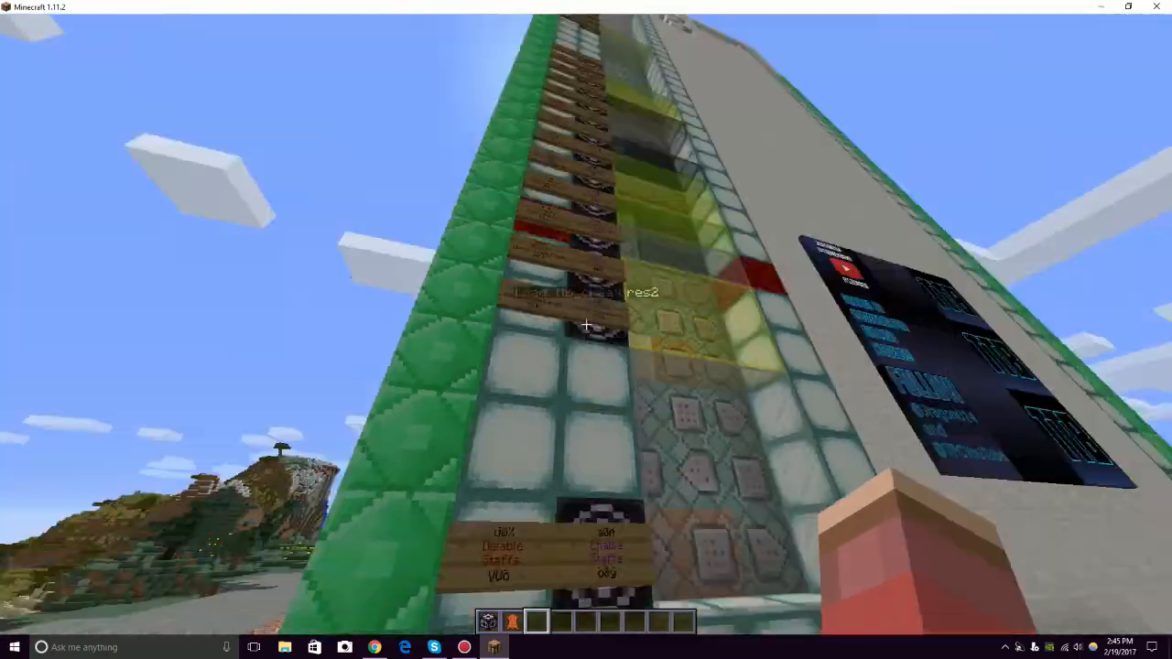
mouse_move(586, 329)
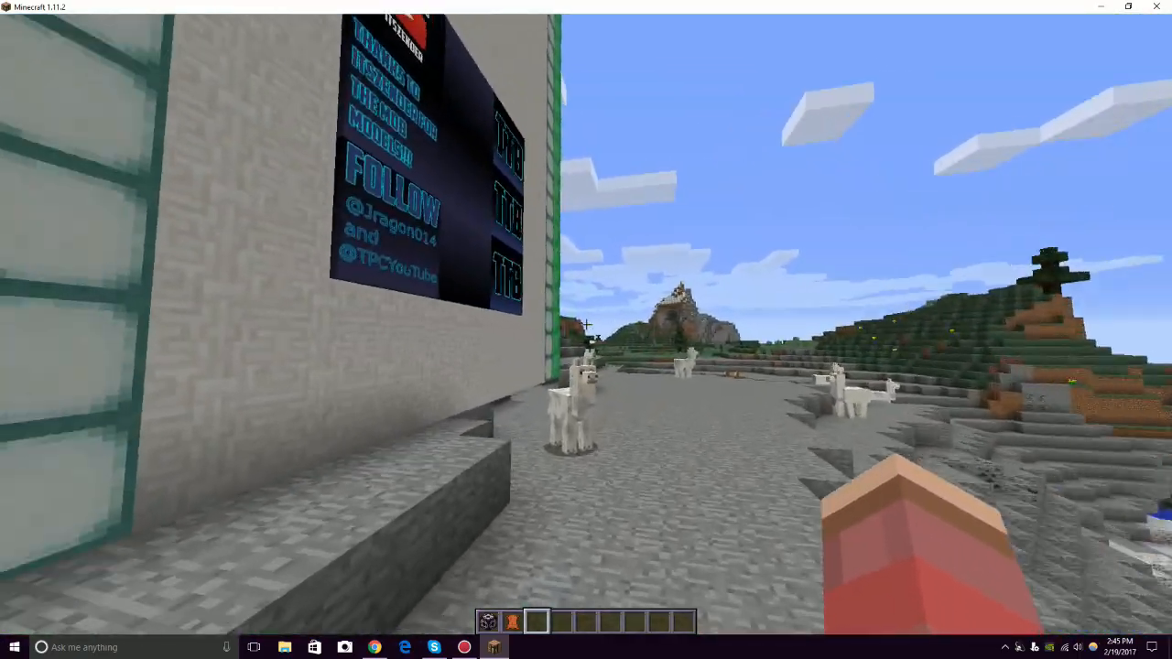
After touring the music, corridor and command-block rooms, bring up the game menu.
key("Escape")
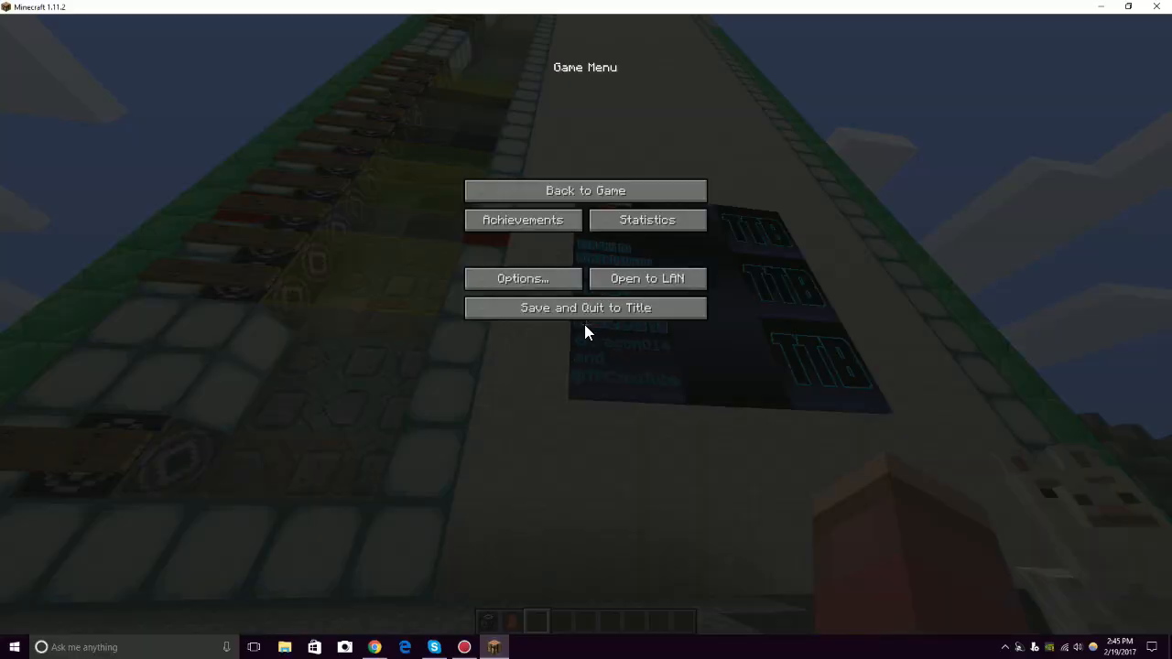
Save and quit to title, then open the Realms list showing the Tempest Box realm.
left_click(586, 308)
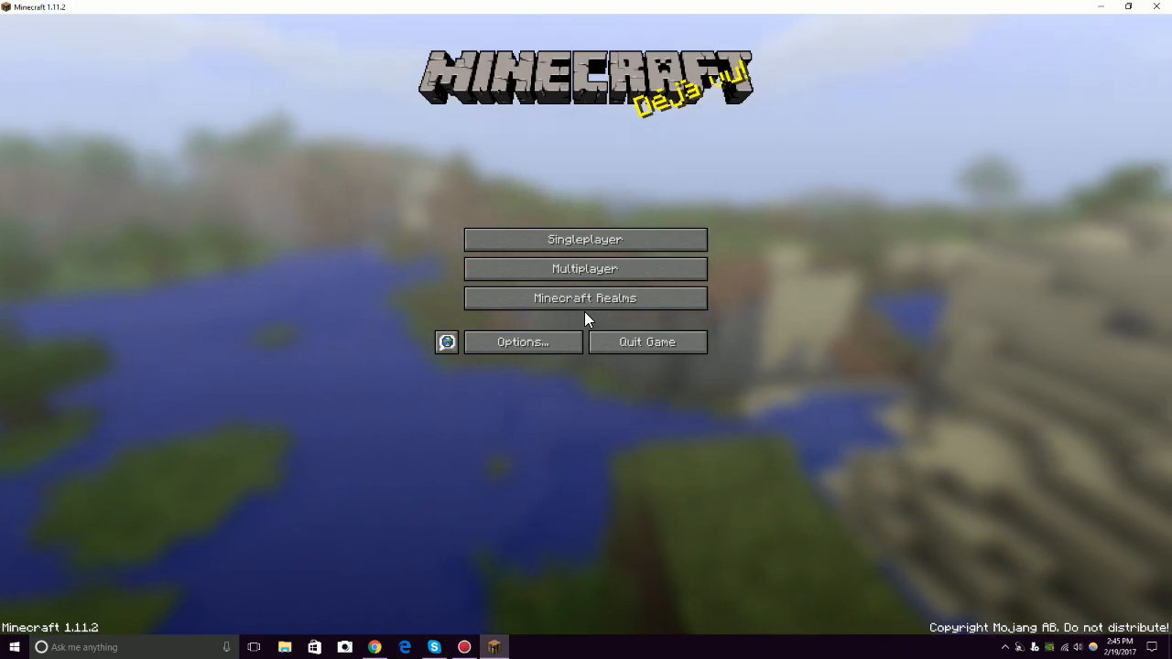
mouse_move(646, 342)
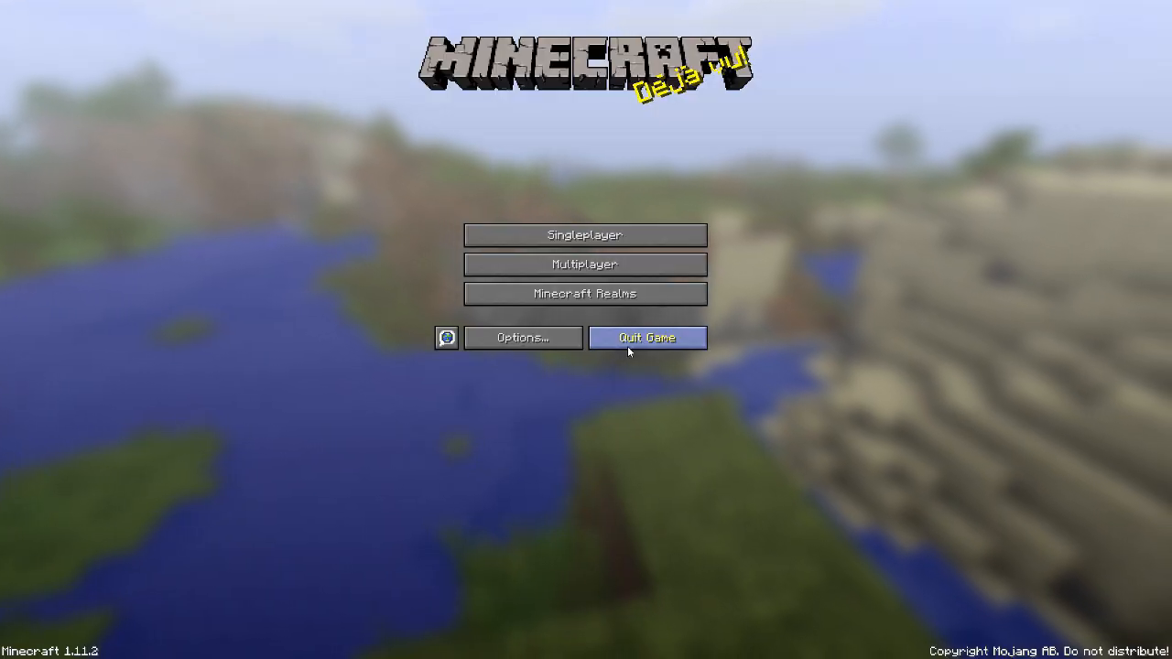
left_click(584, 293)
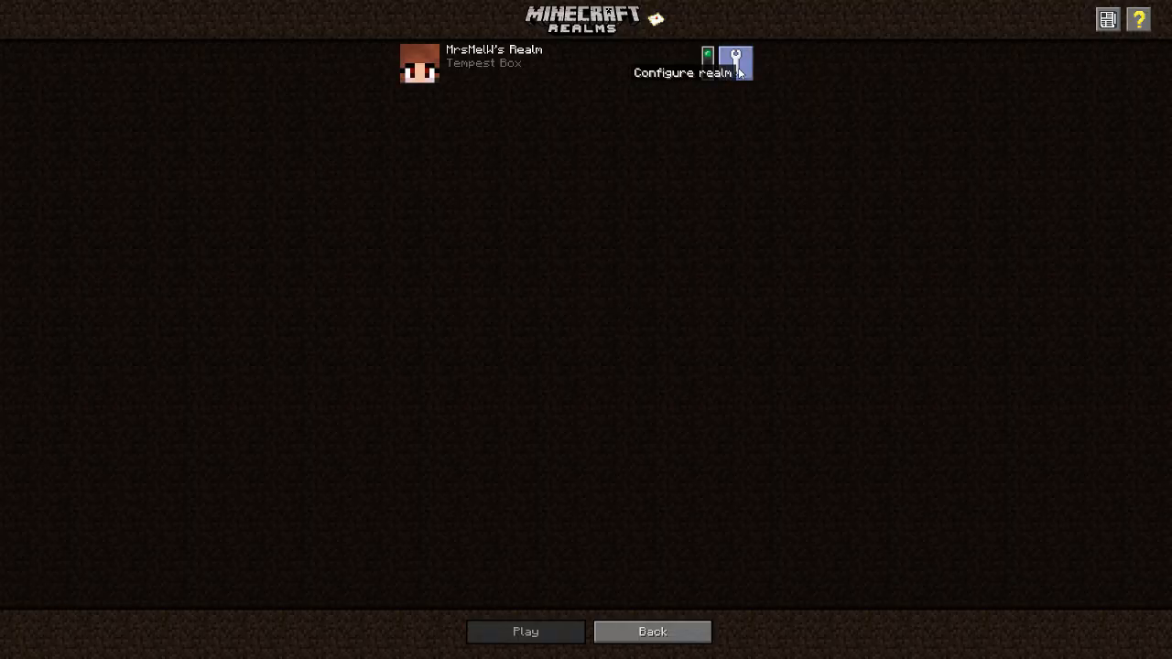
Review the TempestBox slot's world options in Configure realm and return to the Worlds list.
left_click(734, 62)
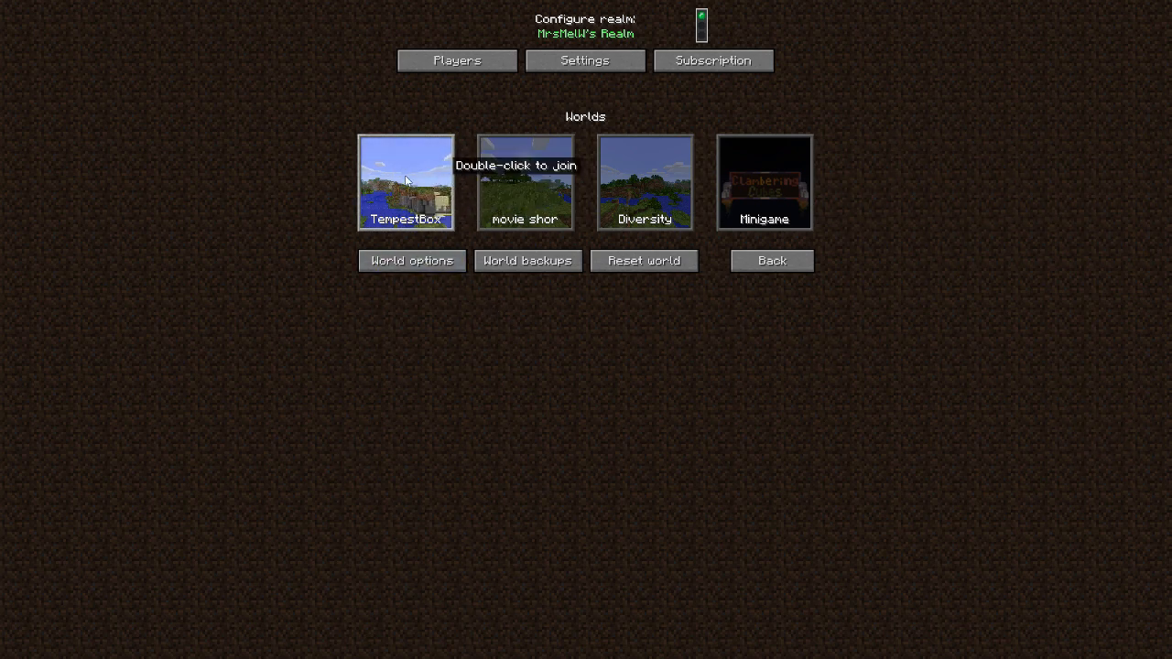
mouse_move(401, 194)
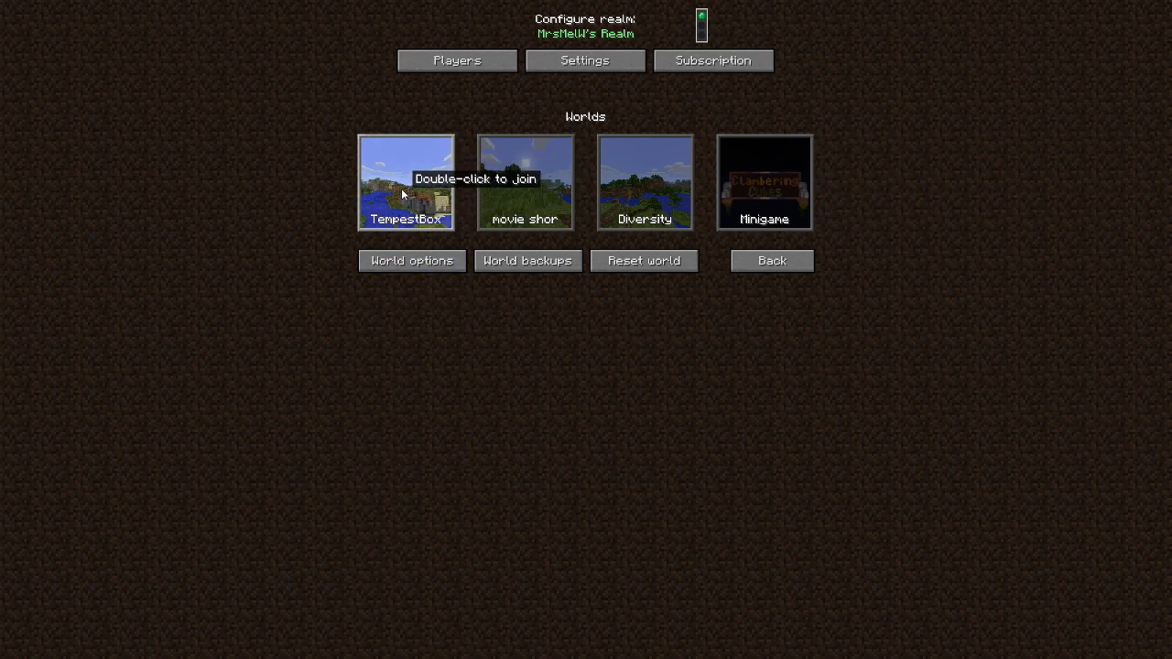
left_click(410, 260)
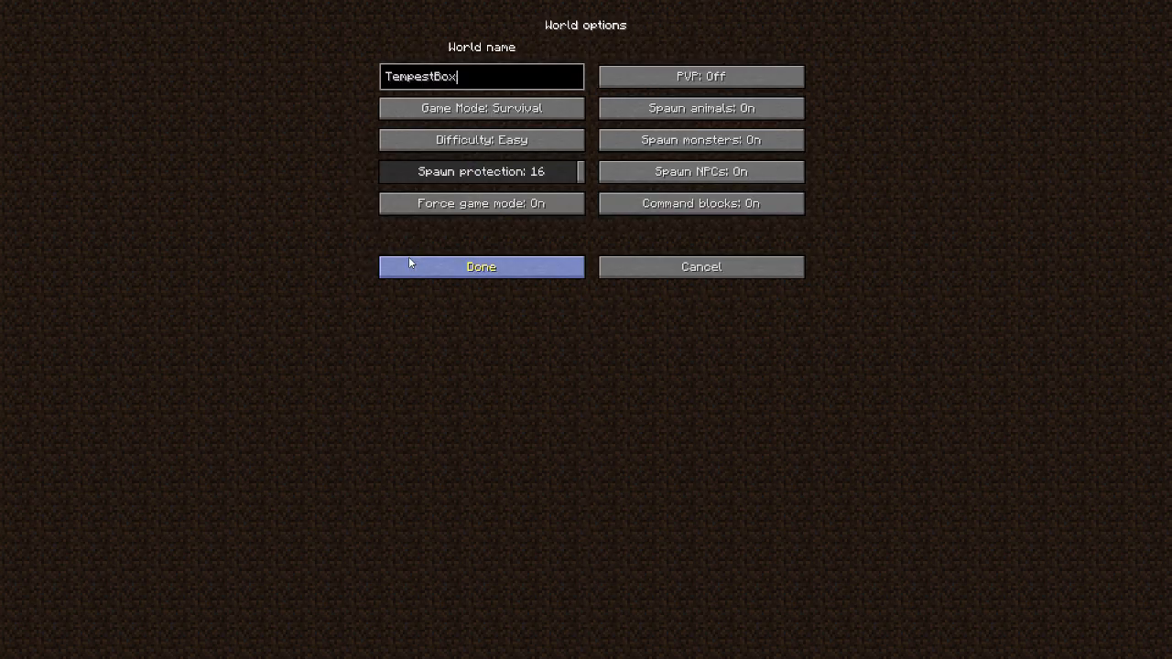
mouse_move(699, 204)
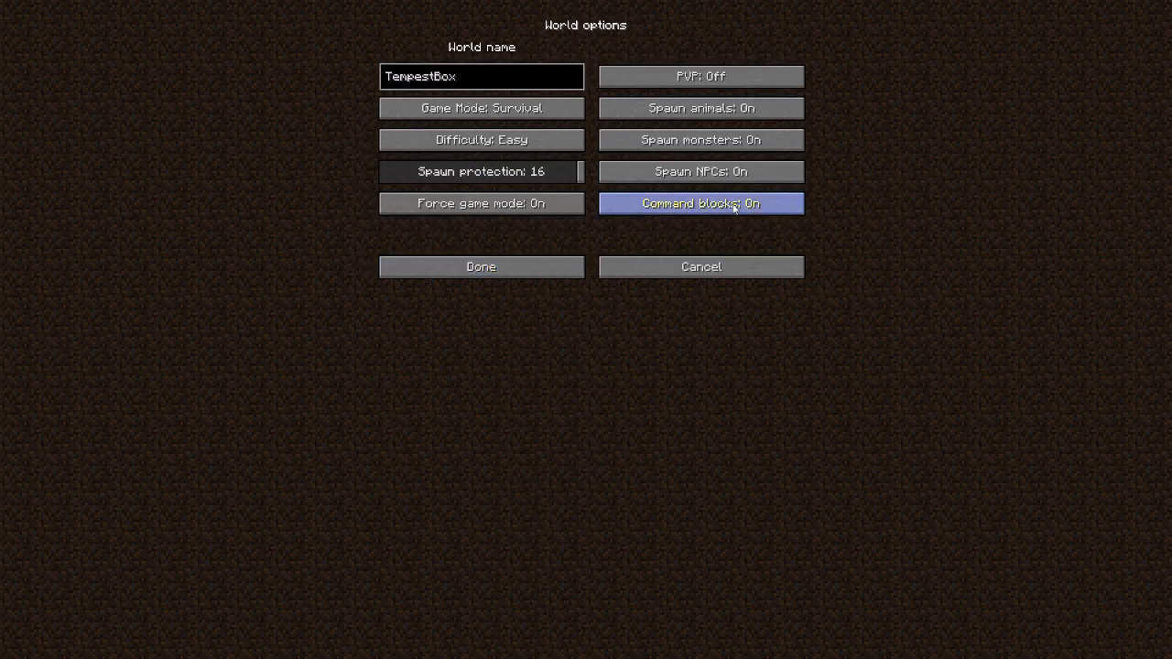
left_click(480, 267)
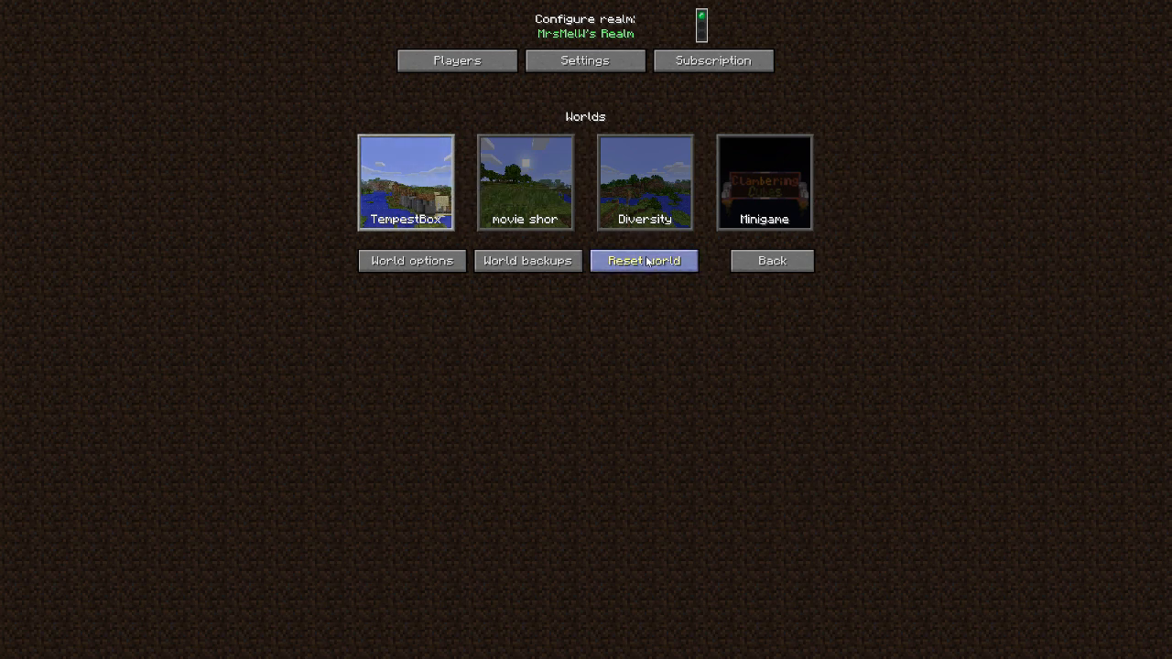
Choose the Tempests Box Update singleplayer world and upload it to the Realm until done.
left_click(644, 260)
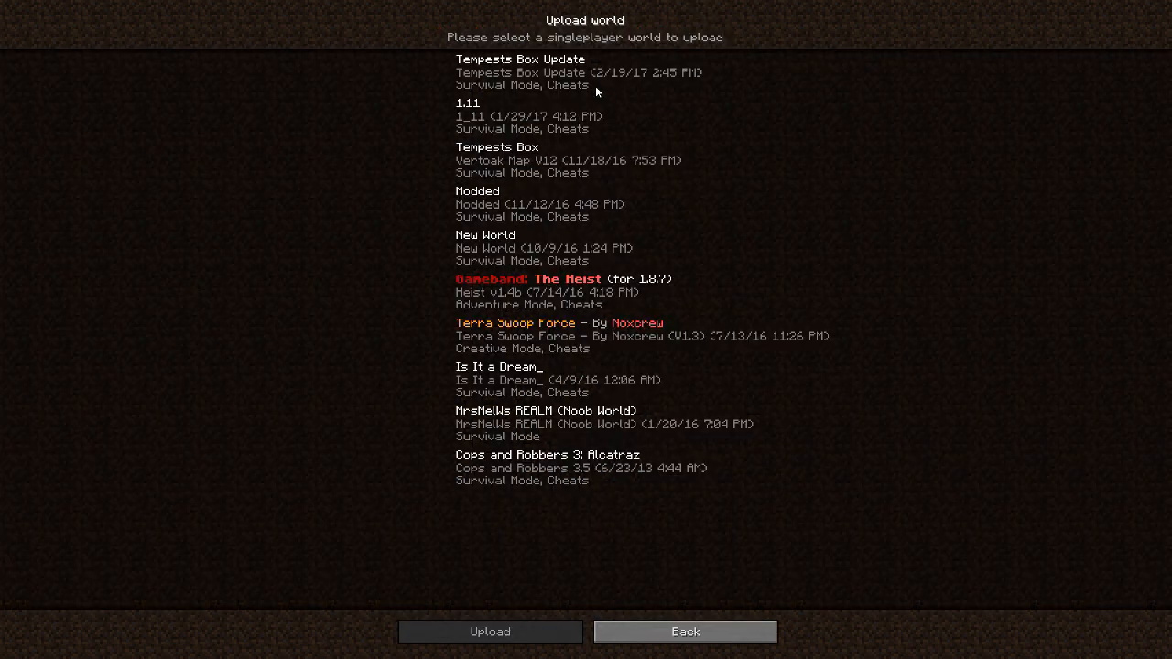
left_click(584, 71)
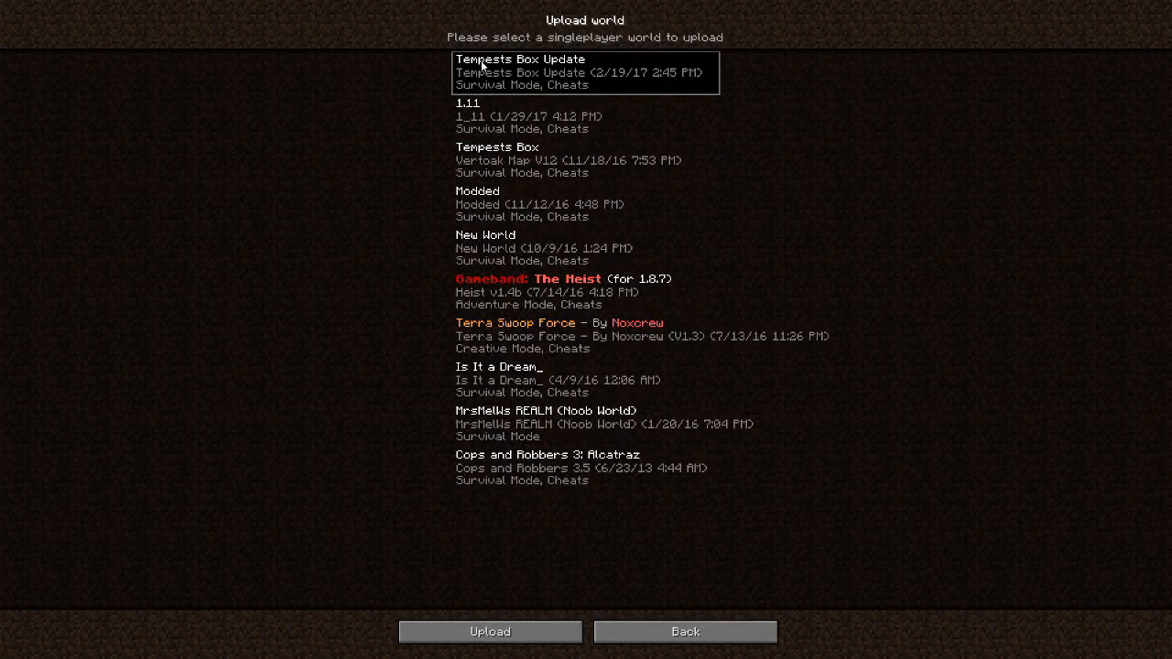
mouse_move(622, 121)
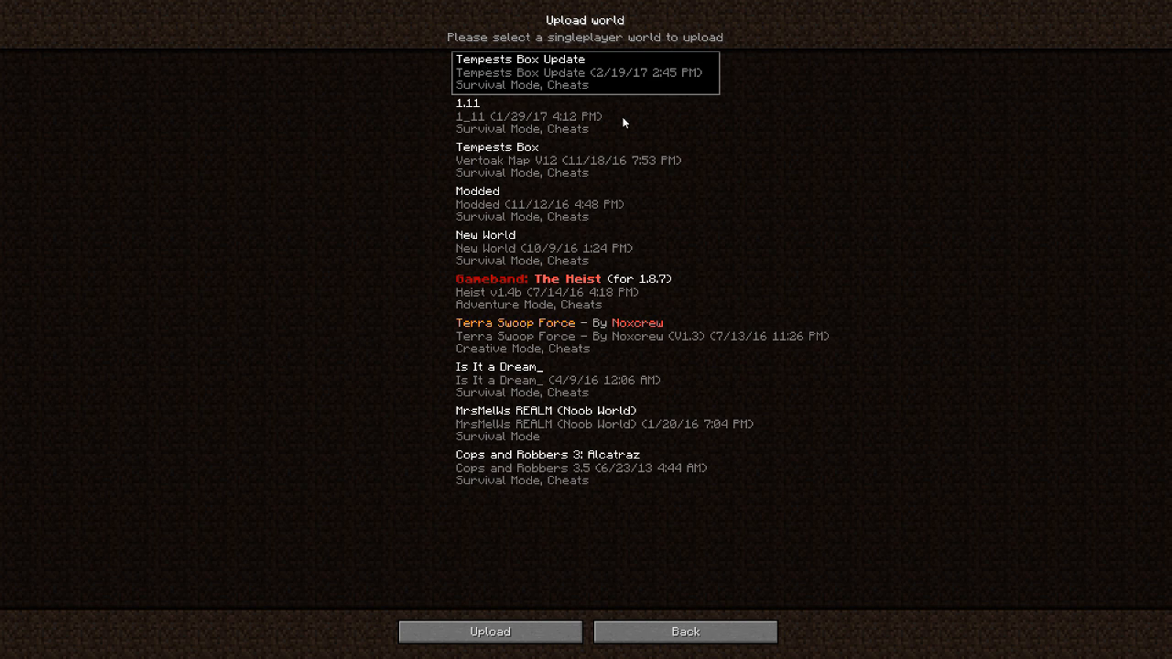
mouse_move(557, 64)
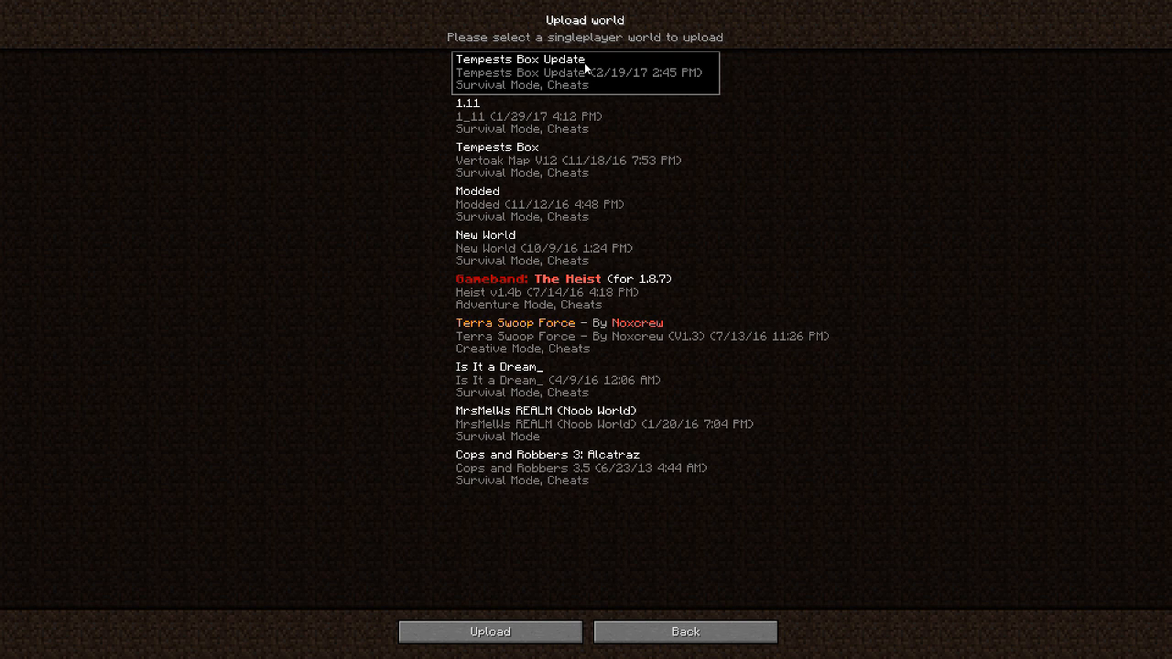
left_click(489, 630)
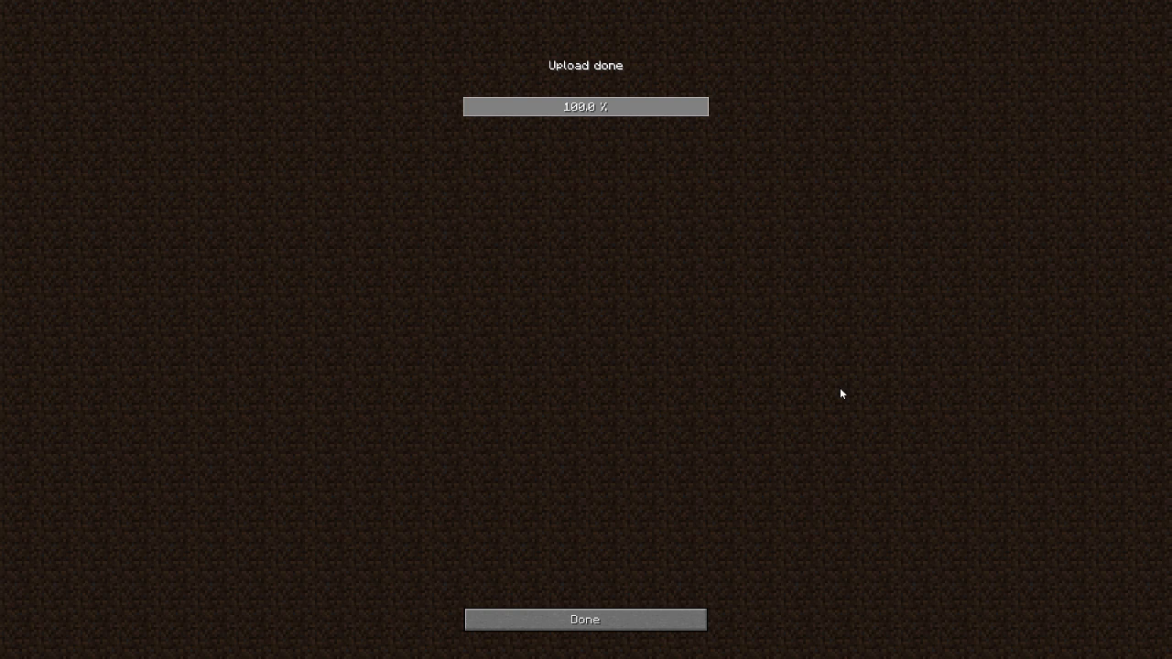
mouse_move(656, 593)
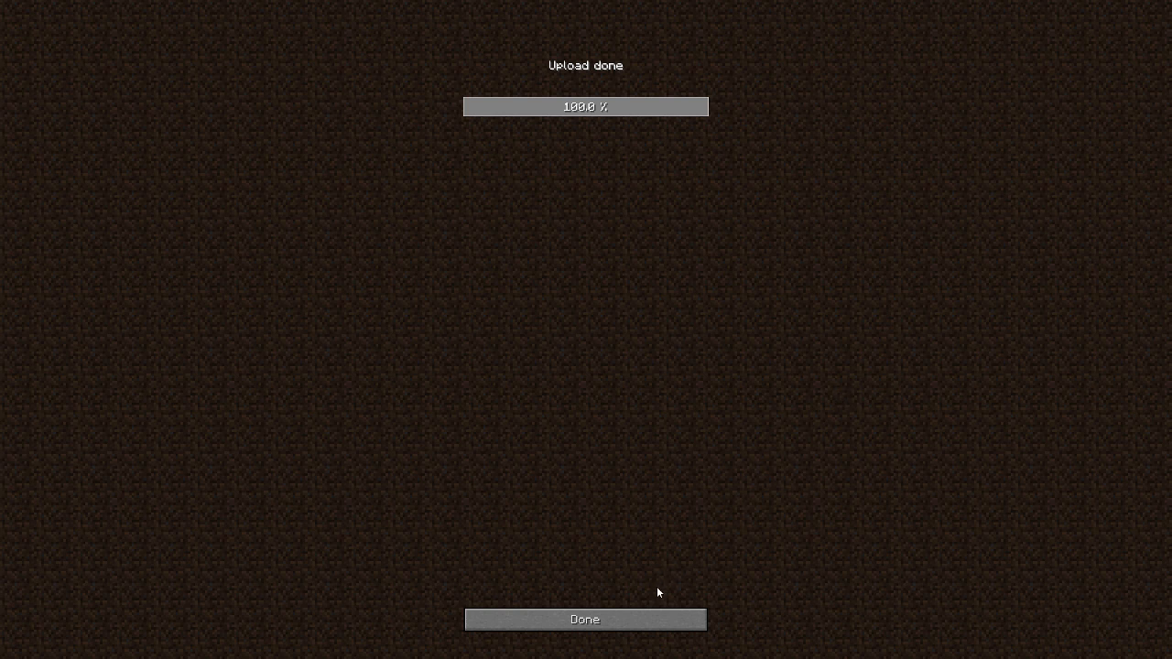
Dismiss the Upload done screen and leave configuration to play on the Realm.
left_click(586, 619)
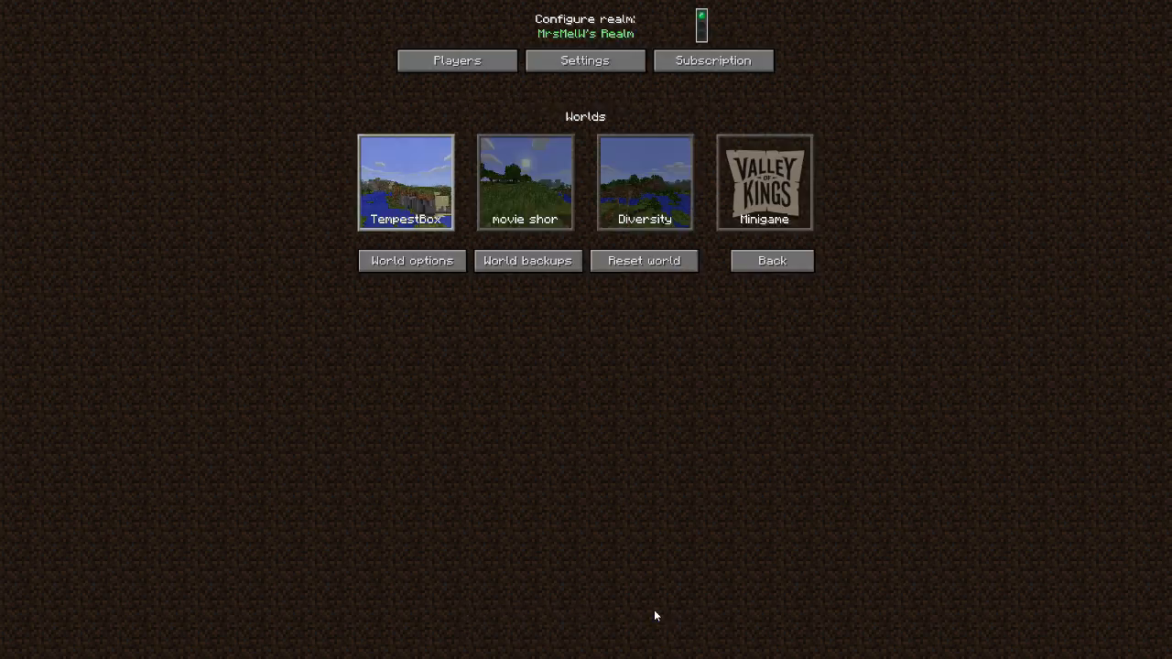
mouse_move(589, 505)
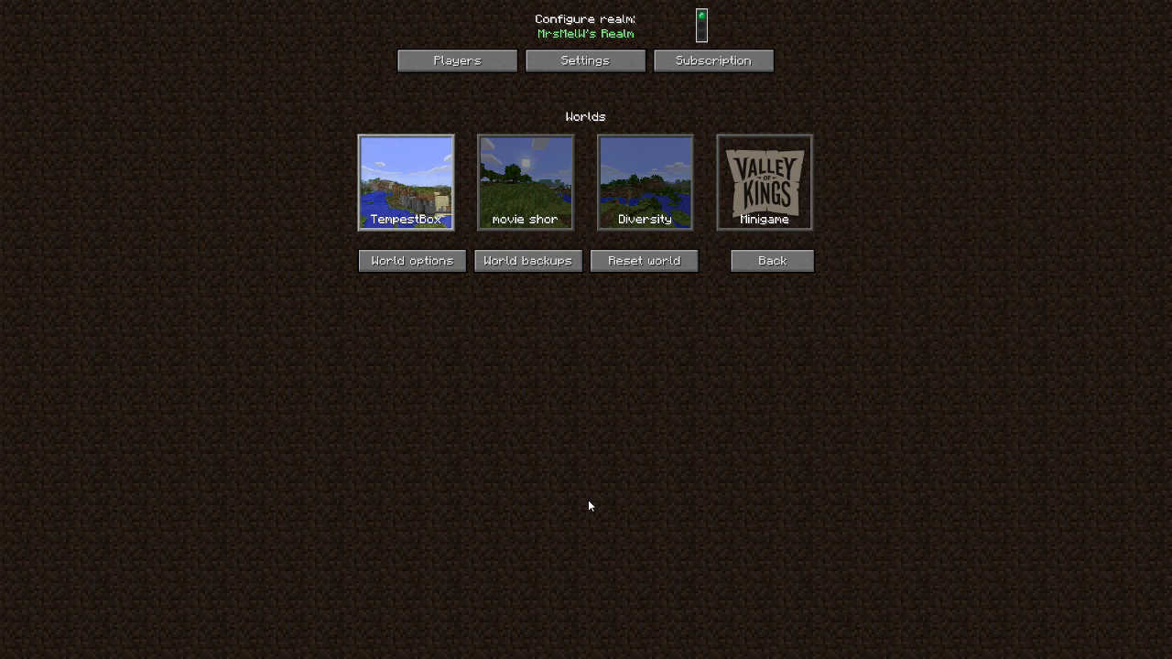
left_click(405, 182)
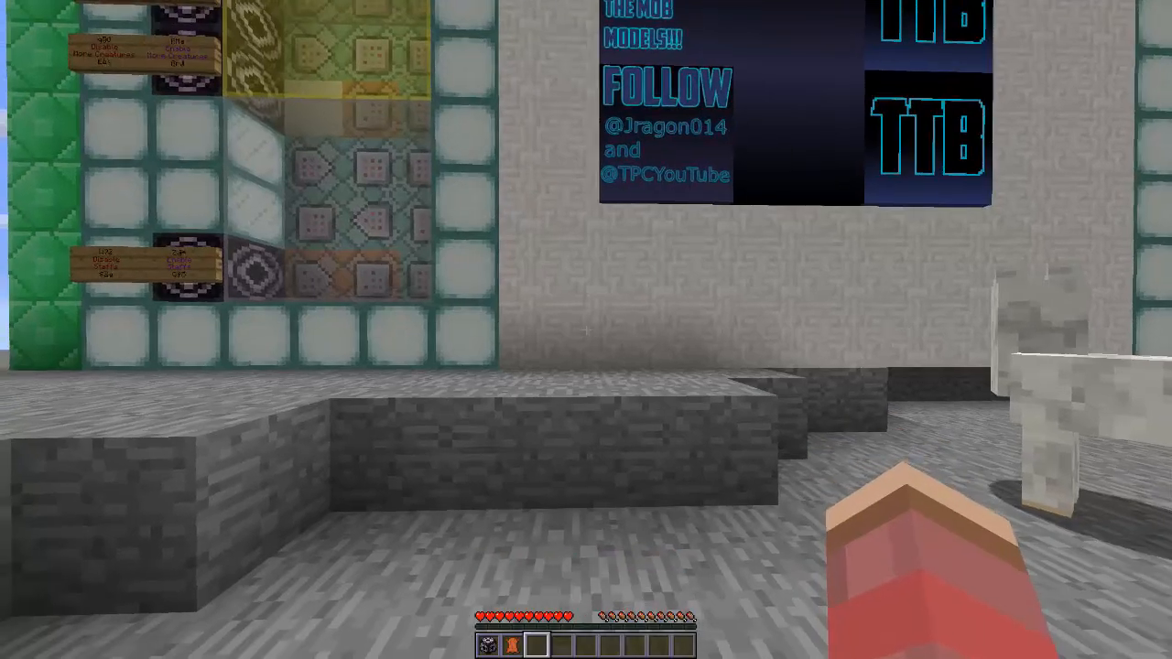
mouse_move(586, 329)
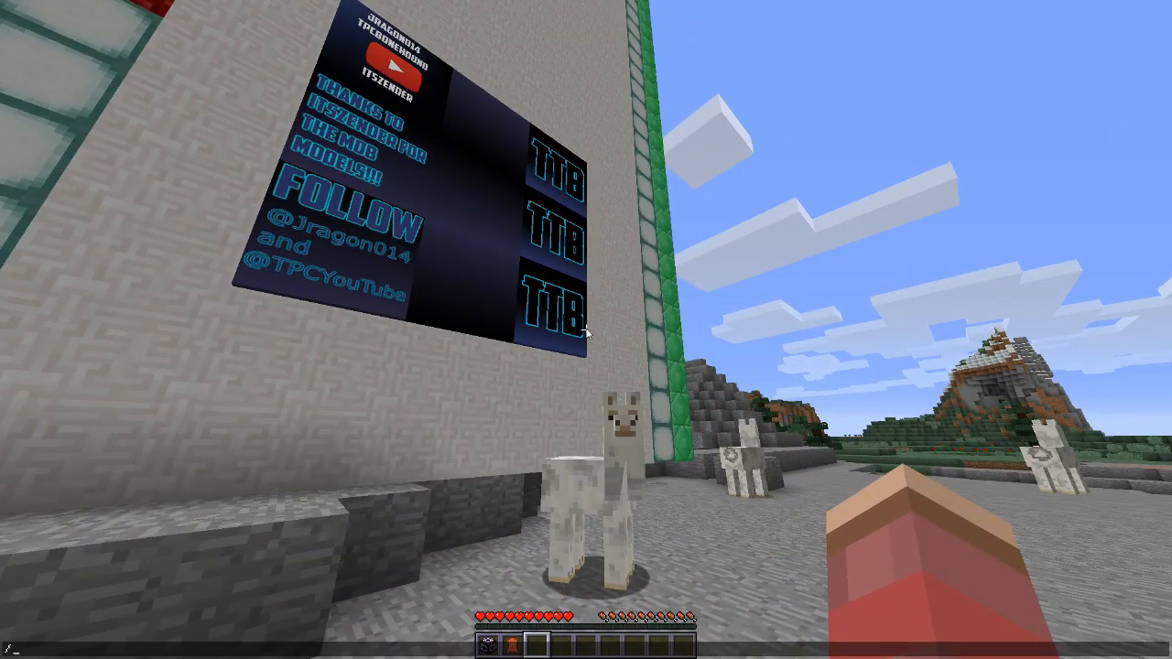
Enter /gamemode in chat to fly up and inspect the Tempest's Box tower.
type("/gamemode")
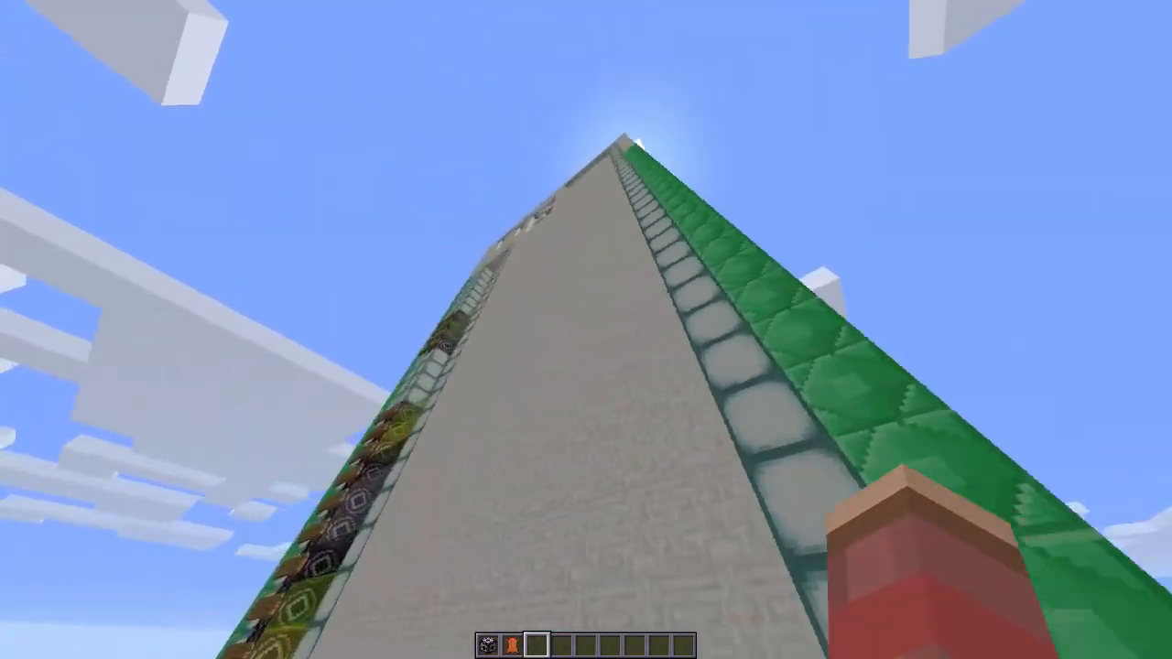
mouse_move(586, 330)
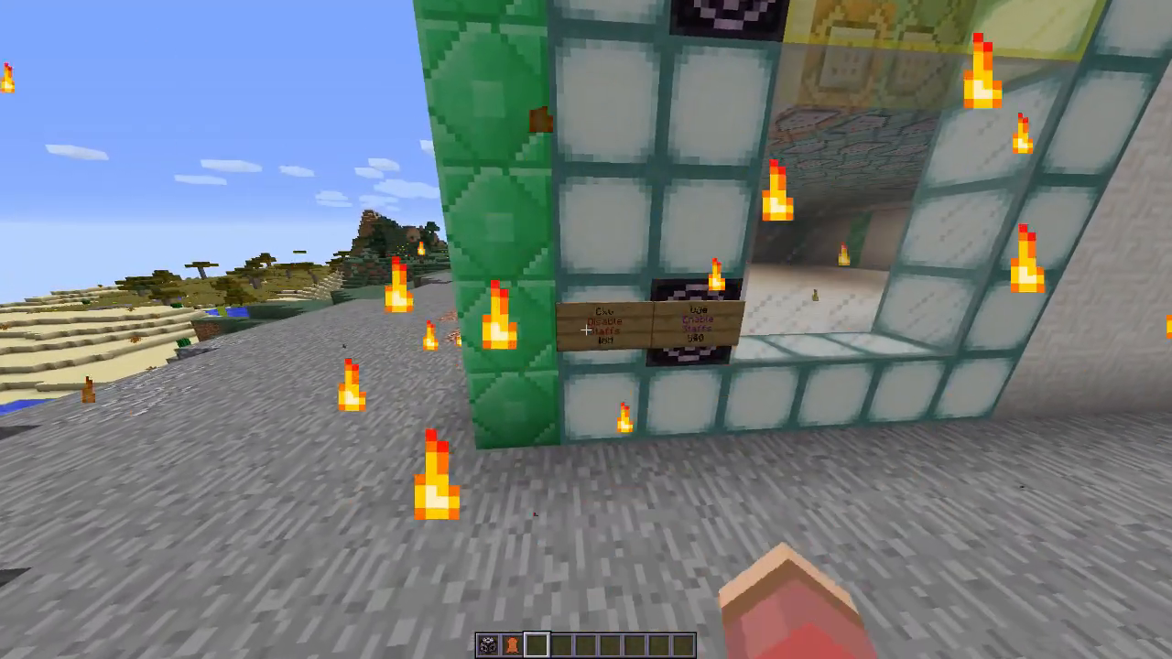
mouse_move(586, 329)
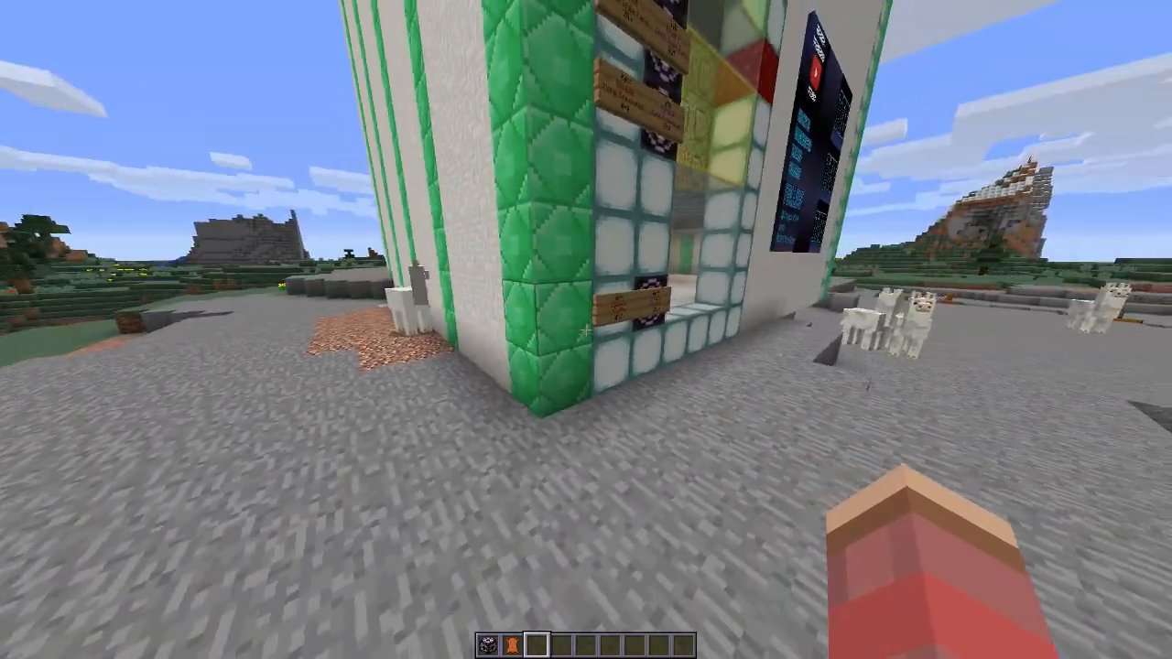
mouse_move(586, 330)
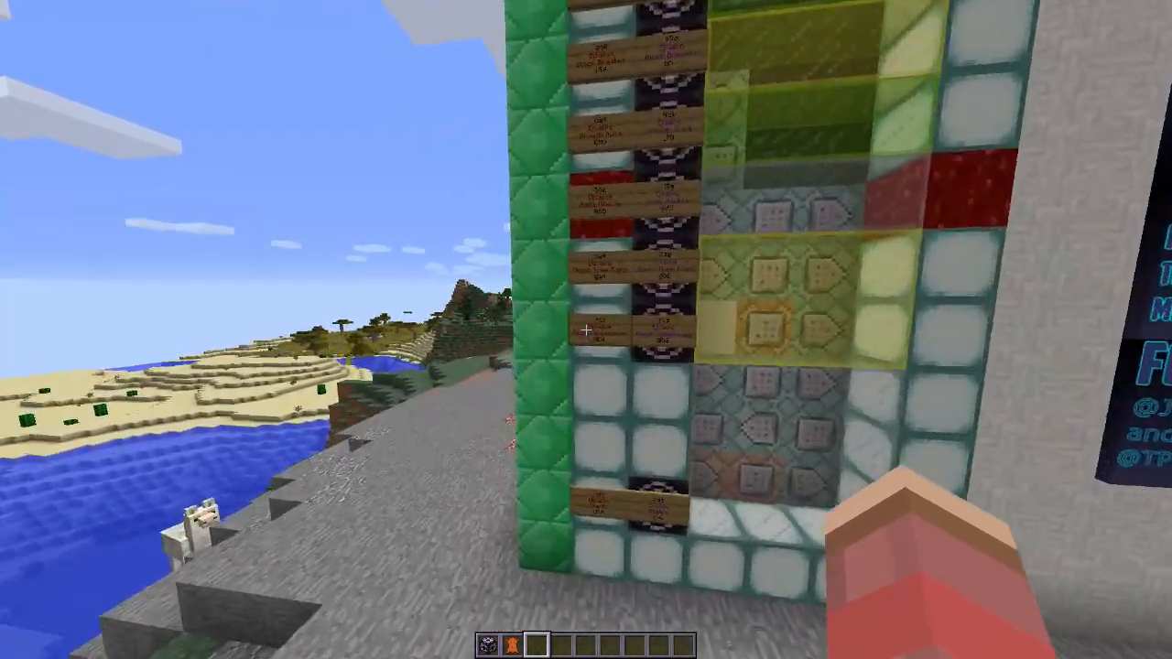
mouse_move(586, 330)
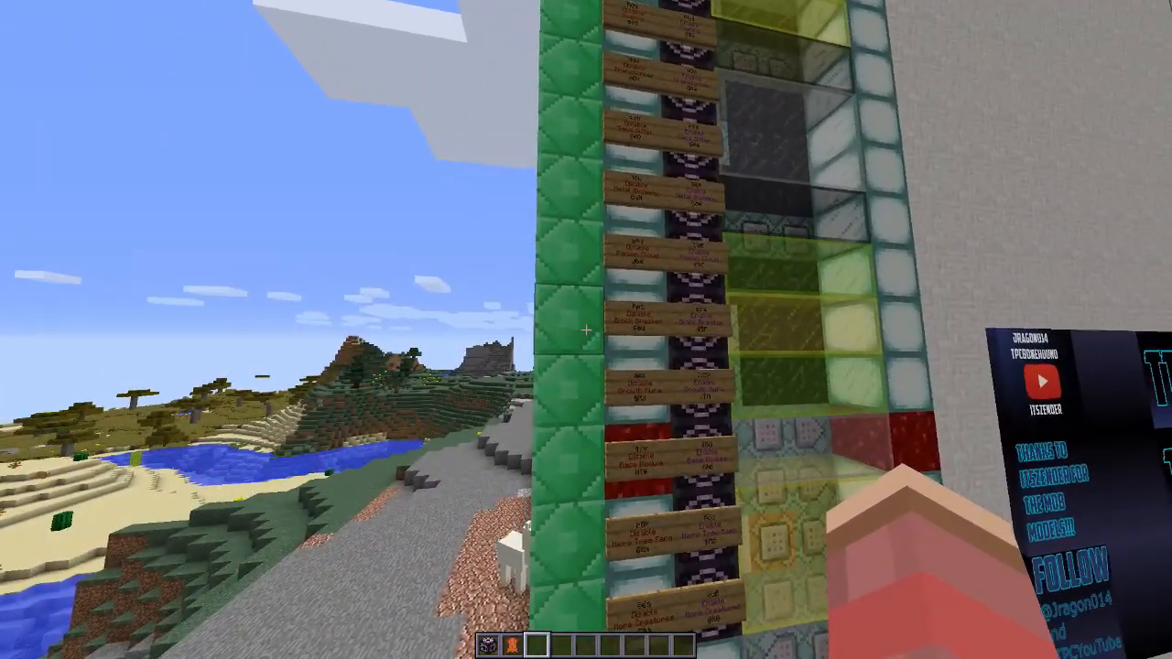
mouse_move(586, 329)
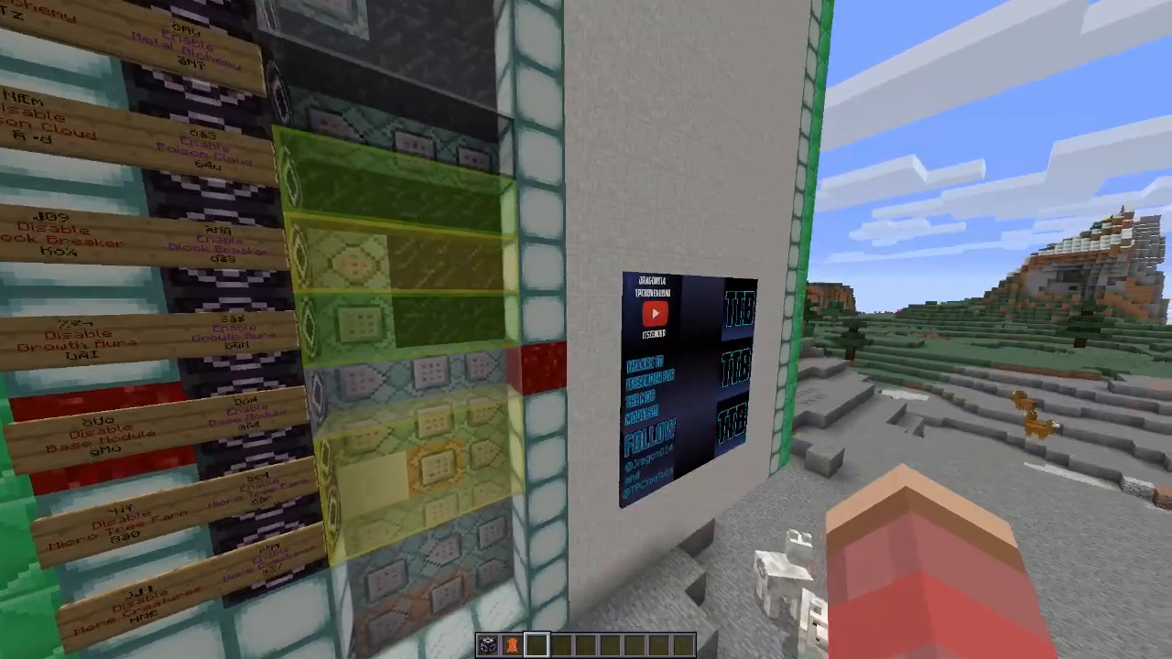
mouse_move(586, 329)
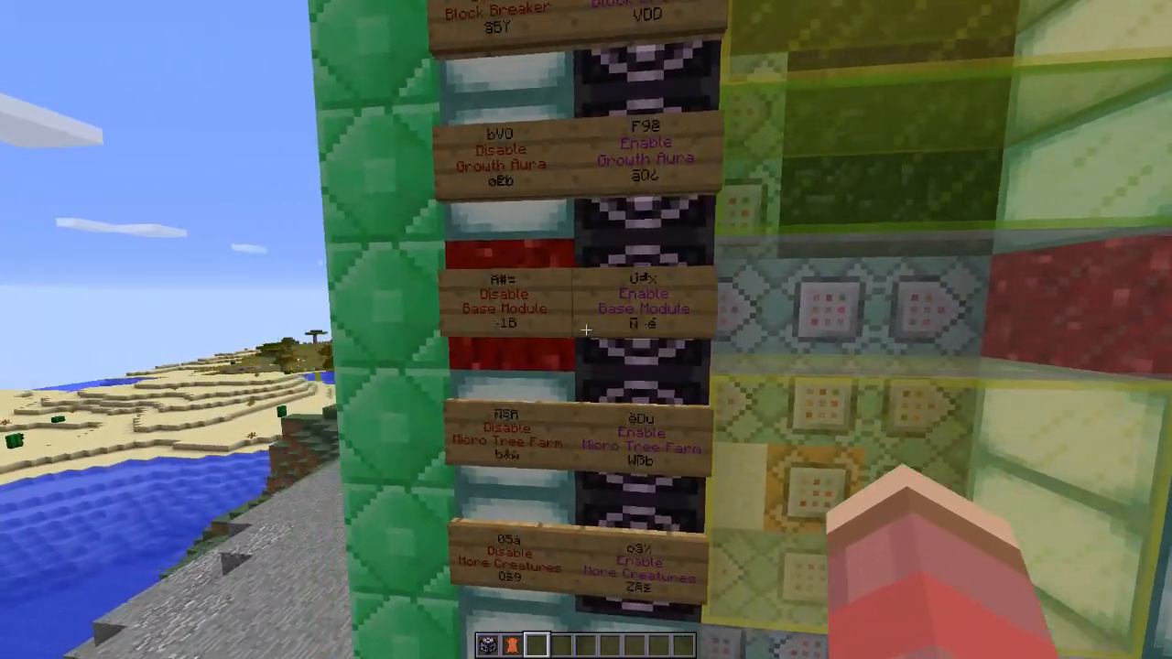
mouse_move(586, 329)
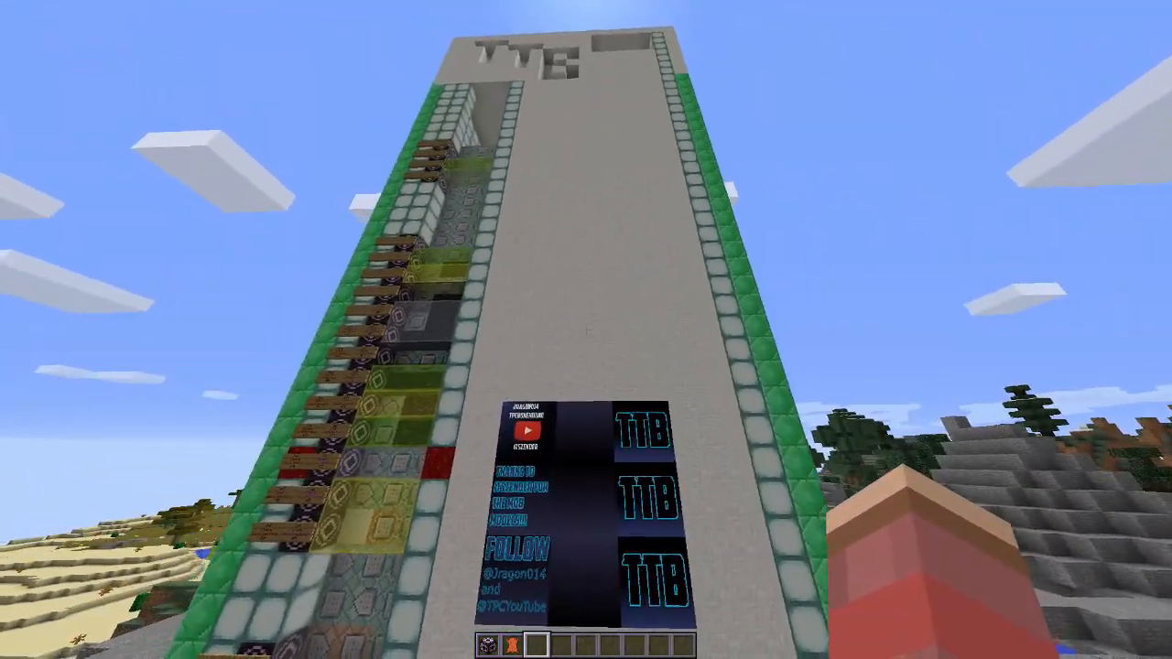
mouse_move(586, 329)
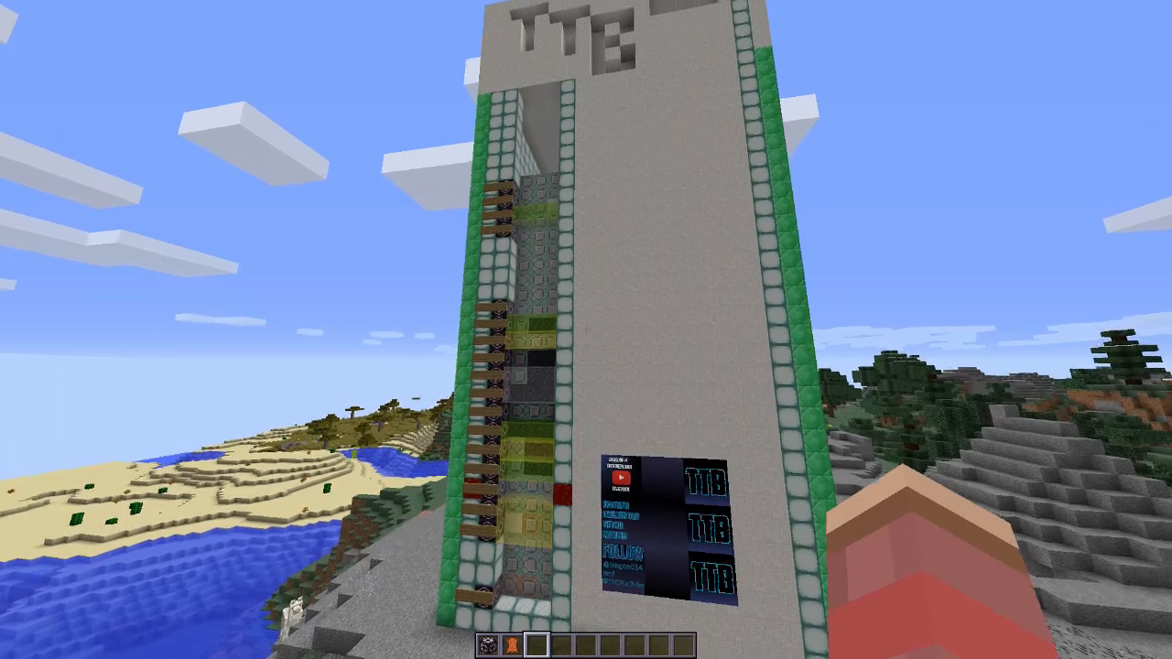
mouse_move(586, 330)
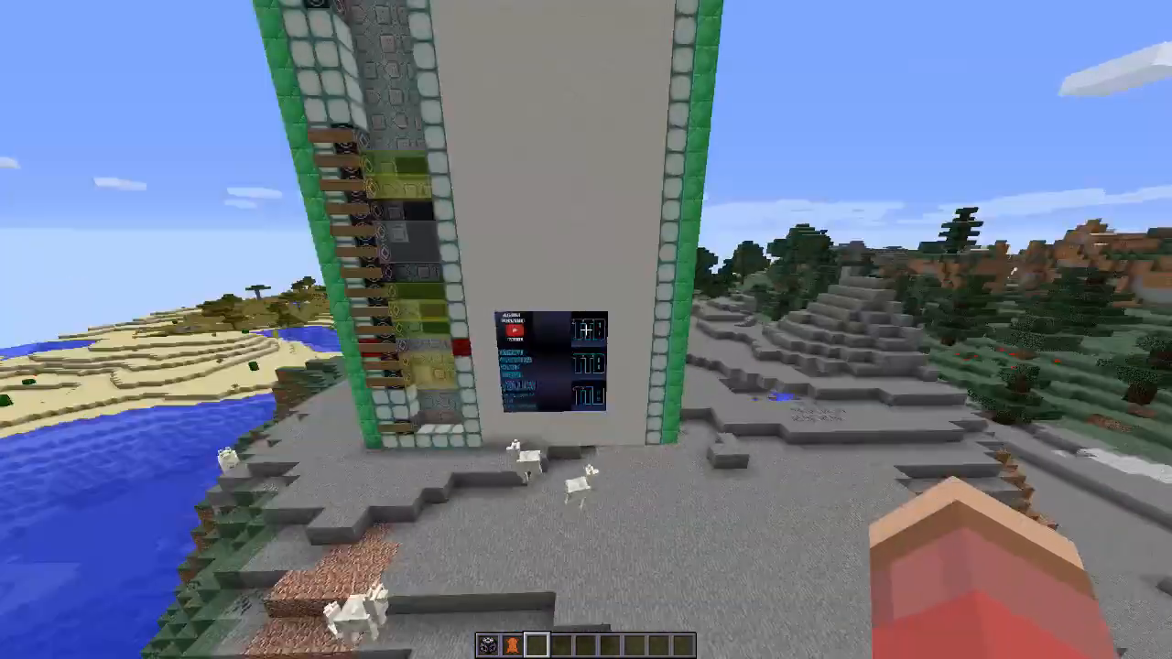
mouse_move(586, 330)
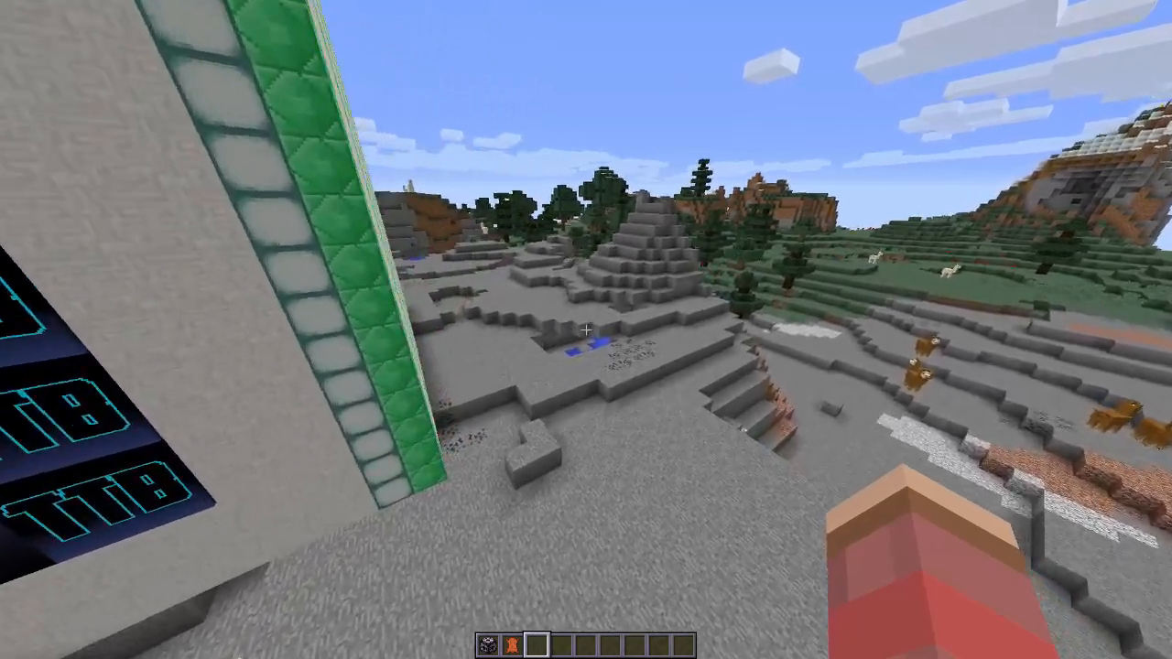
mouse_move(586, 330)
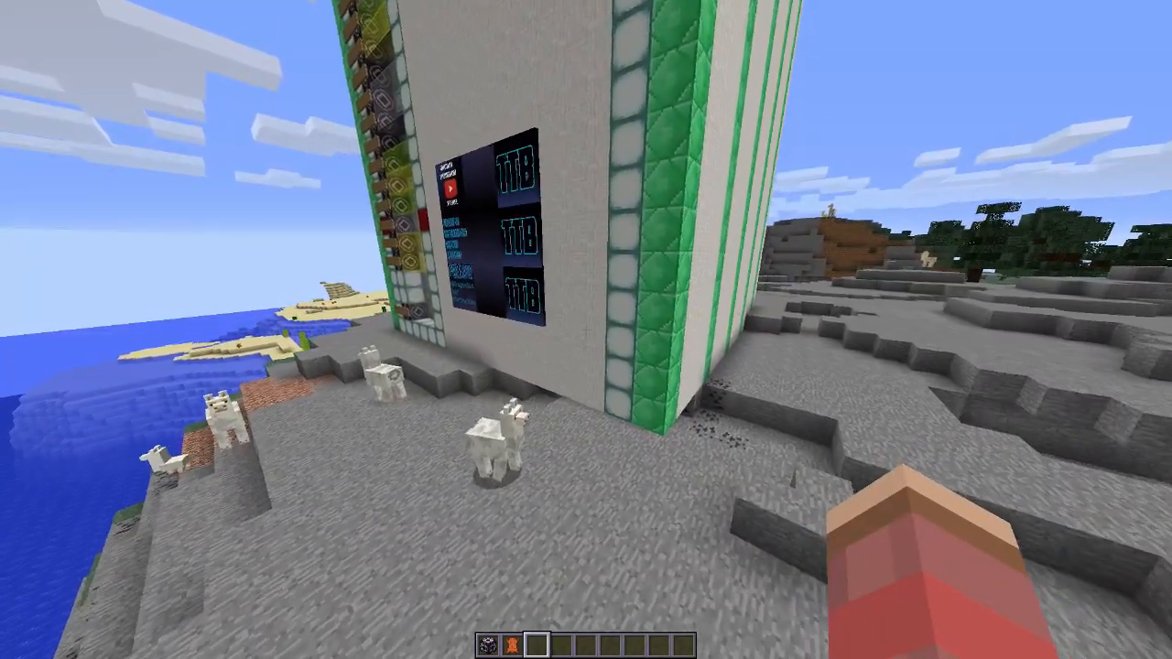
mouse_move(586, 330)
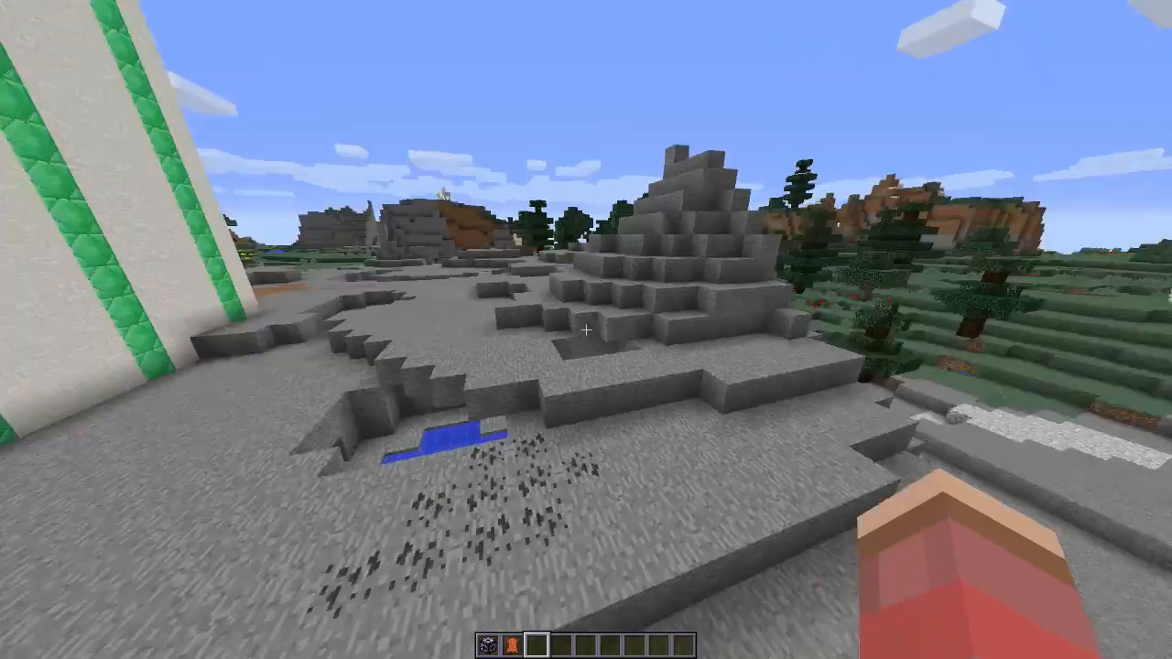
mouse_move(586, 329)
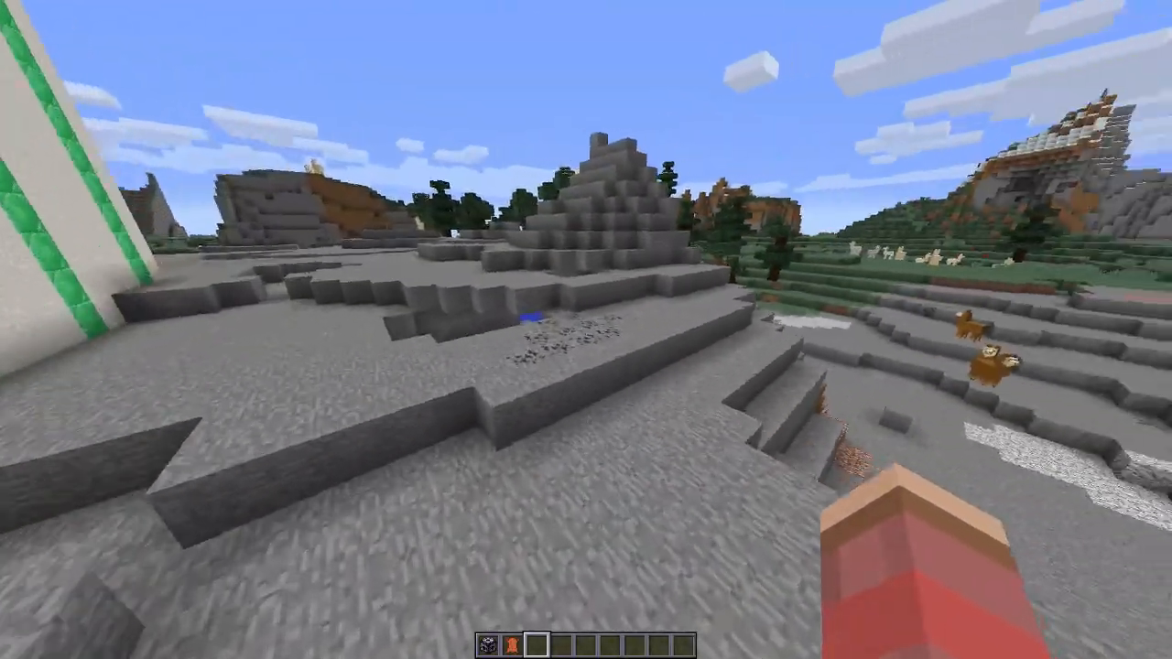
mouse_move(586, 330)
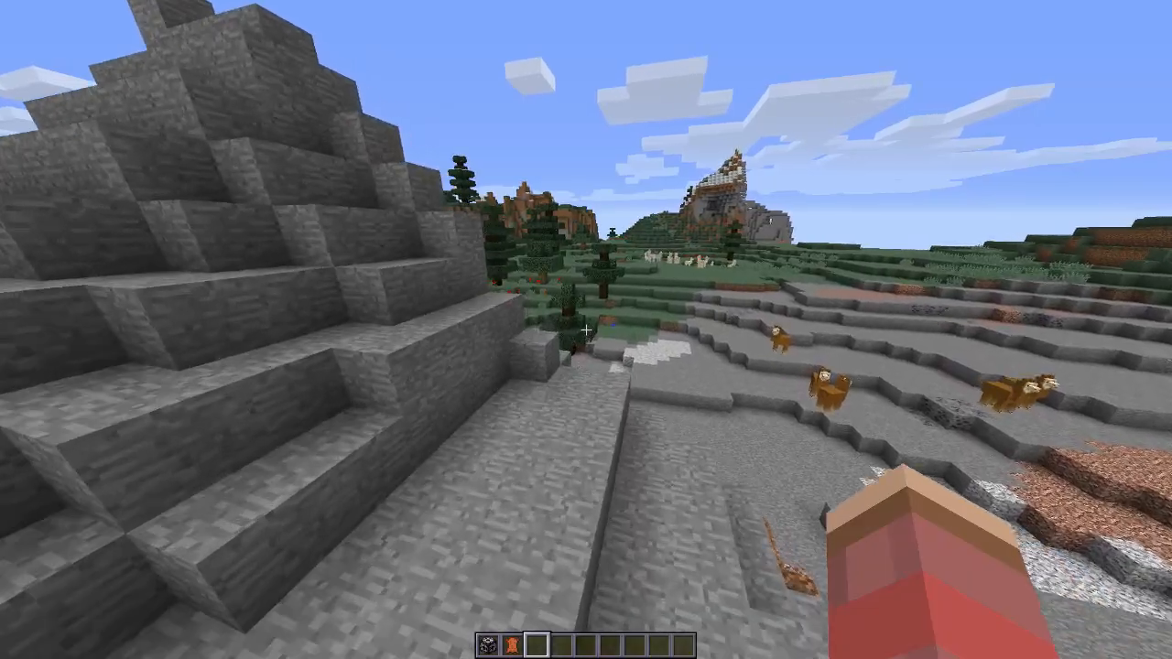
mouse_move(586, 329)
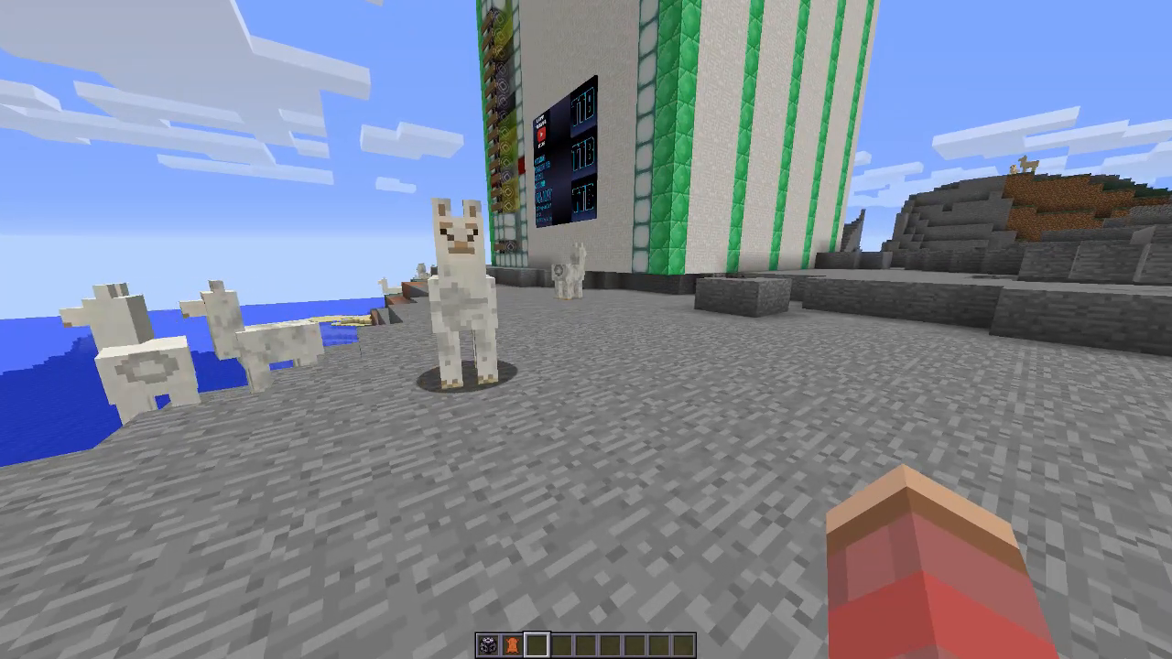
mouse_move(586, 330)
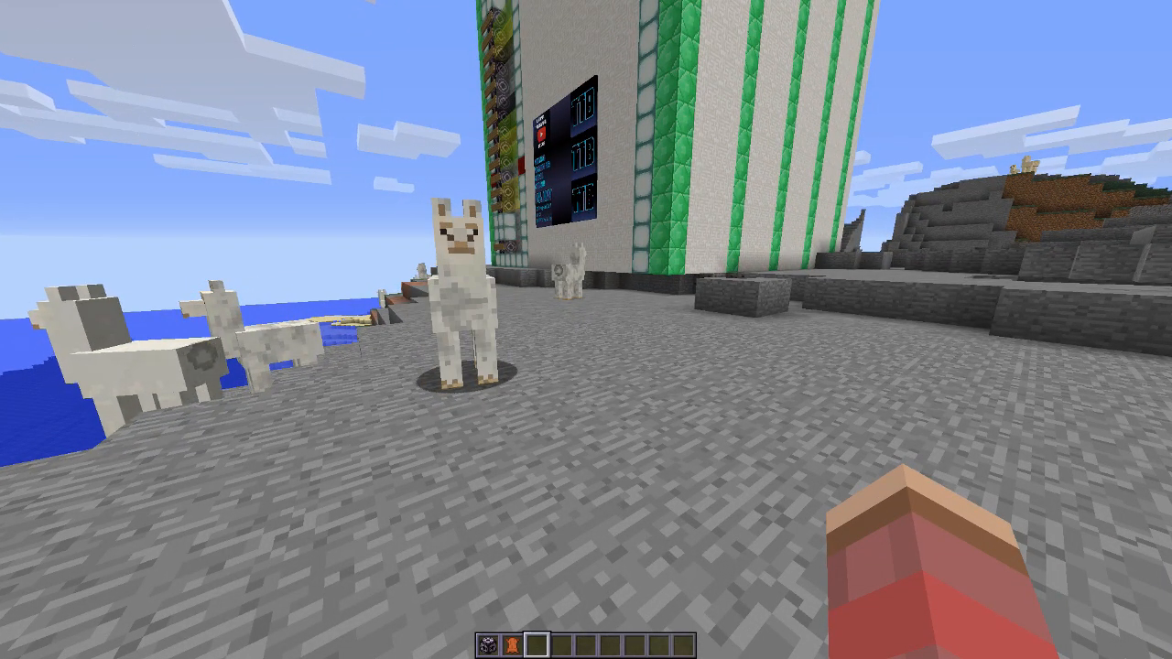